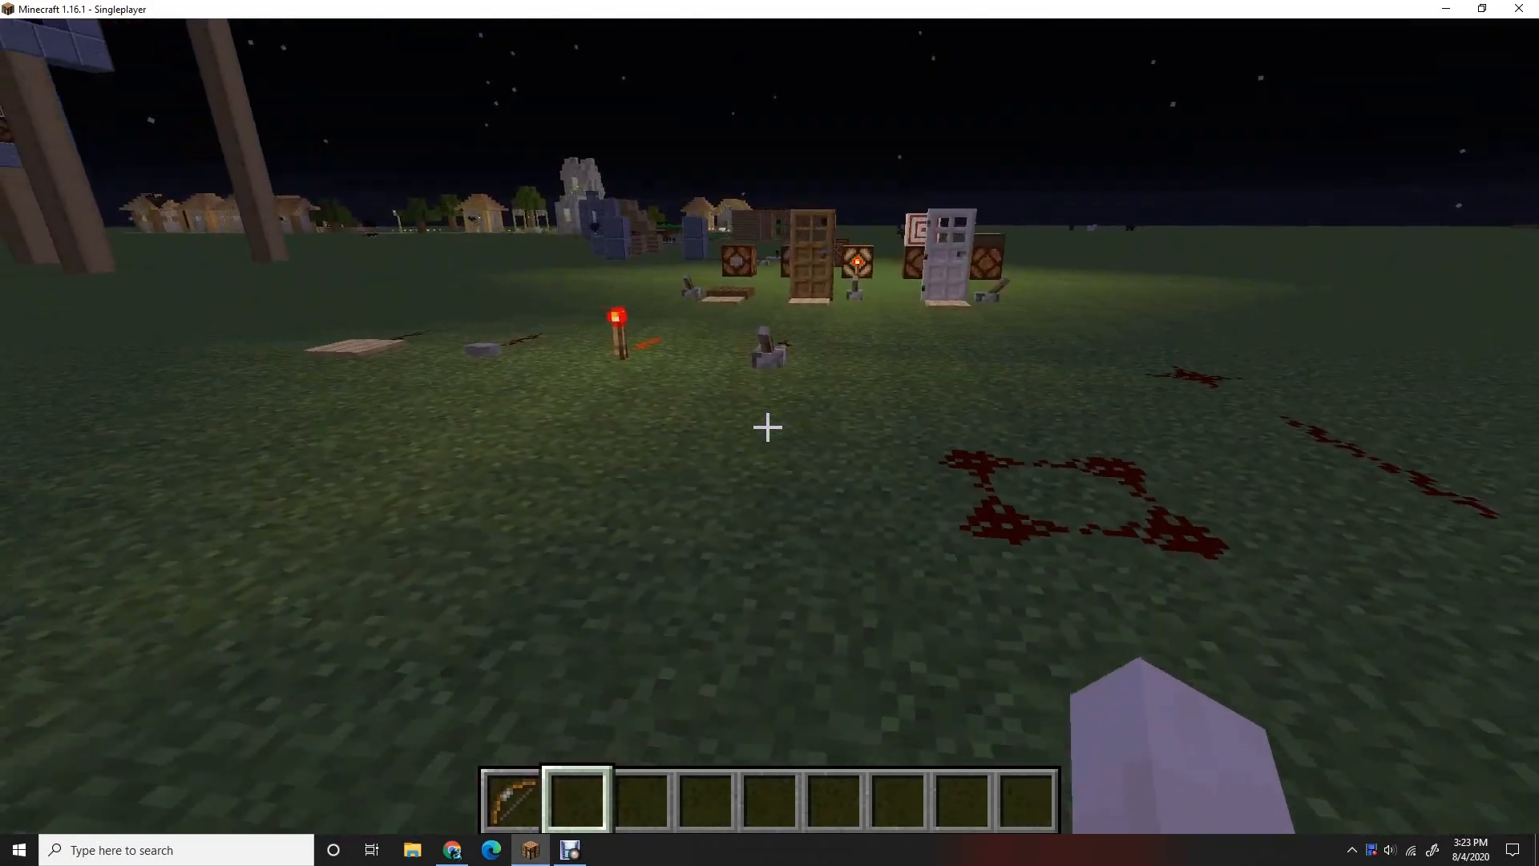
mouse_move(769, 426)
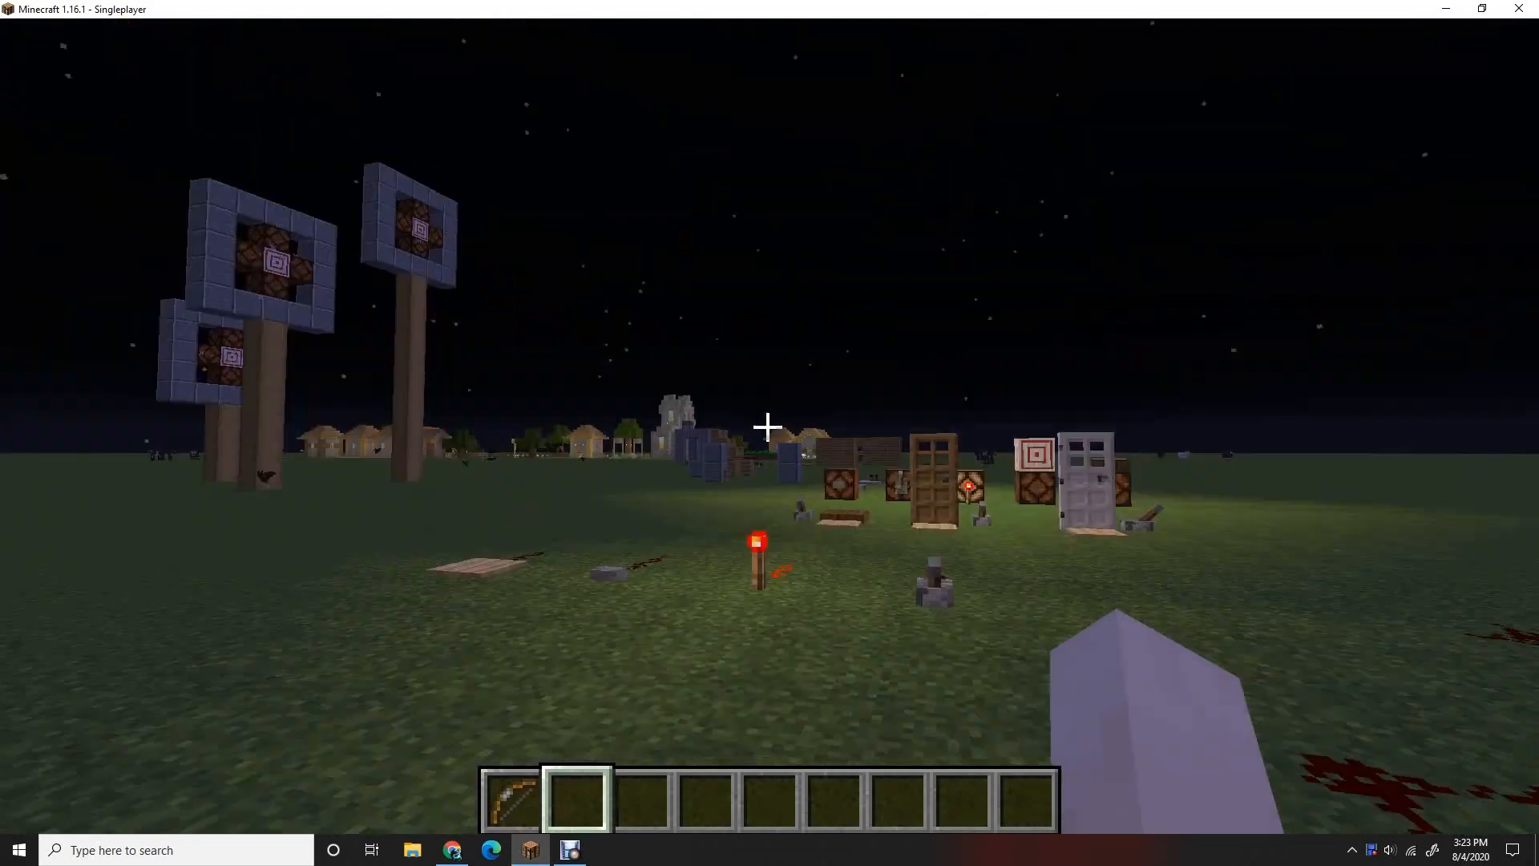
mouse_move(770, 432)
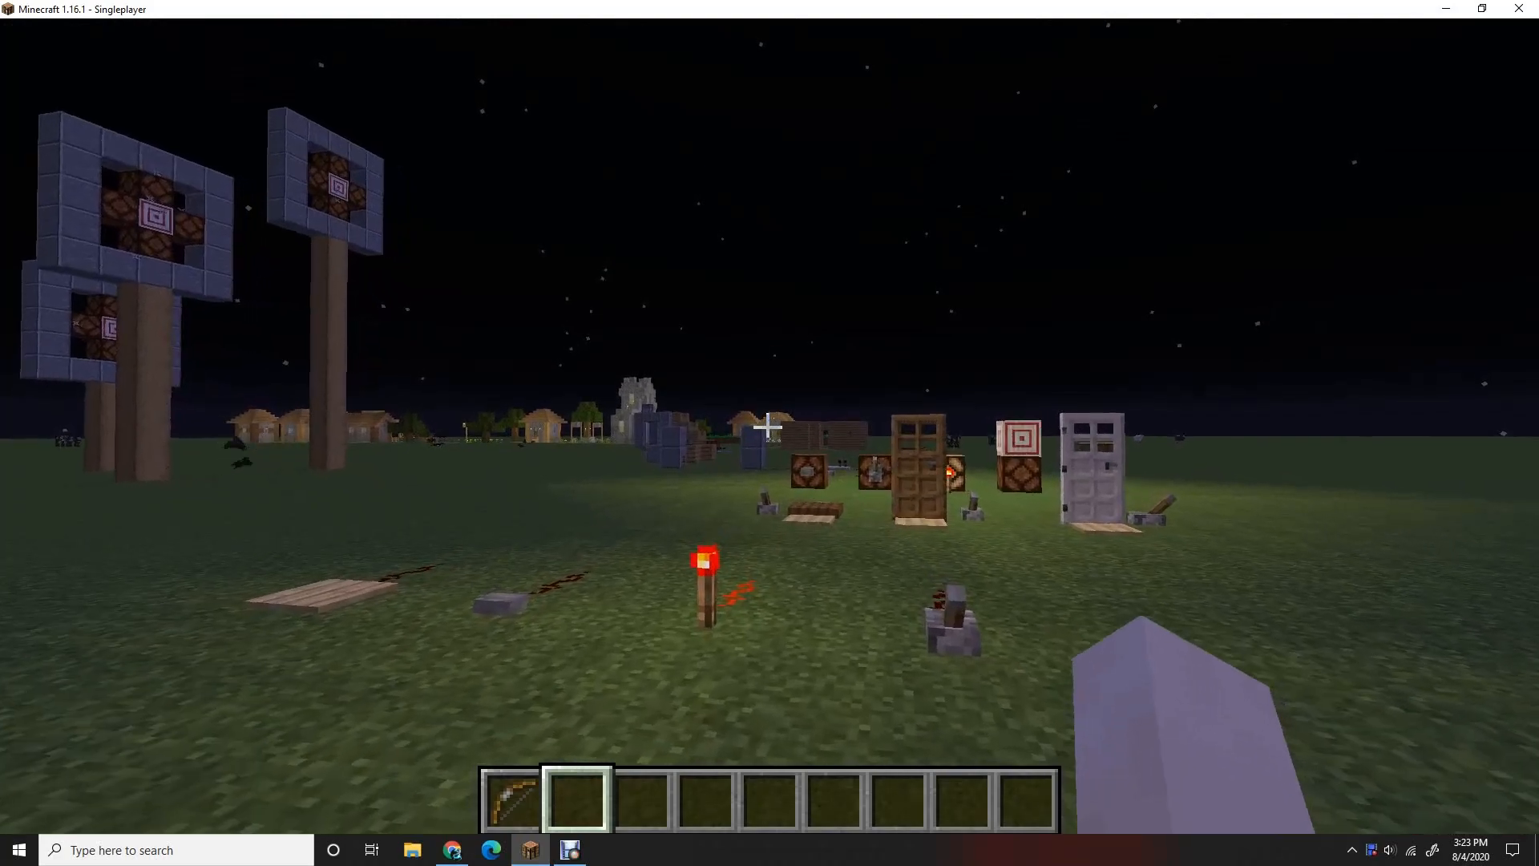
mouse_move(769, 427)
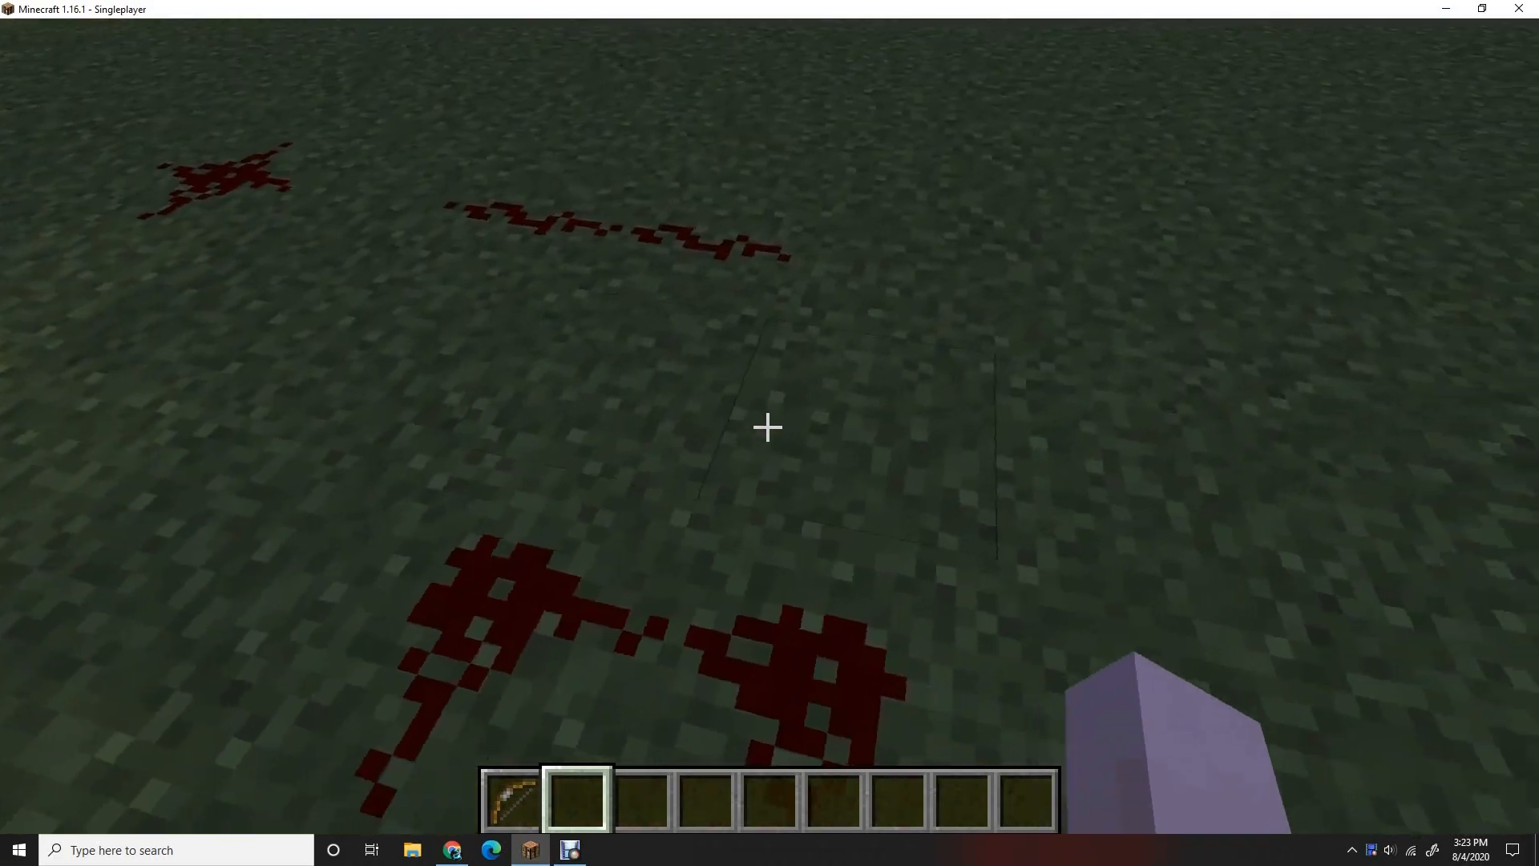
mouse_move(768, 426)
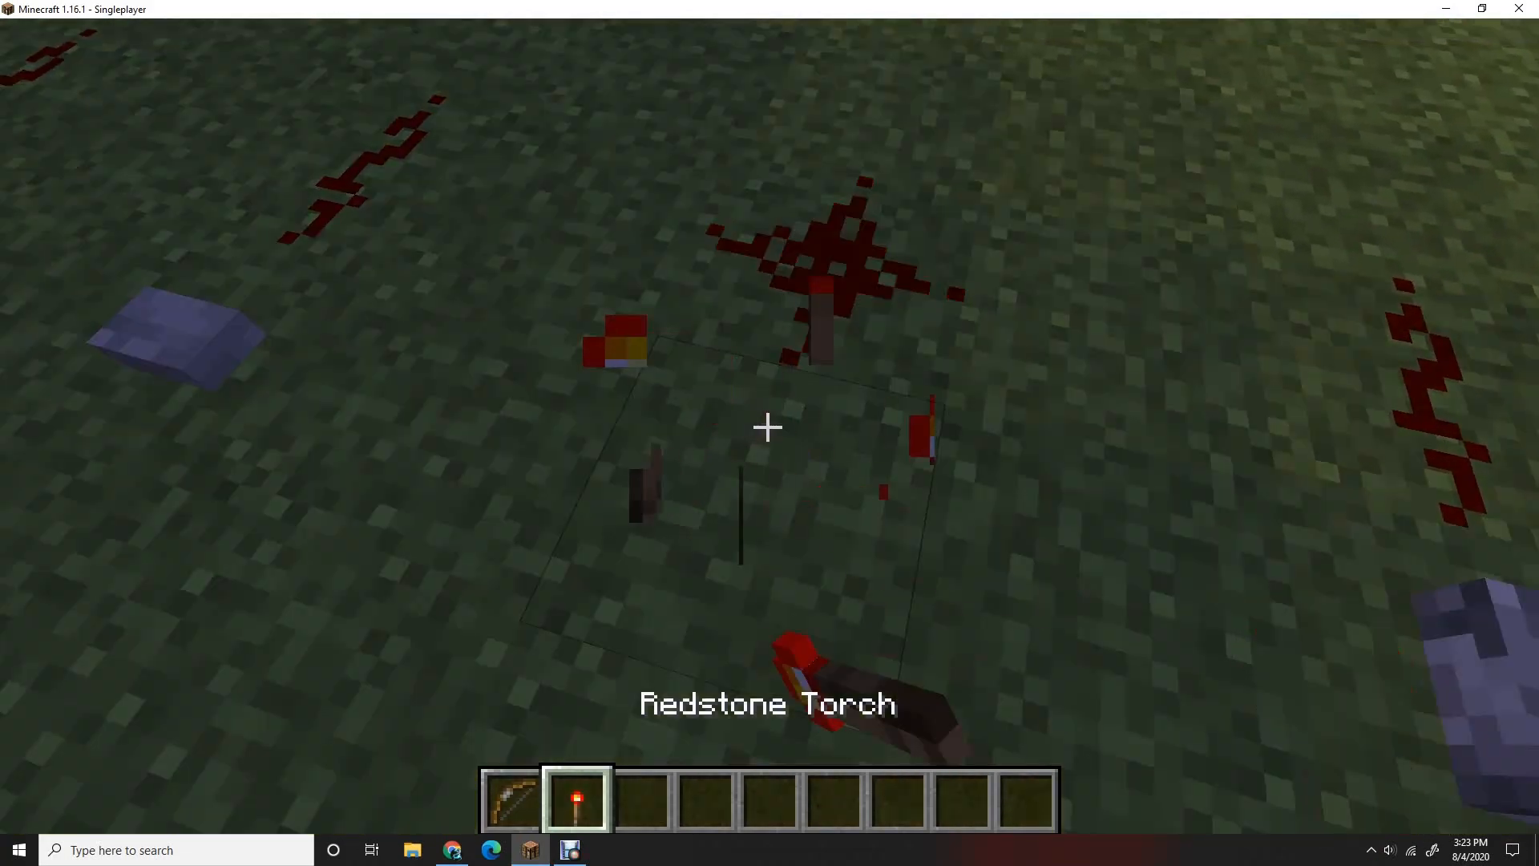
mouse_move(769, 426)
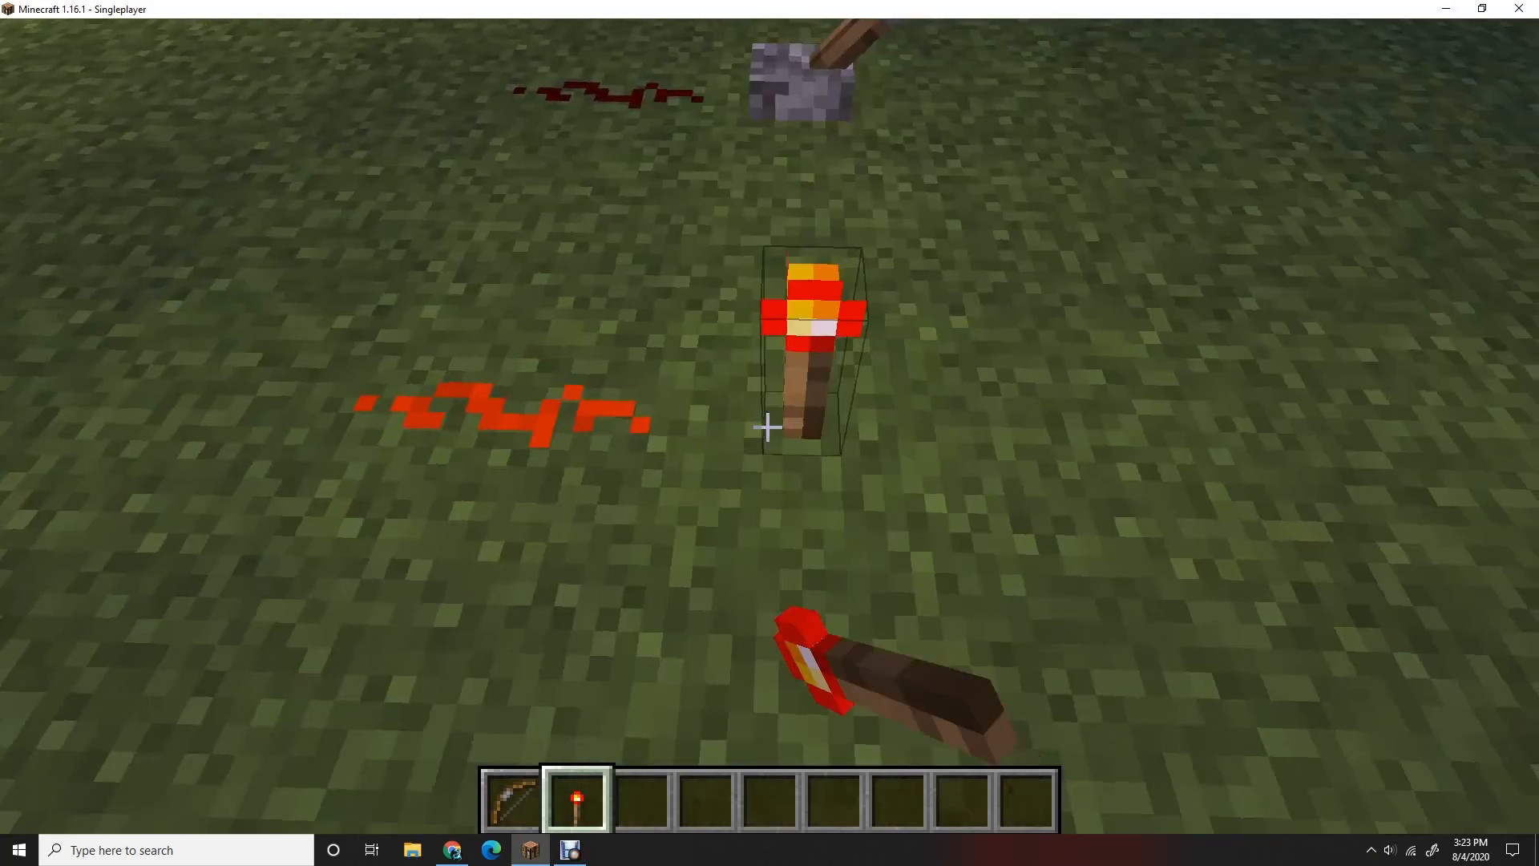
Step: Pick a redstone block from the creative inventory into the hotbar
key(e)
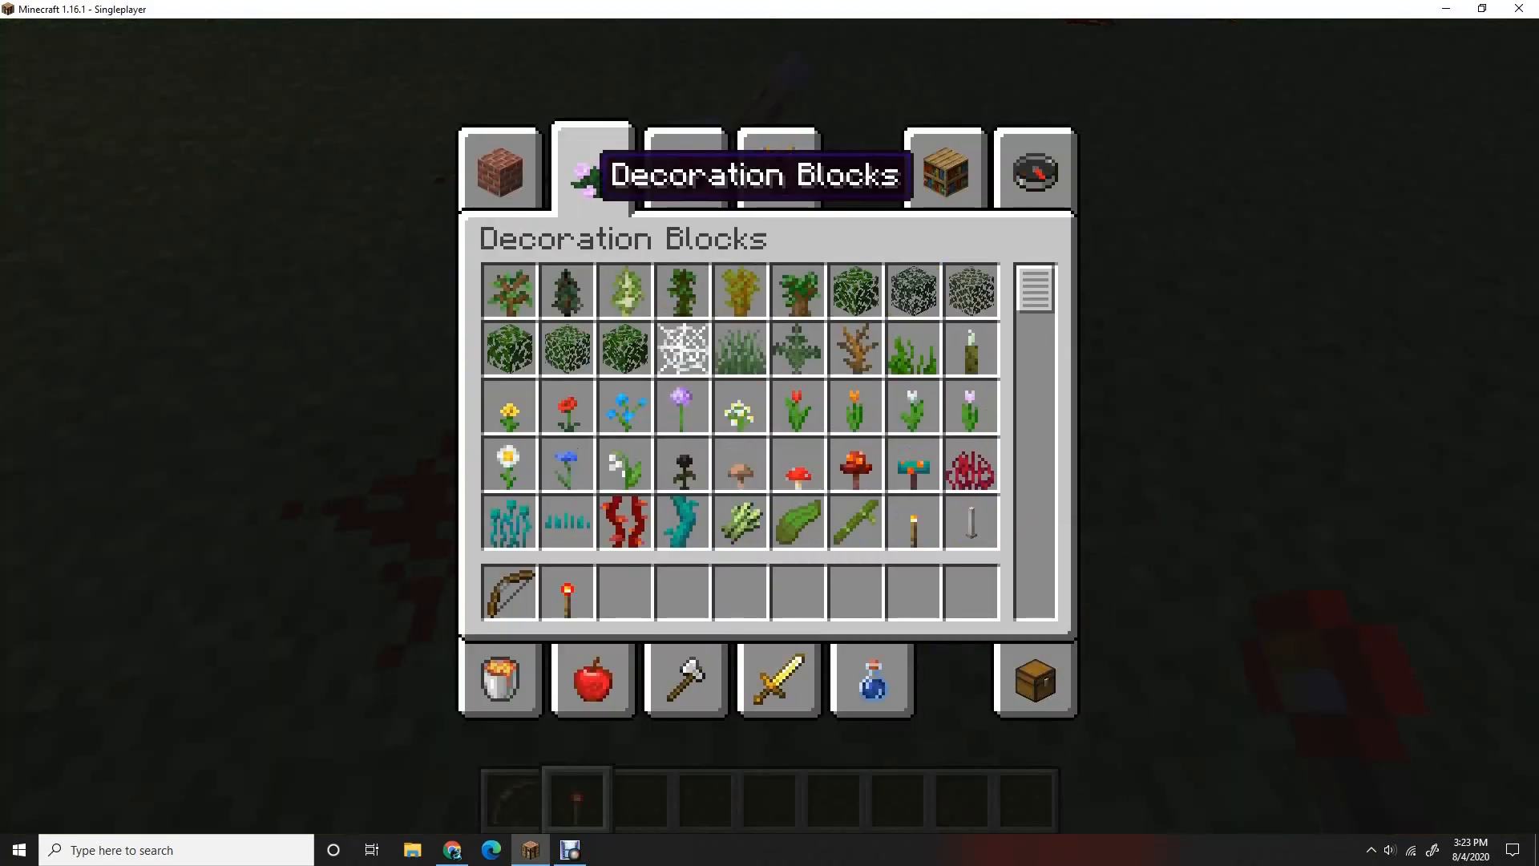
scroll(down, 3)
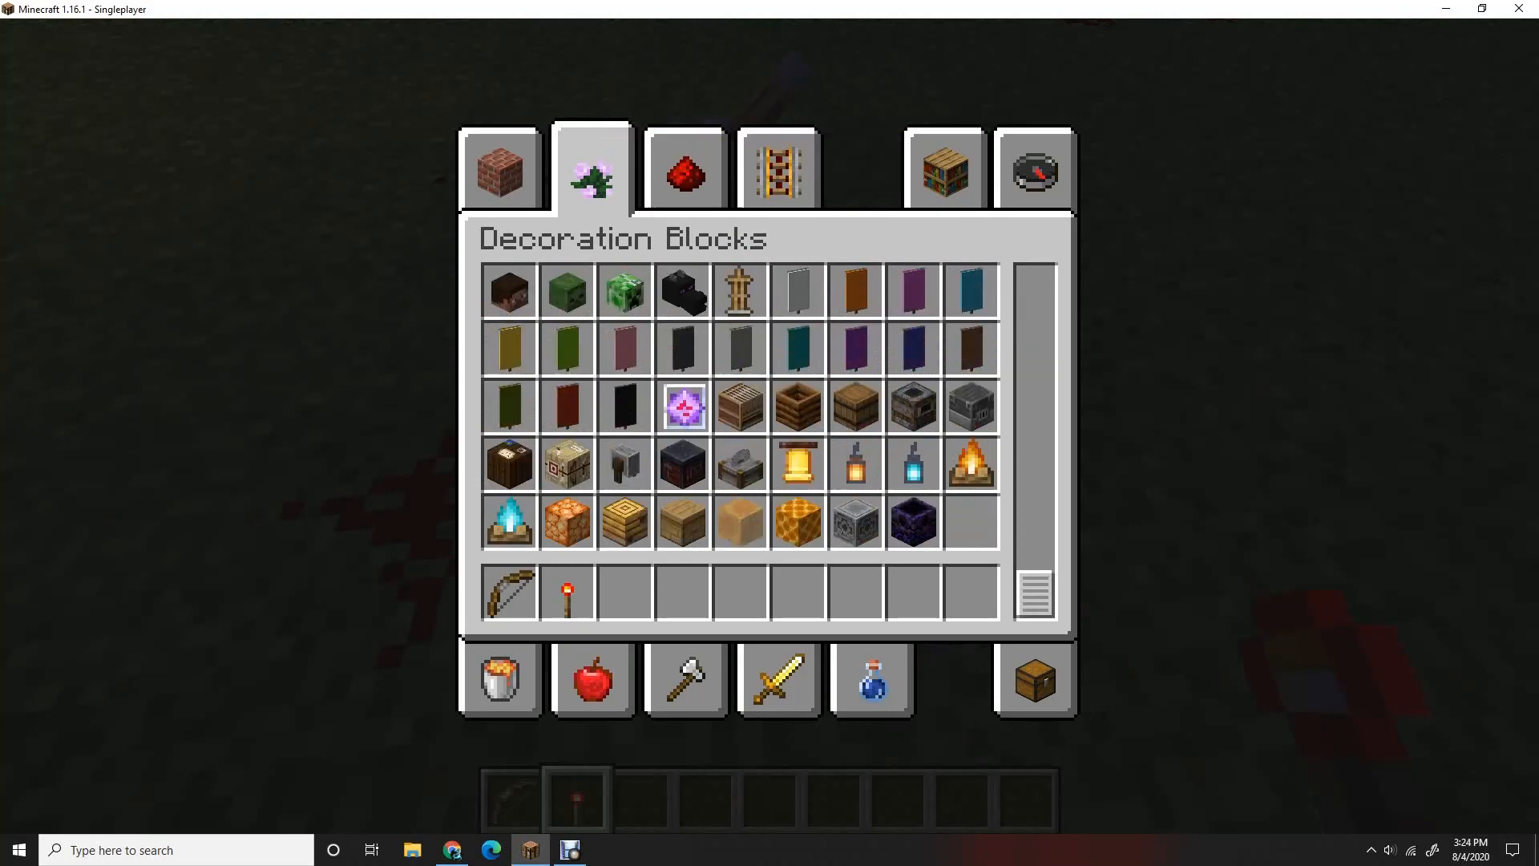
click(683, 166)
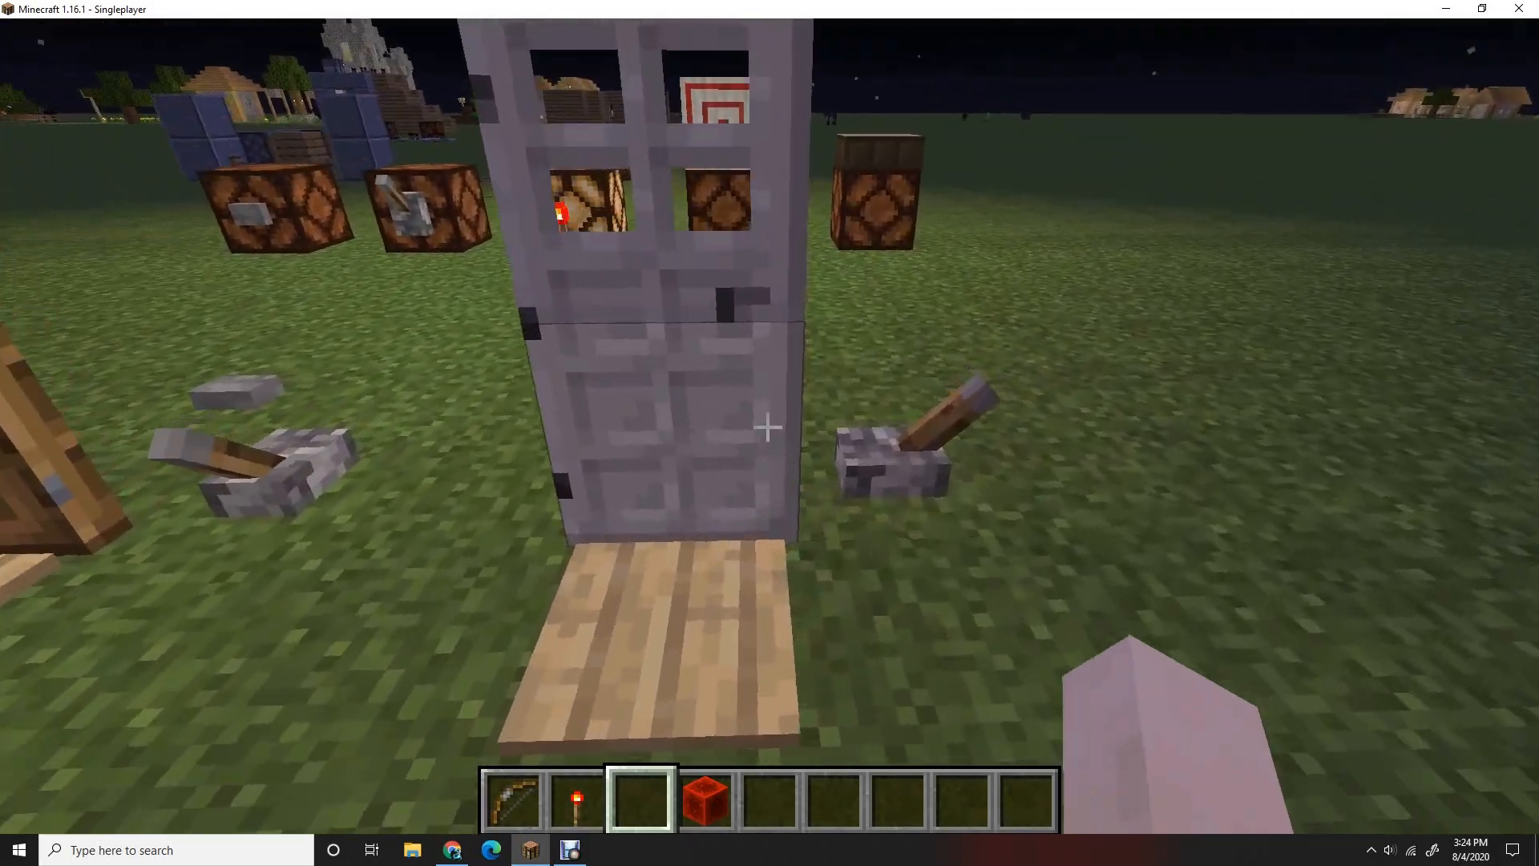
mouse_move(769, 427)
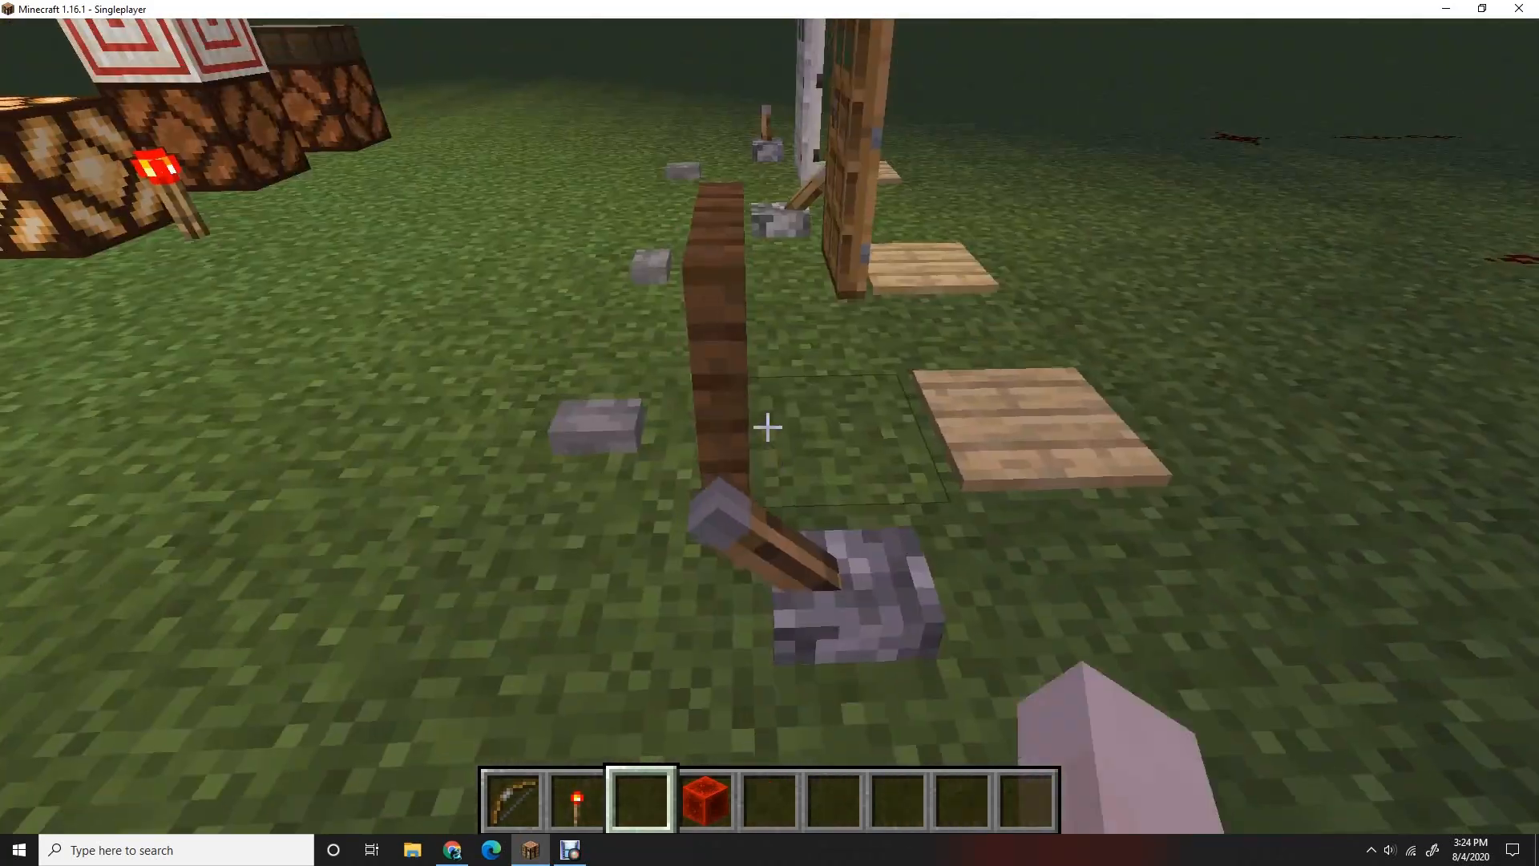
mouse_move(766, 426)
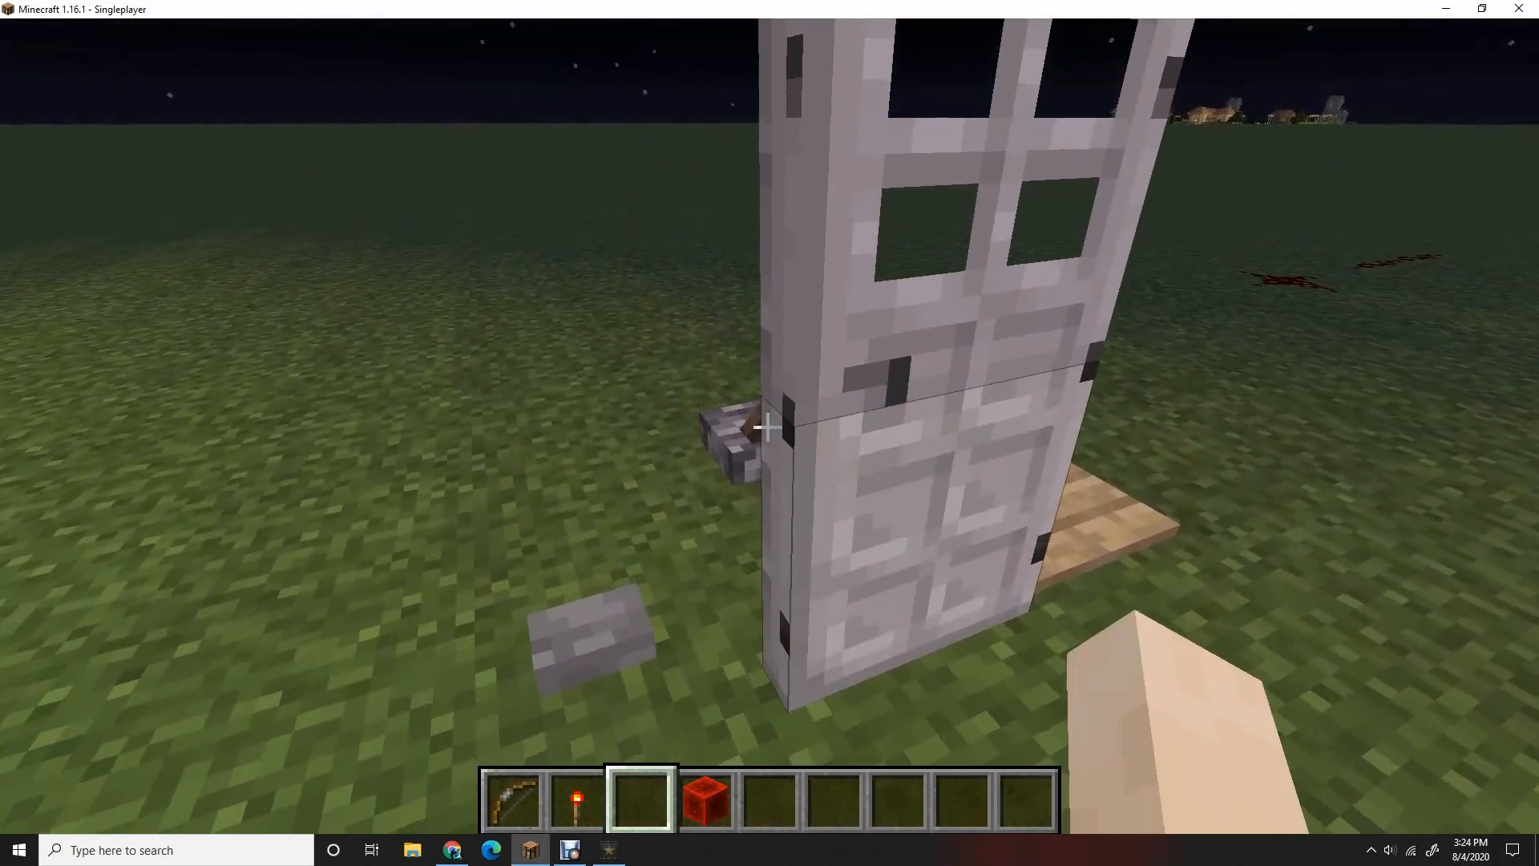
mouse_move(769, 426)
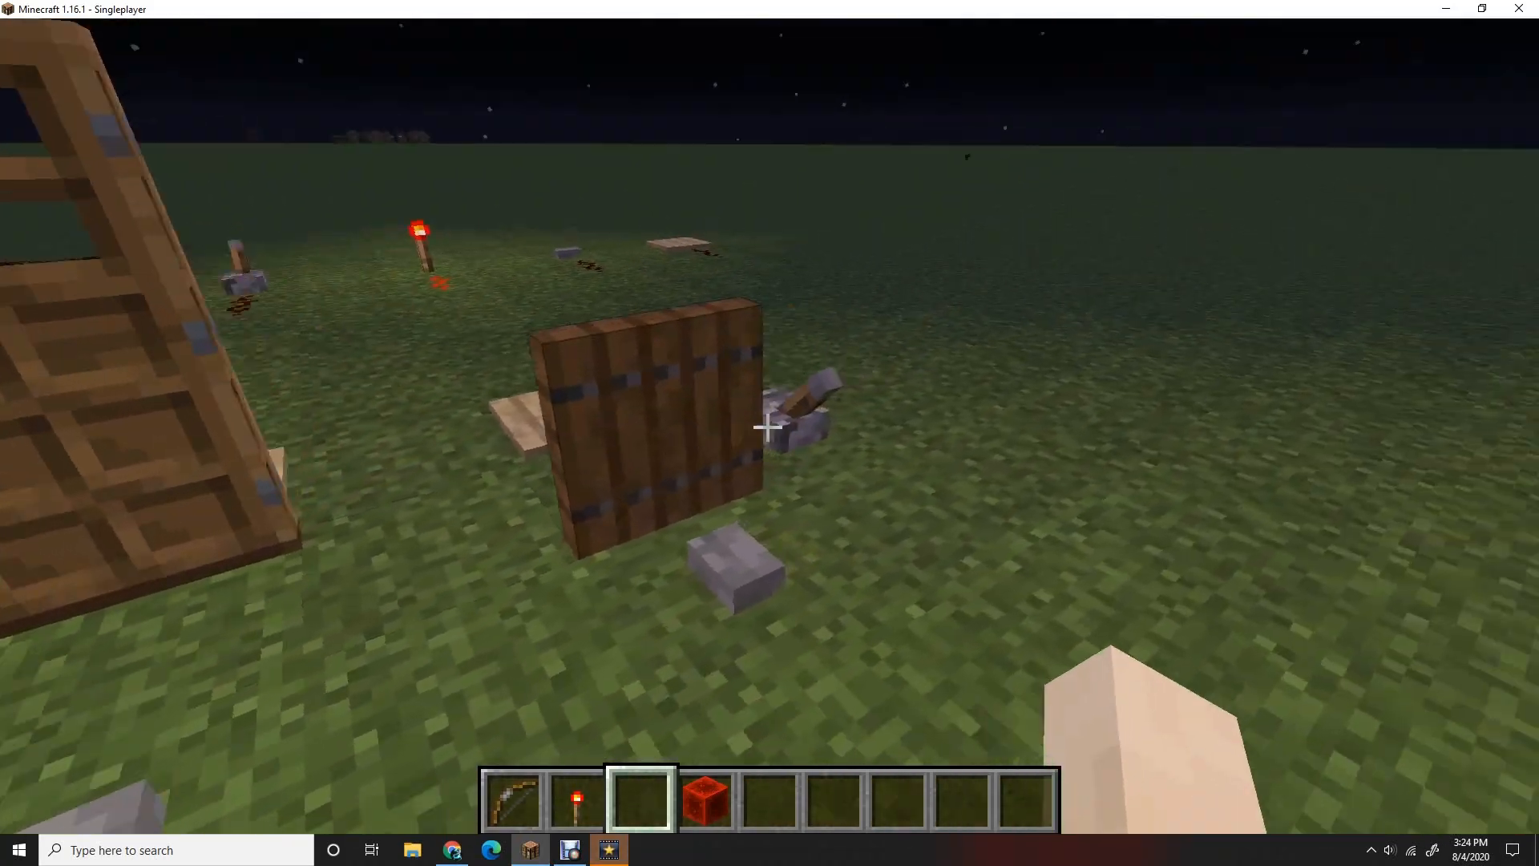
mouse_move(770, 426)
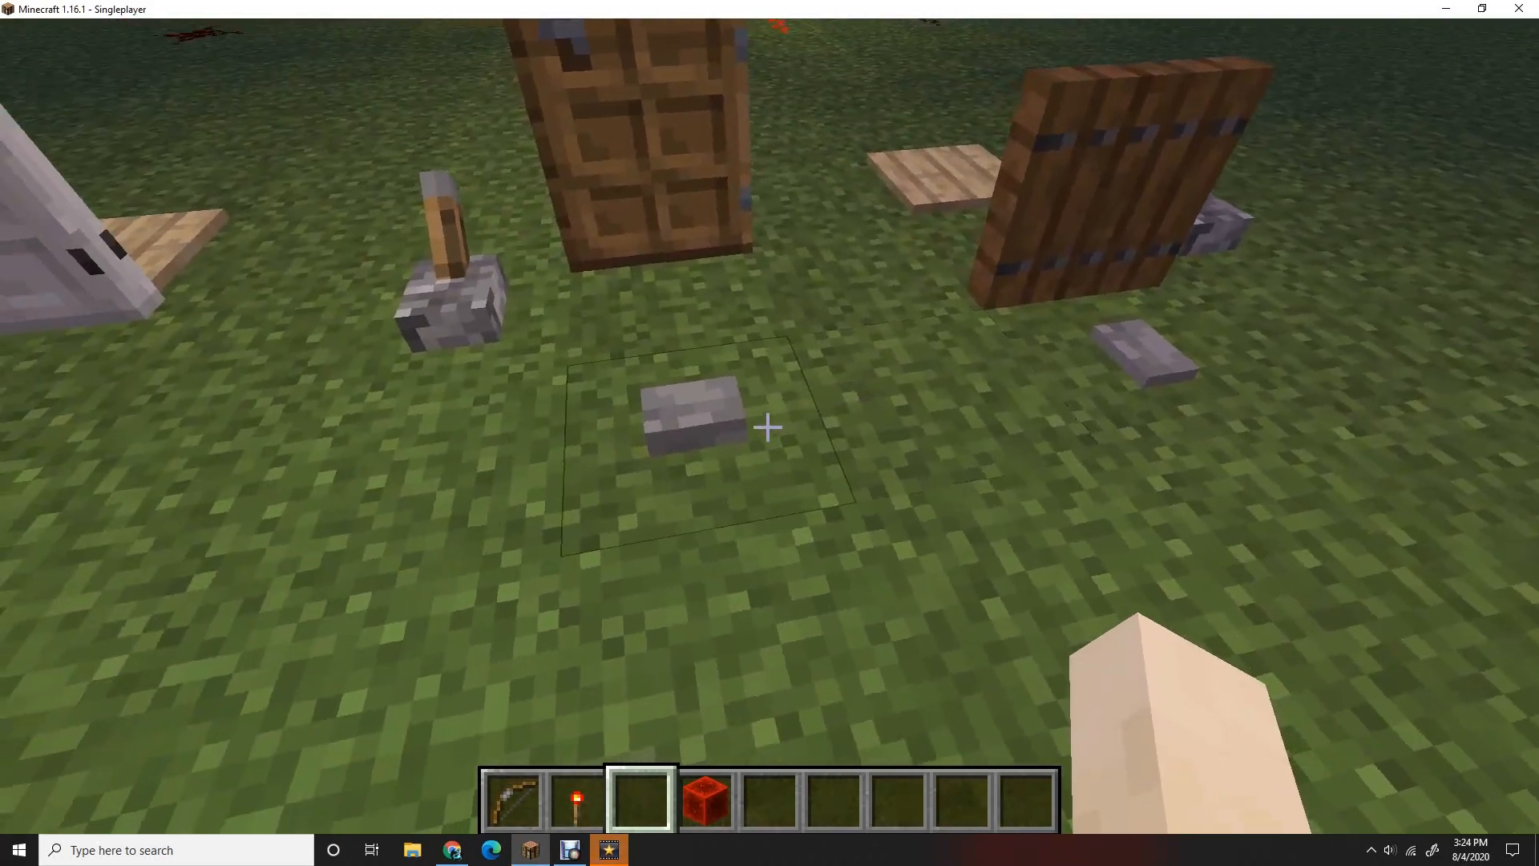
mouse_move(770, 426)
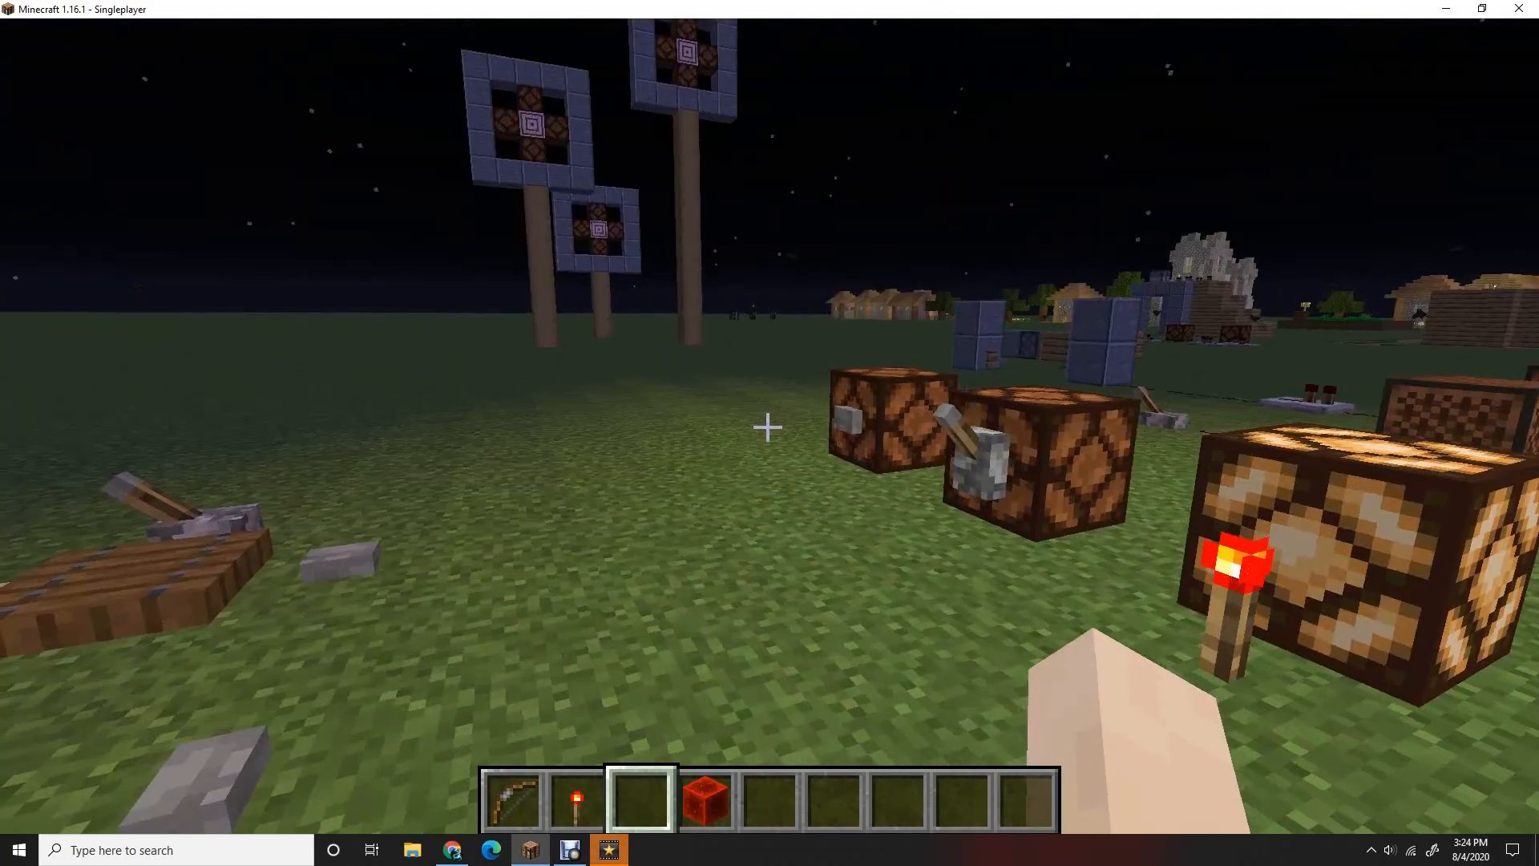
Step: Enter the /time set 1000 chat command to turn night into day
key(1)
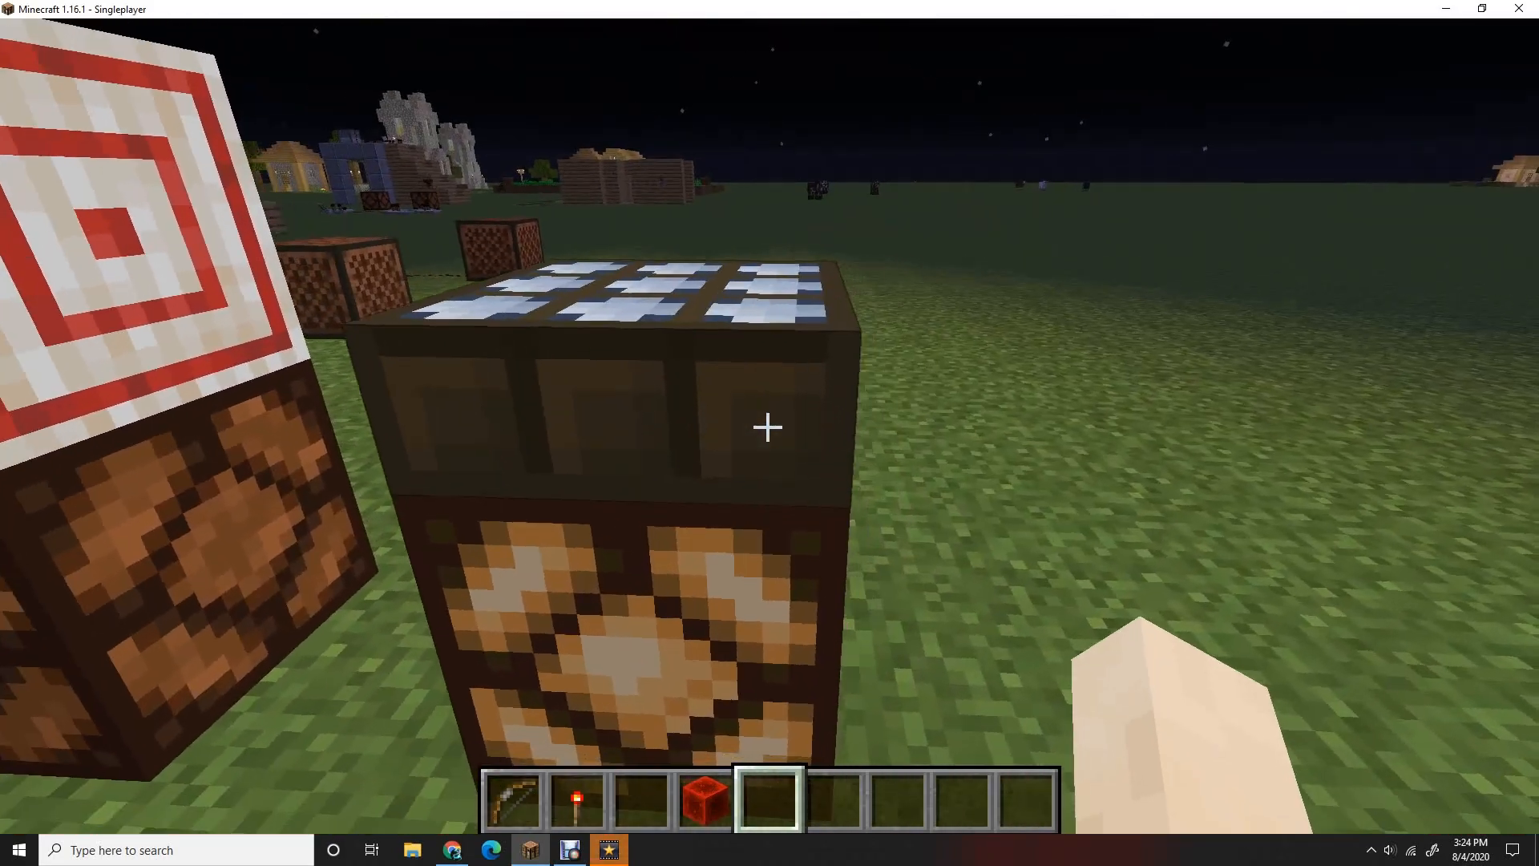
text(/fill)
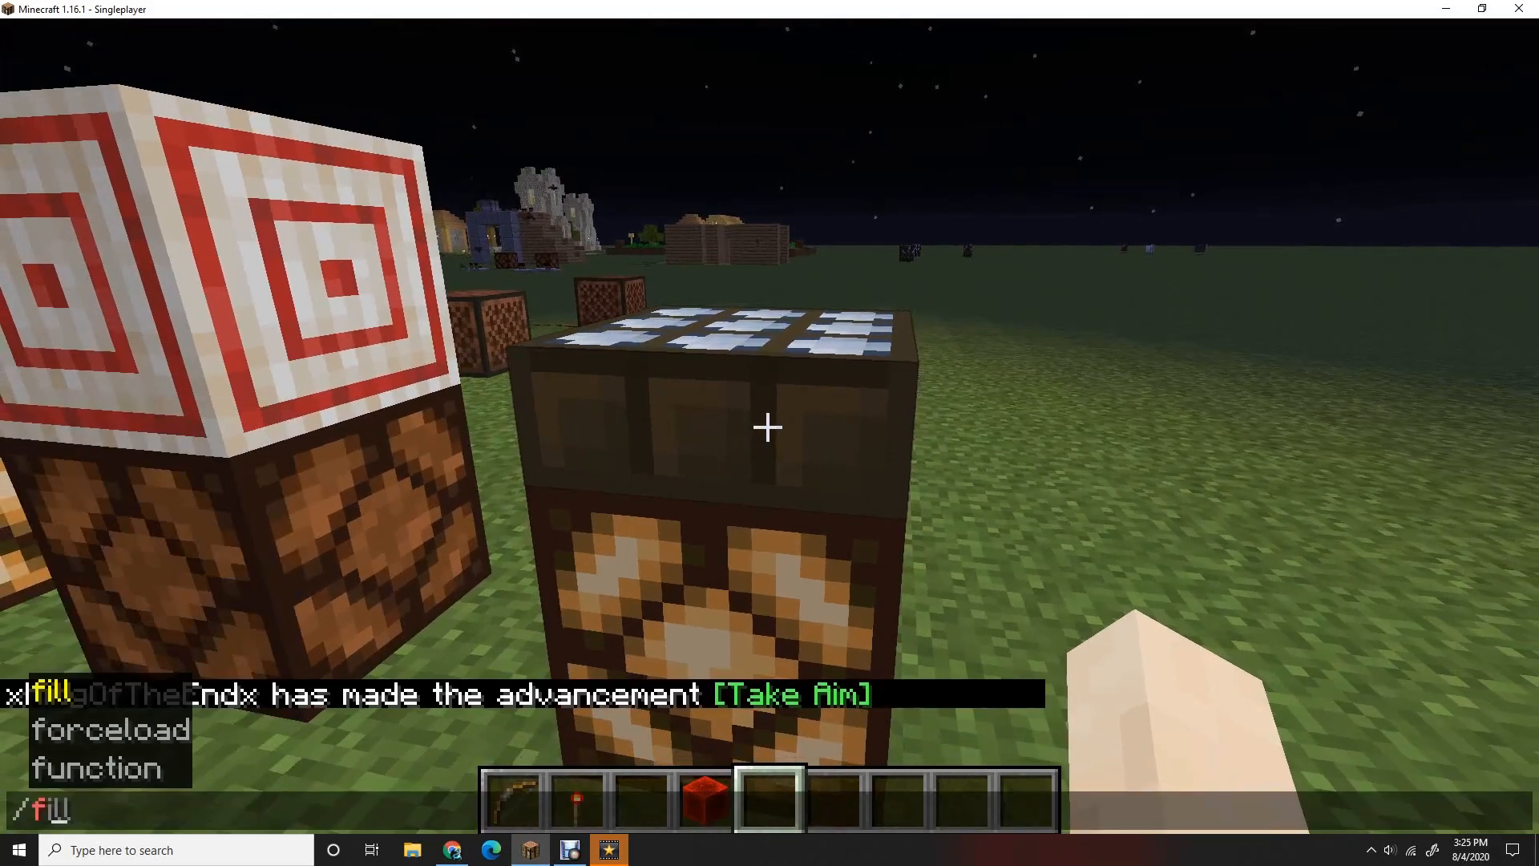
text(data)
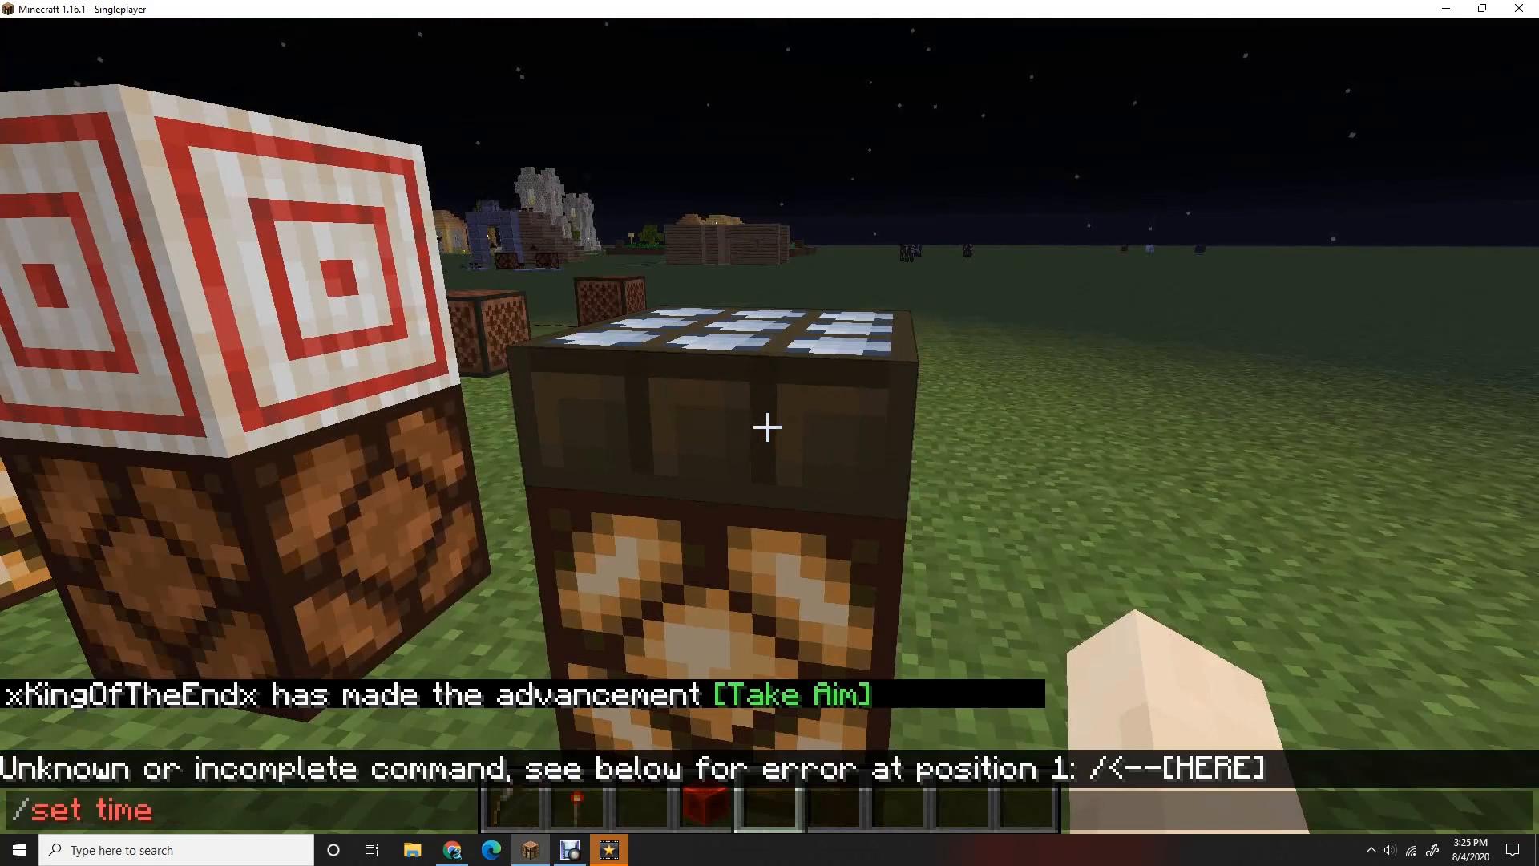
text(time)
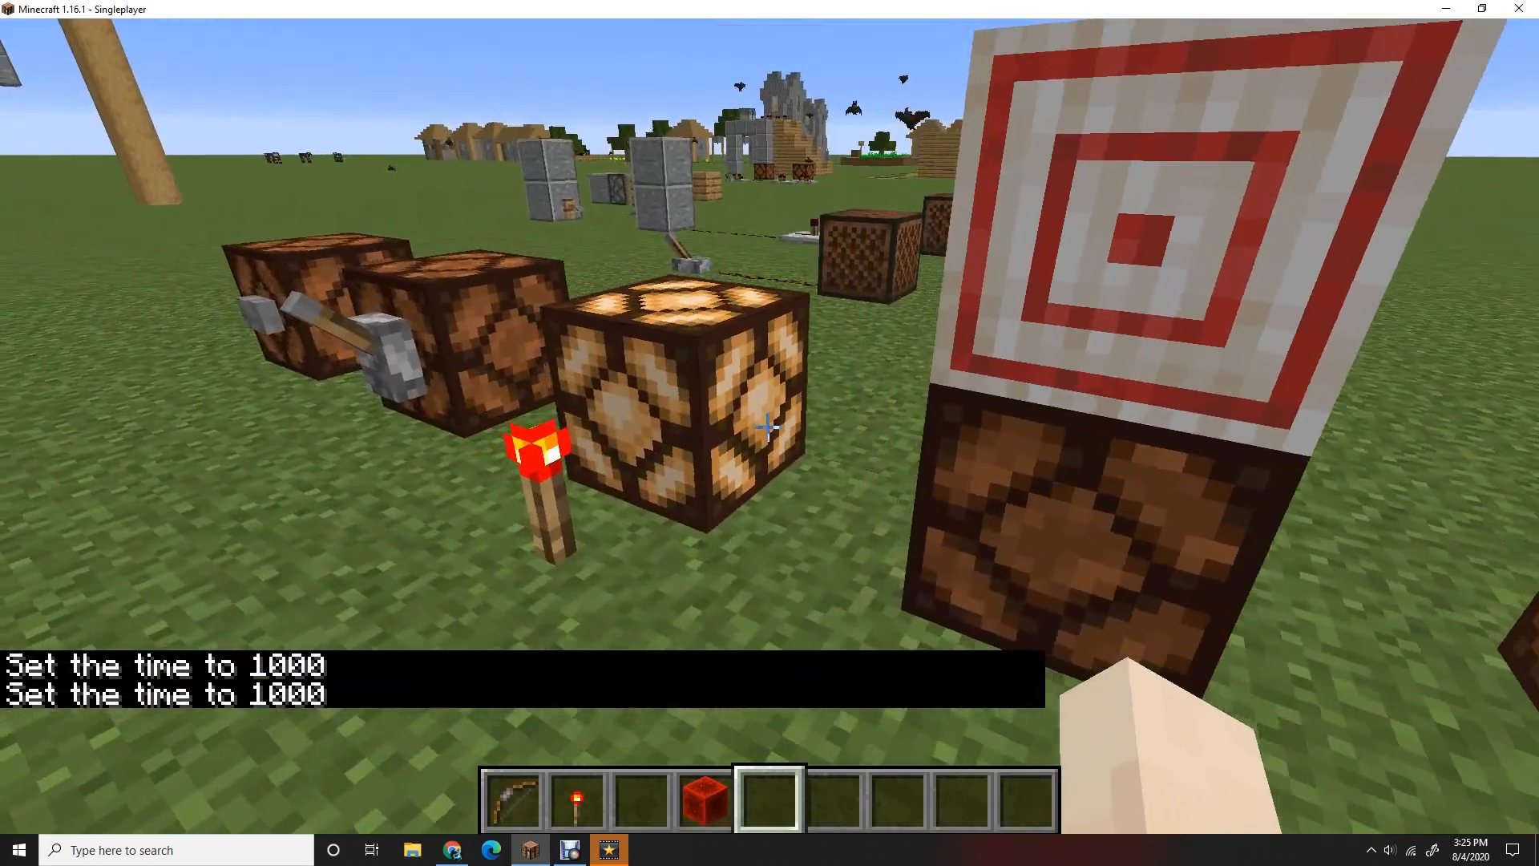
mouse_move(766, 427)
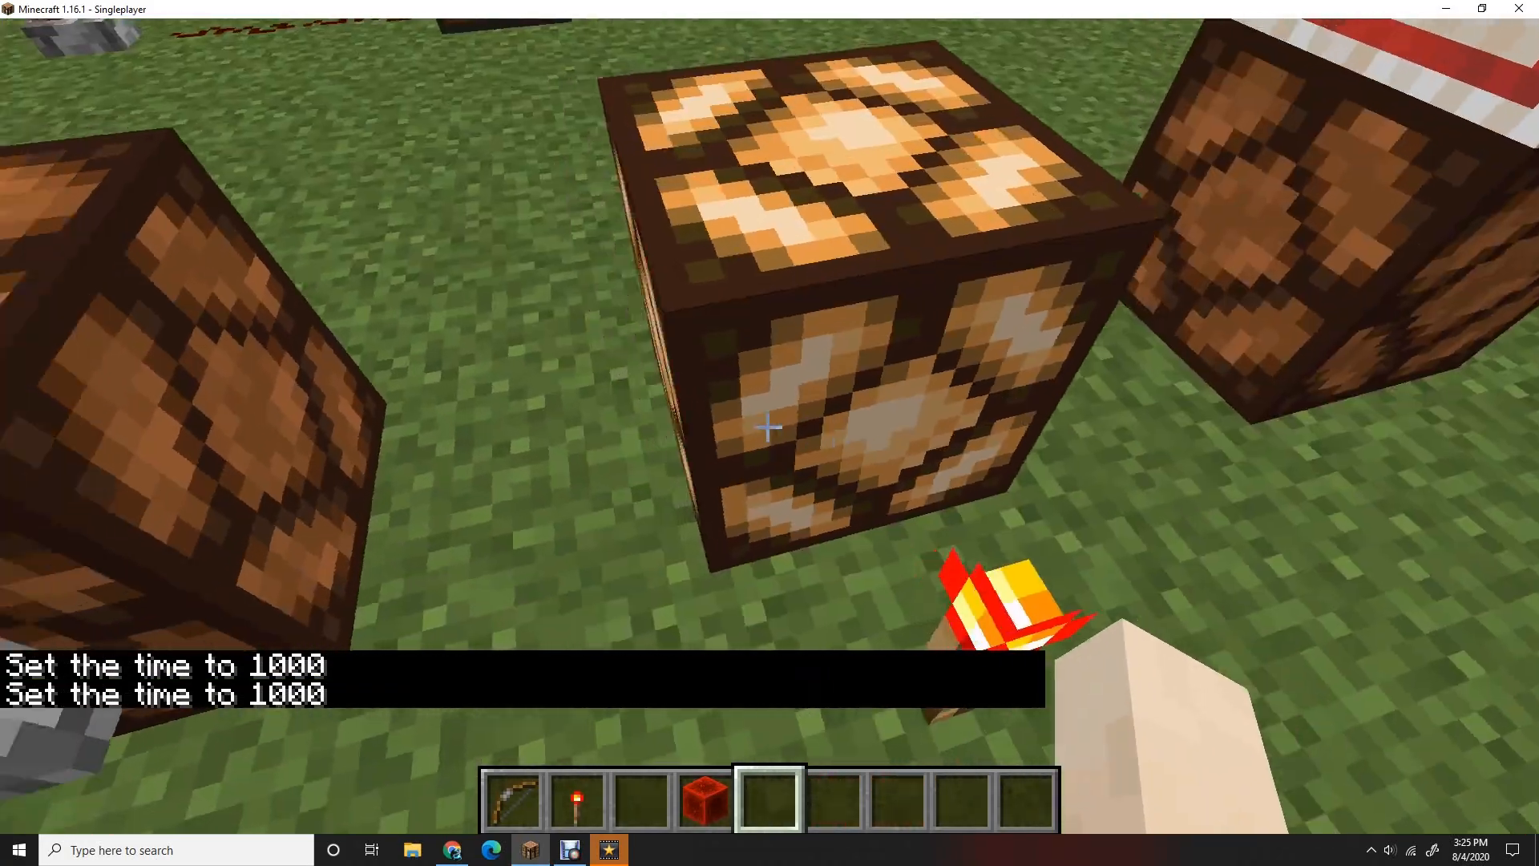
mouse_move(769, 427)
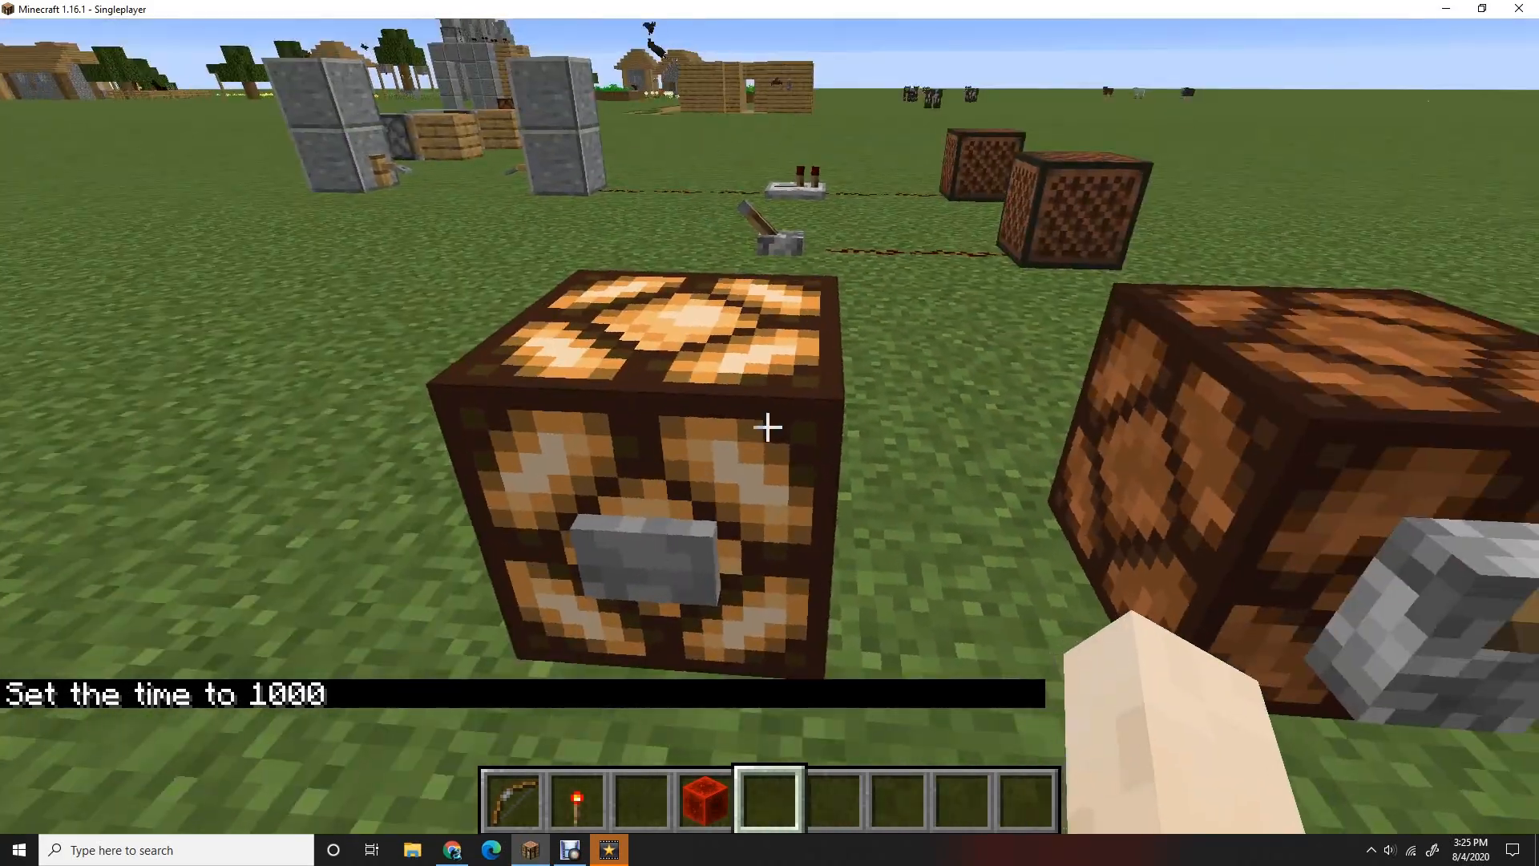
mouse_move(770, 426)
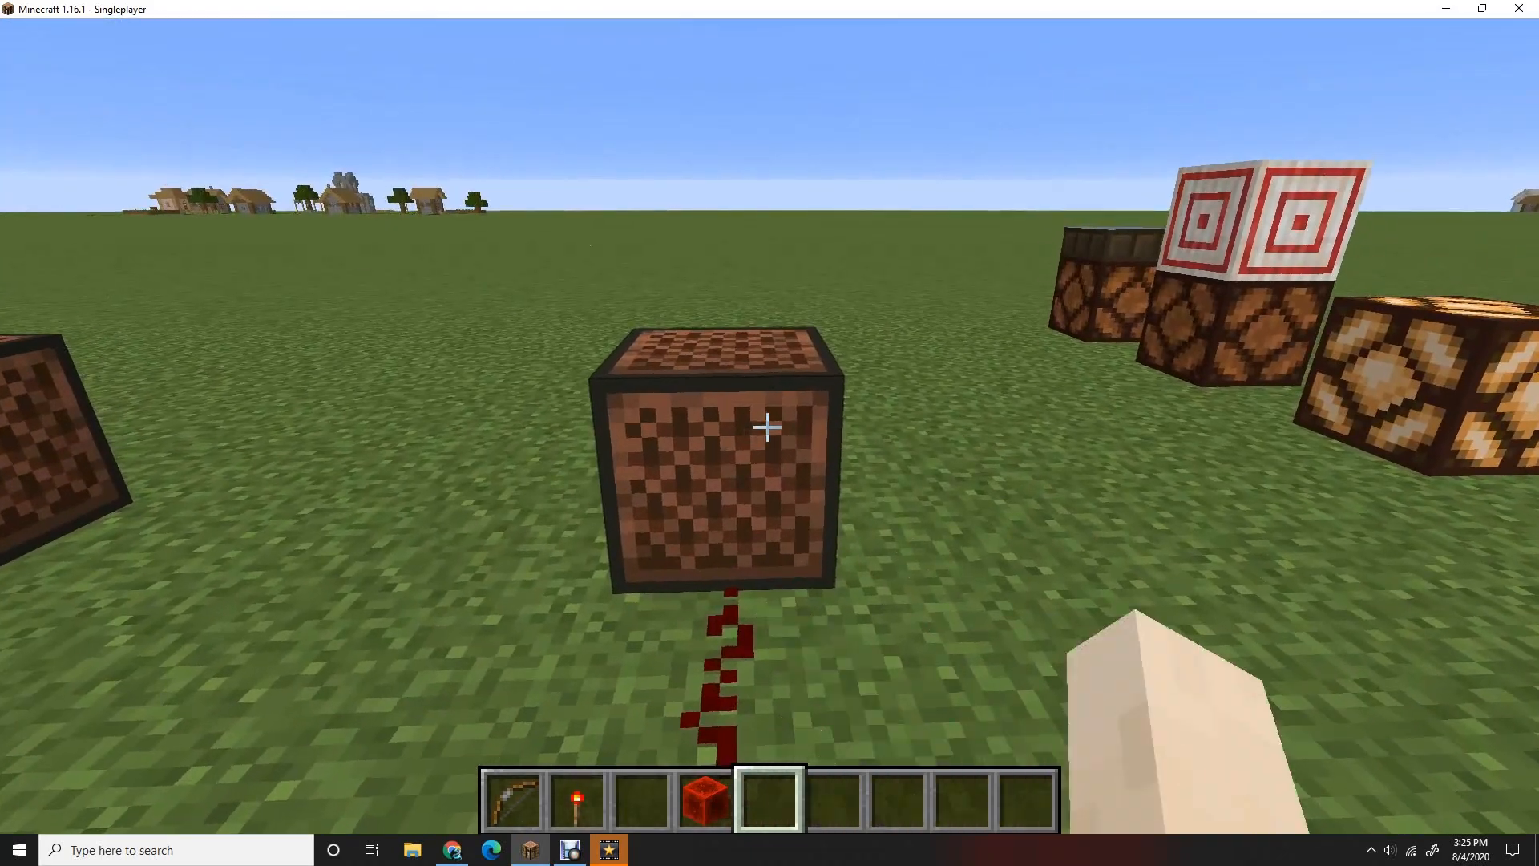
mouse_move(769, 427)
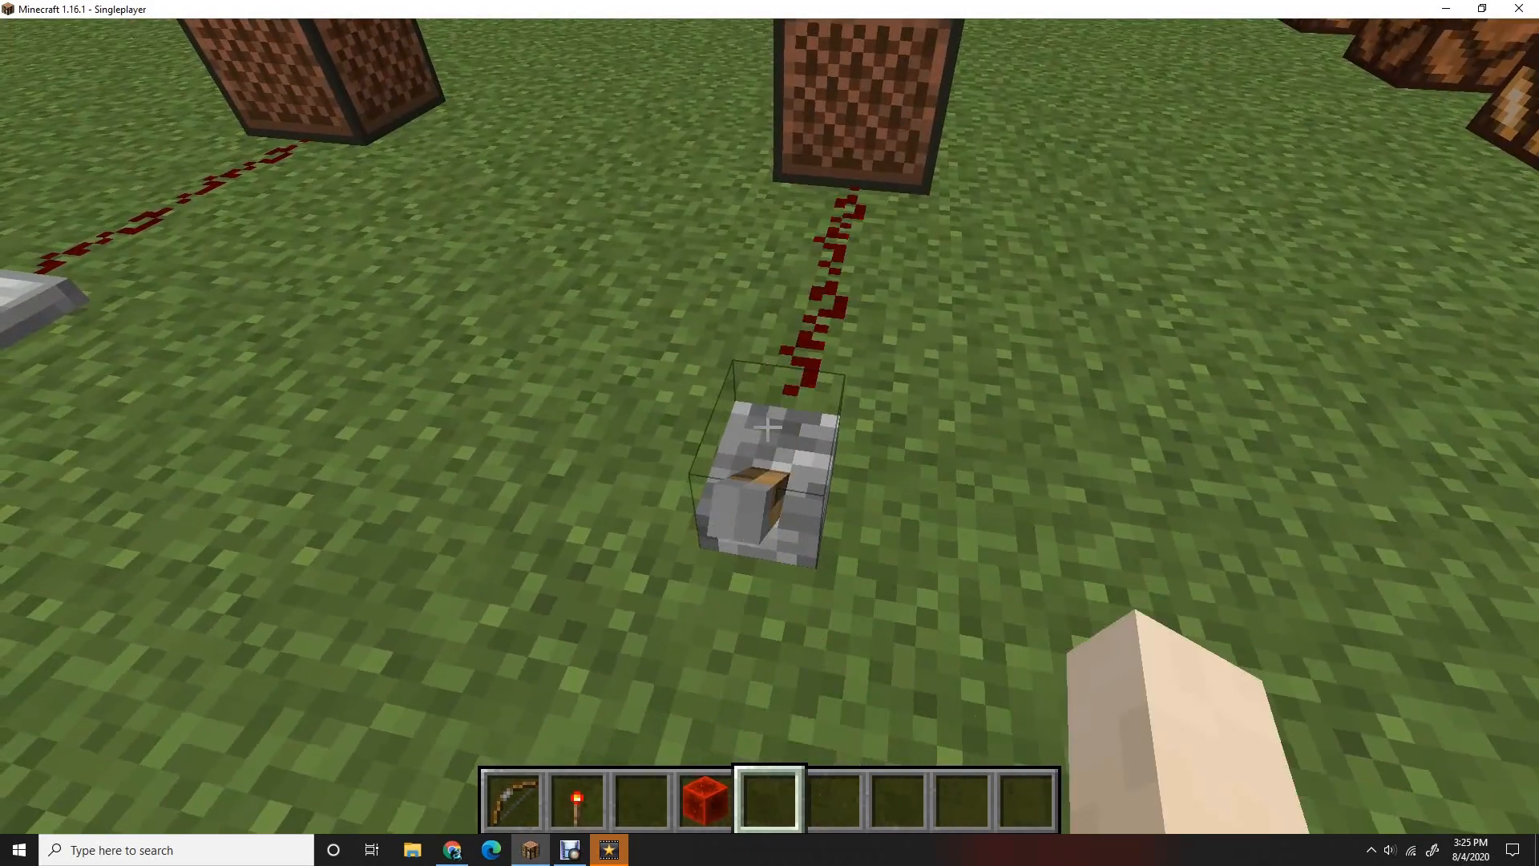
mouse_move(767, 427)
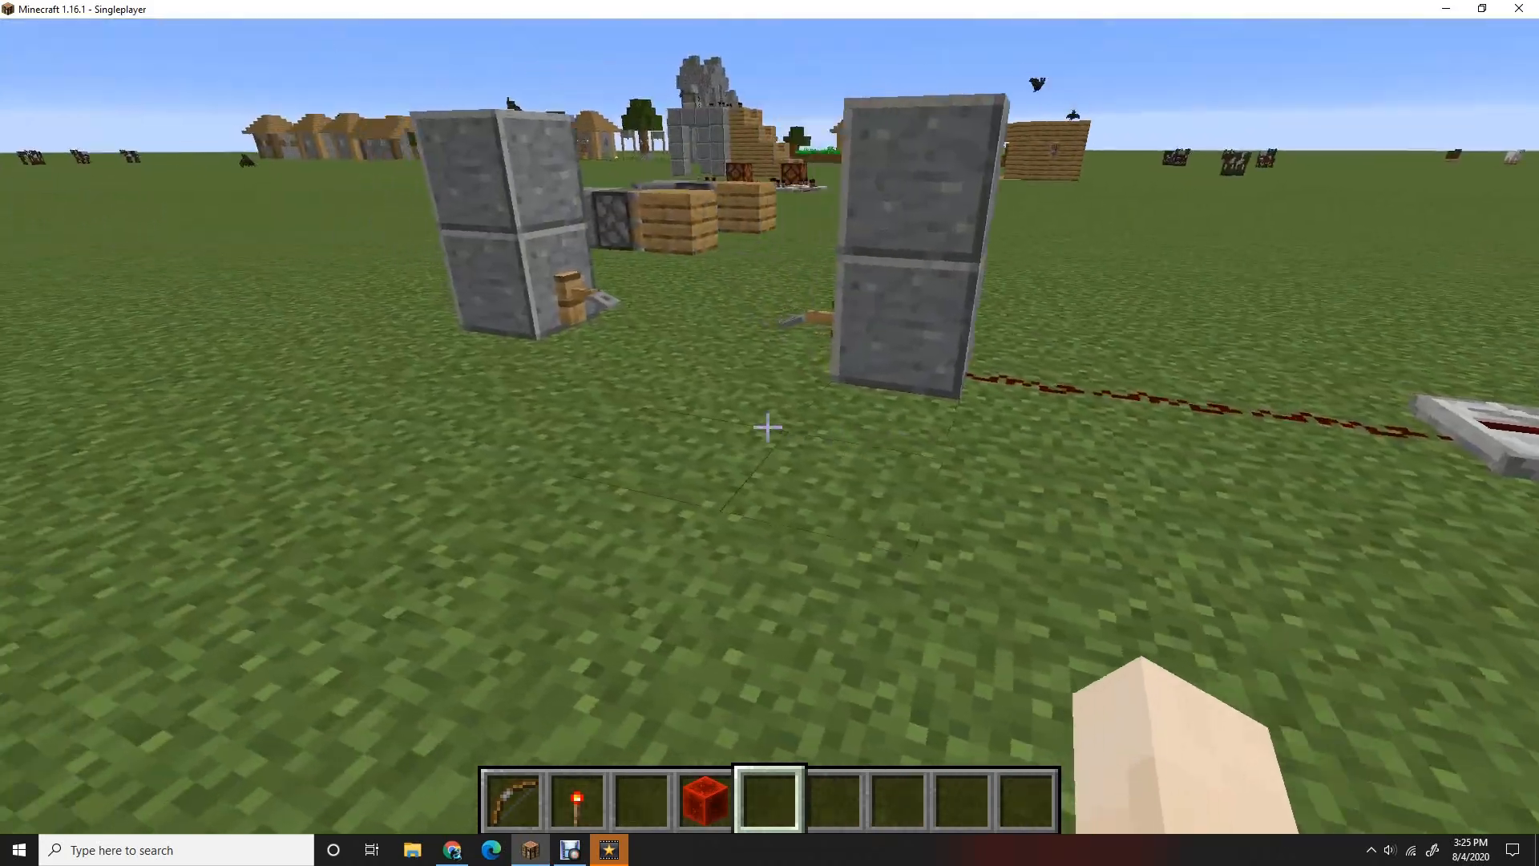
mouse_move(769, 426)
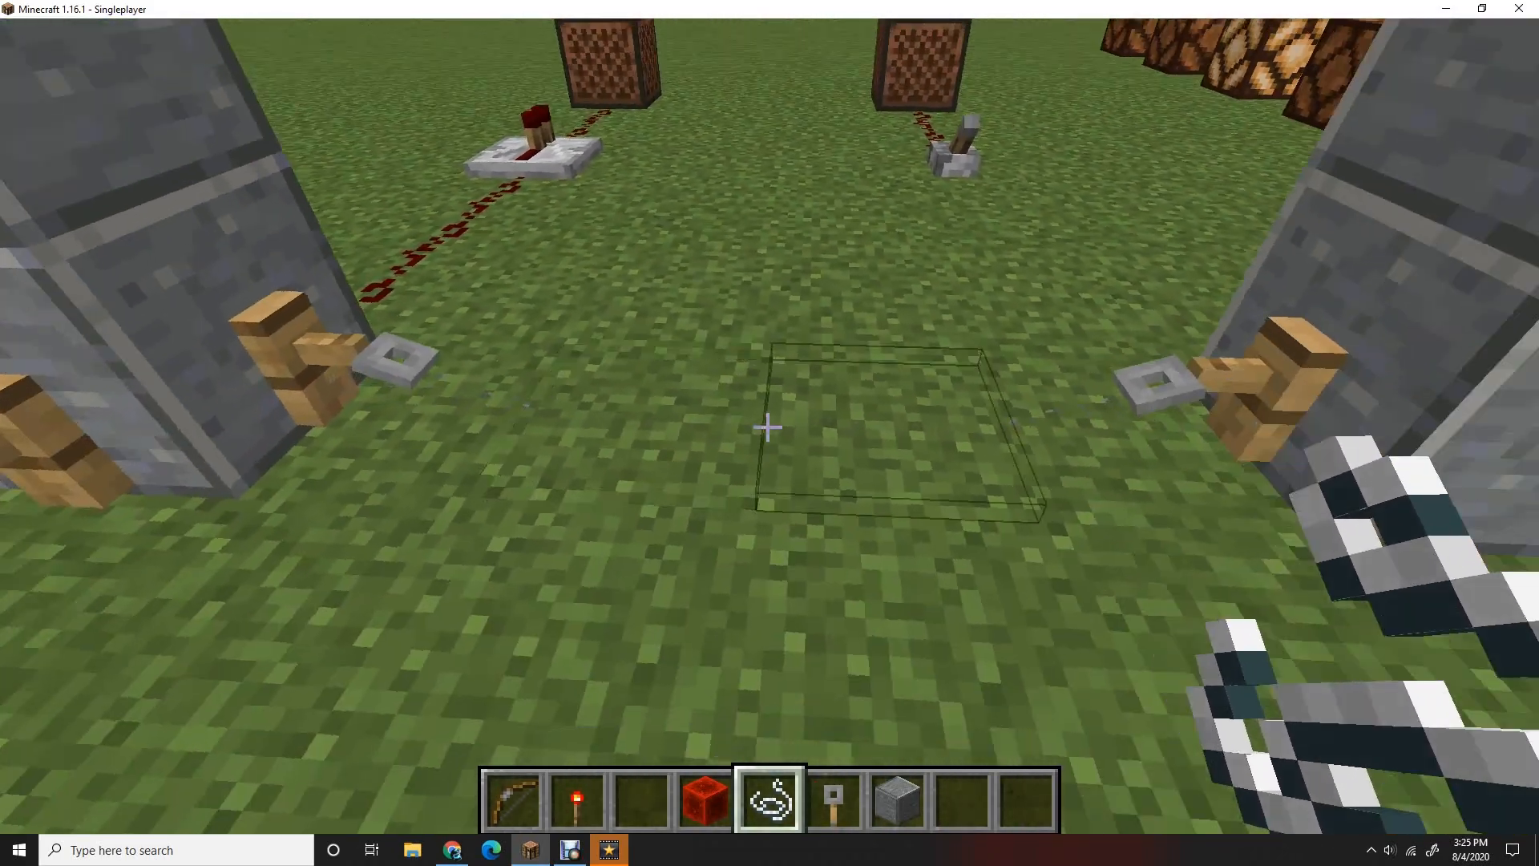
mouse_move(769, 426)
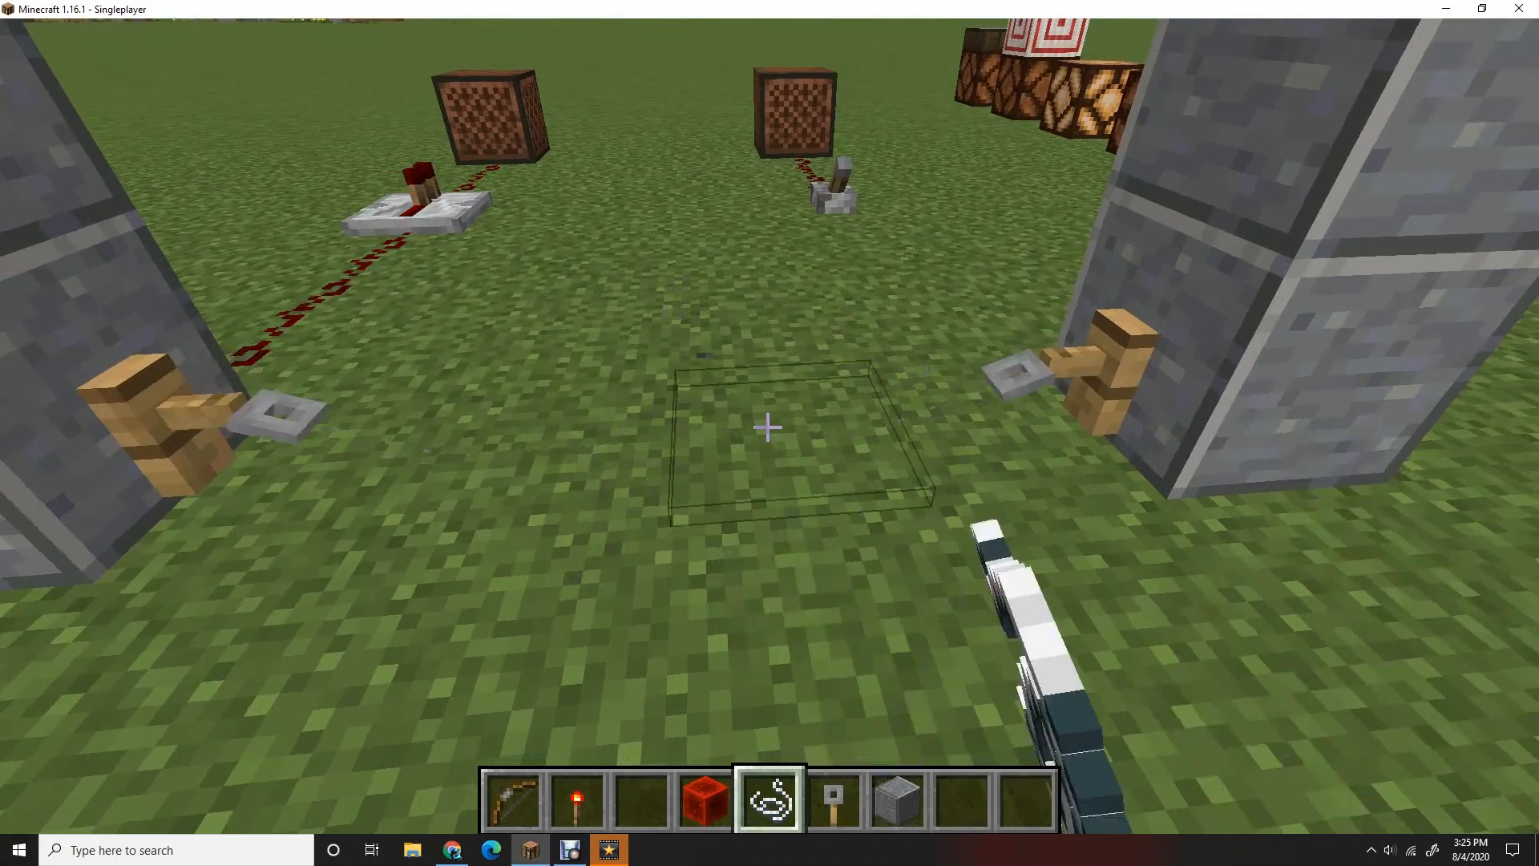
mouse_move(769, 427)
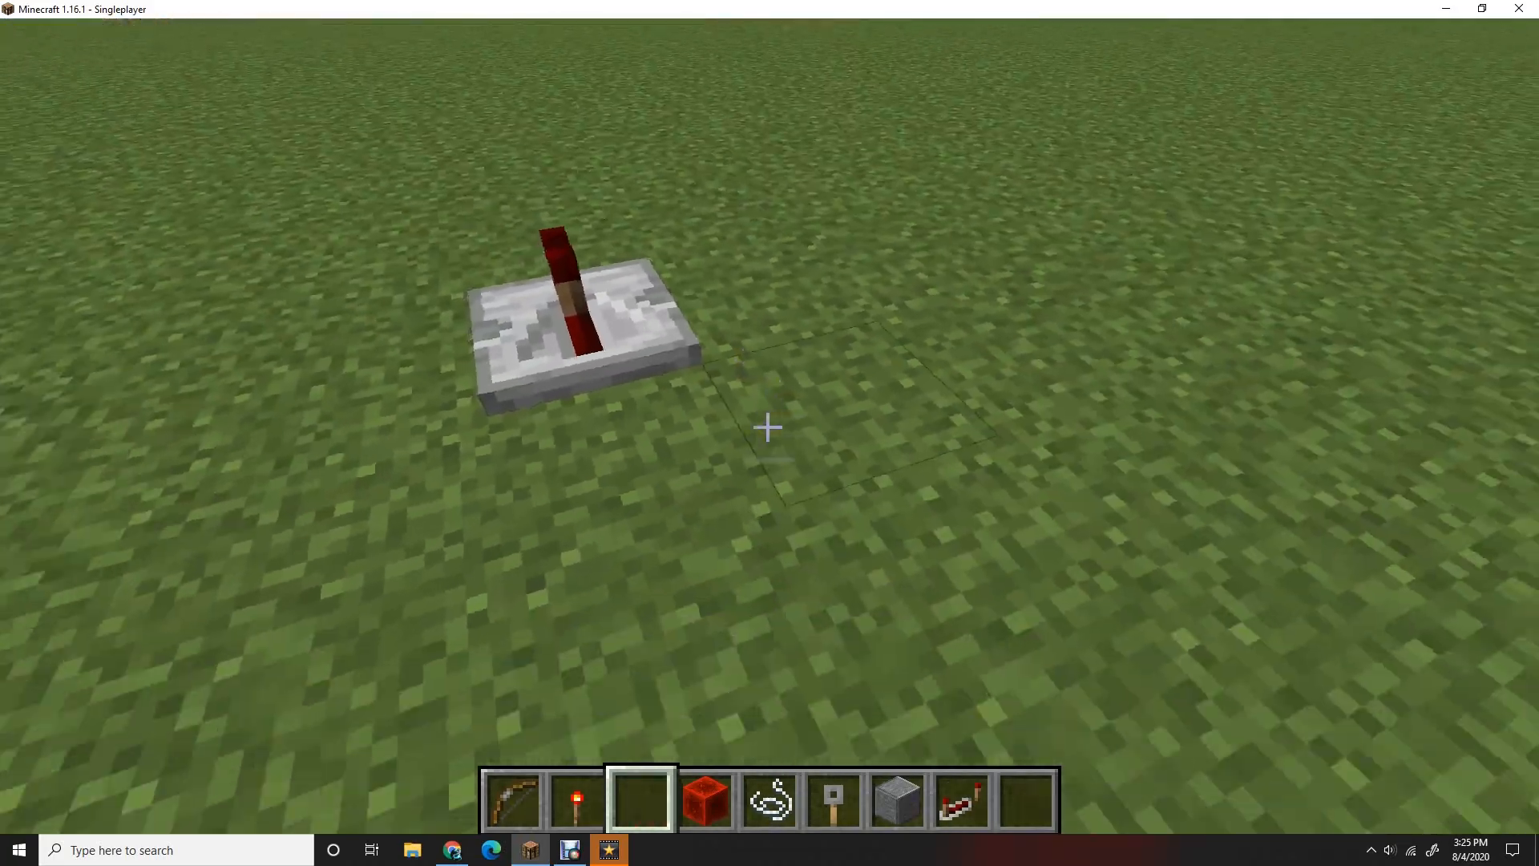
mouse_move(768, 426)
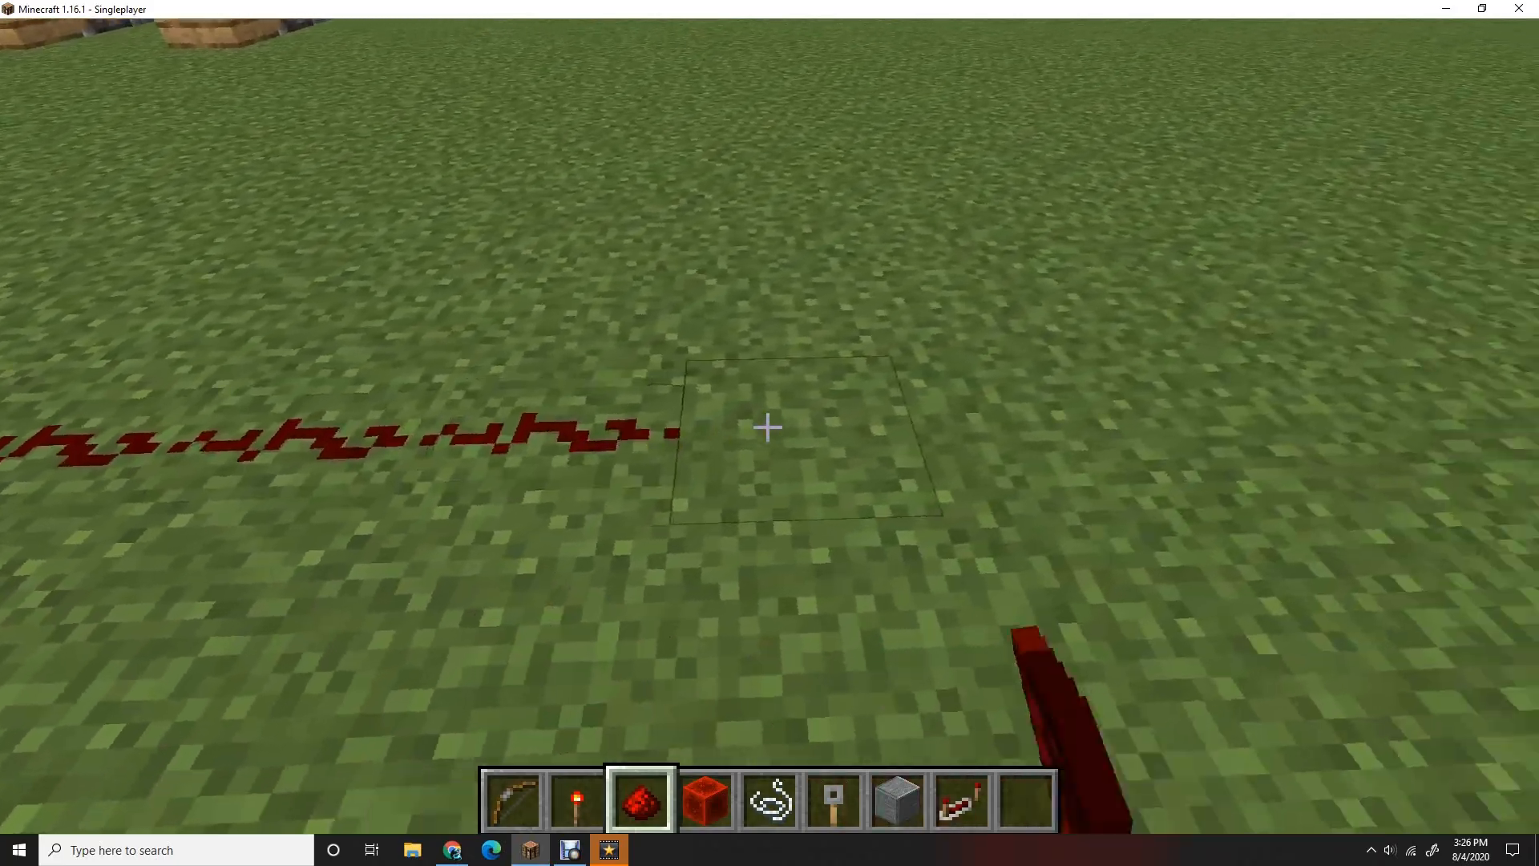
mouse_move(769, 426)
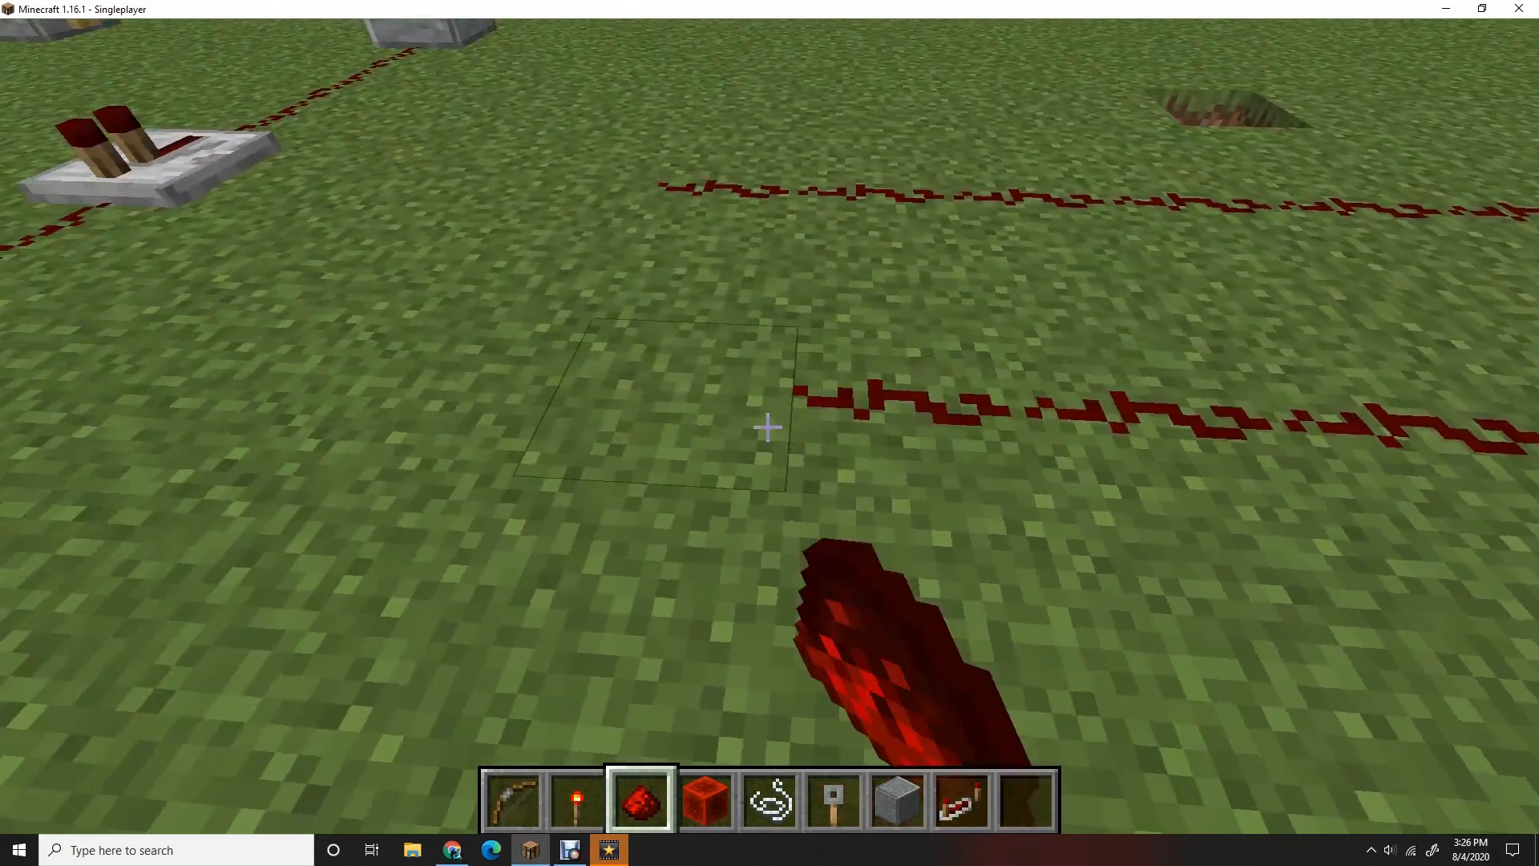
mouse_move(768, 427)
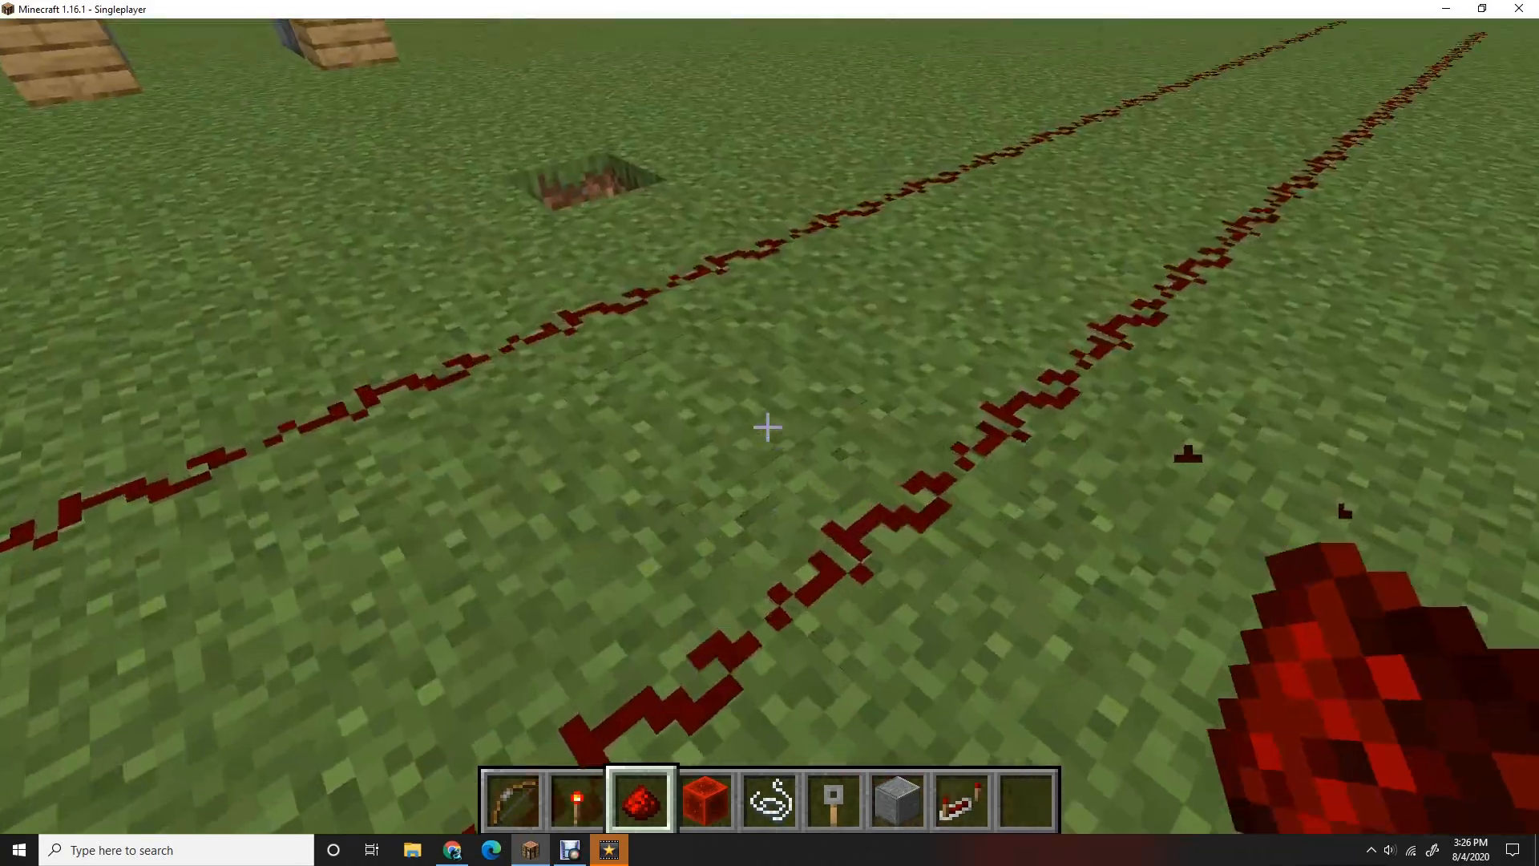
Step: Switch to hotbar slot 8 while laying the parallel redstone dust lines
key(8)
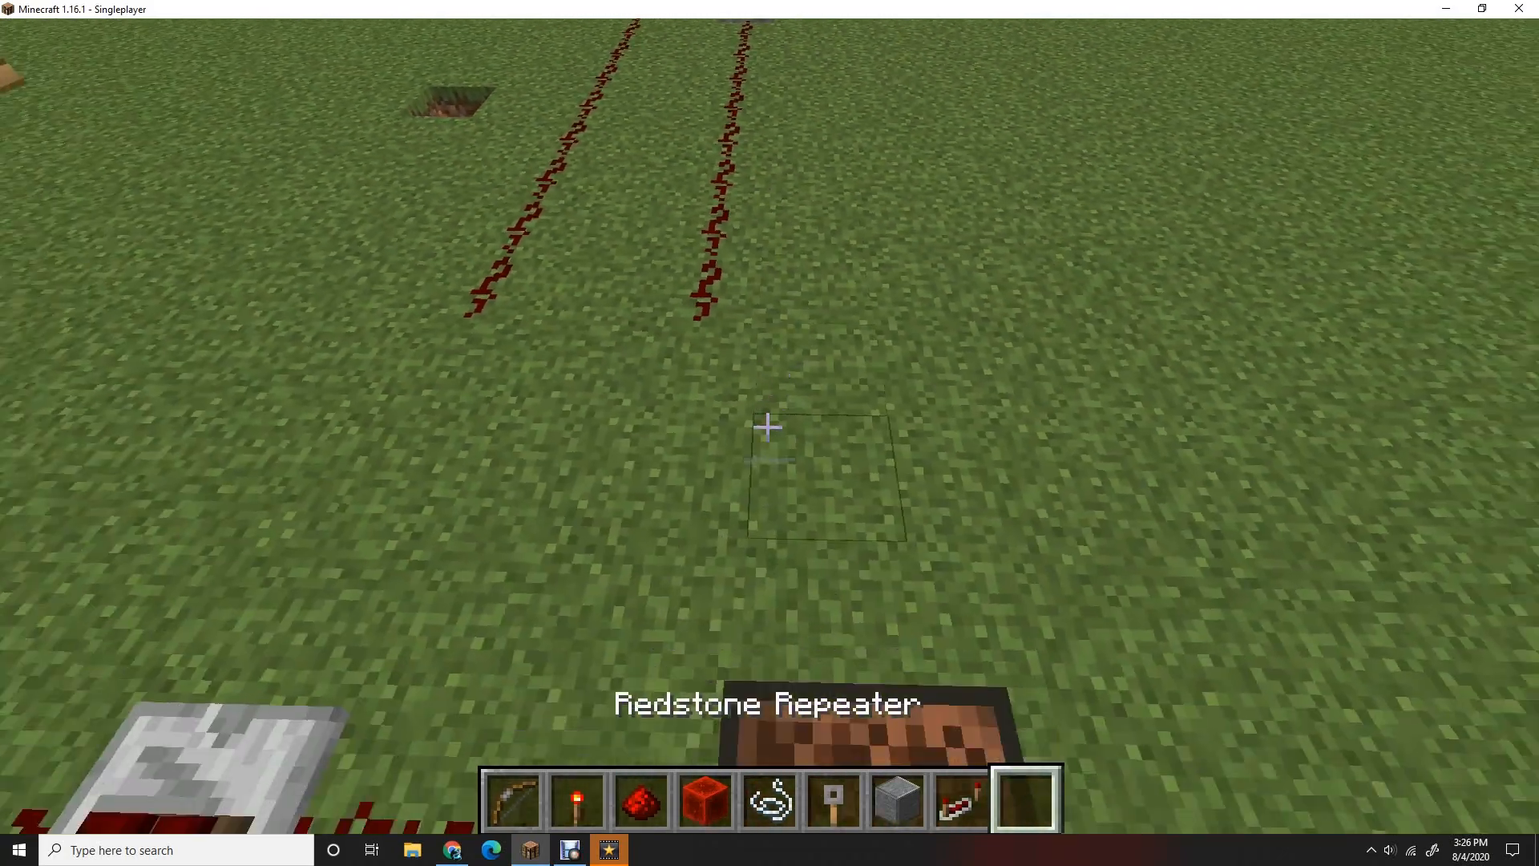
Step: Empty the hotbar in the creative inventory, keeping only the bow
key(e)
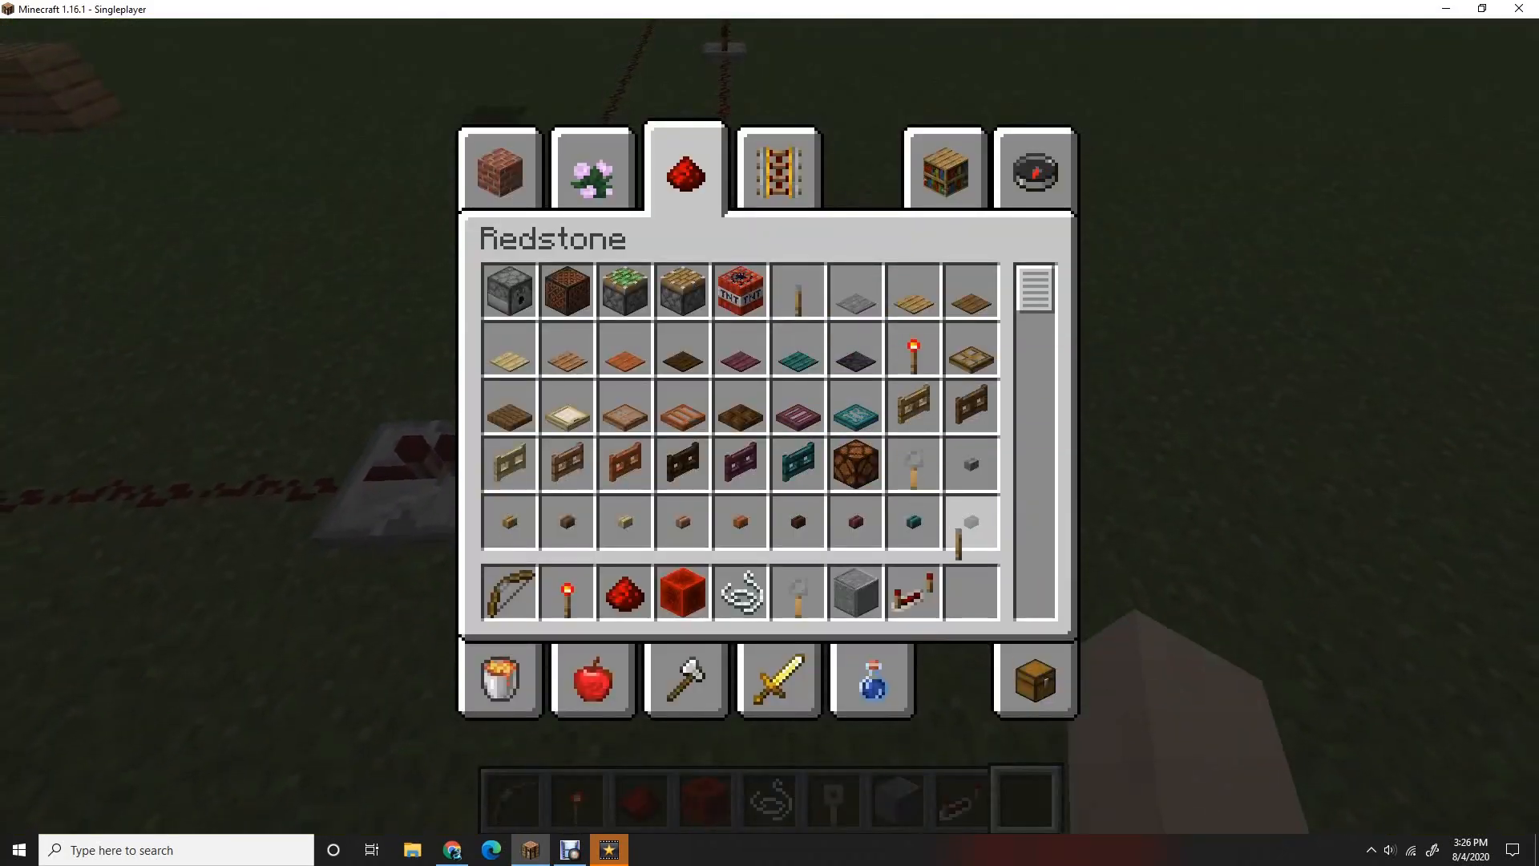
key(escape)
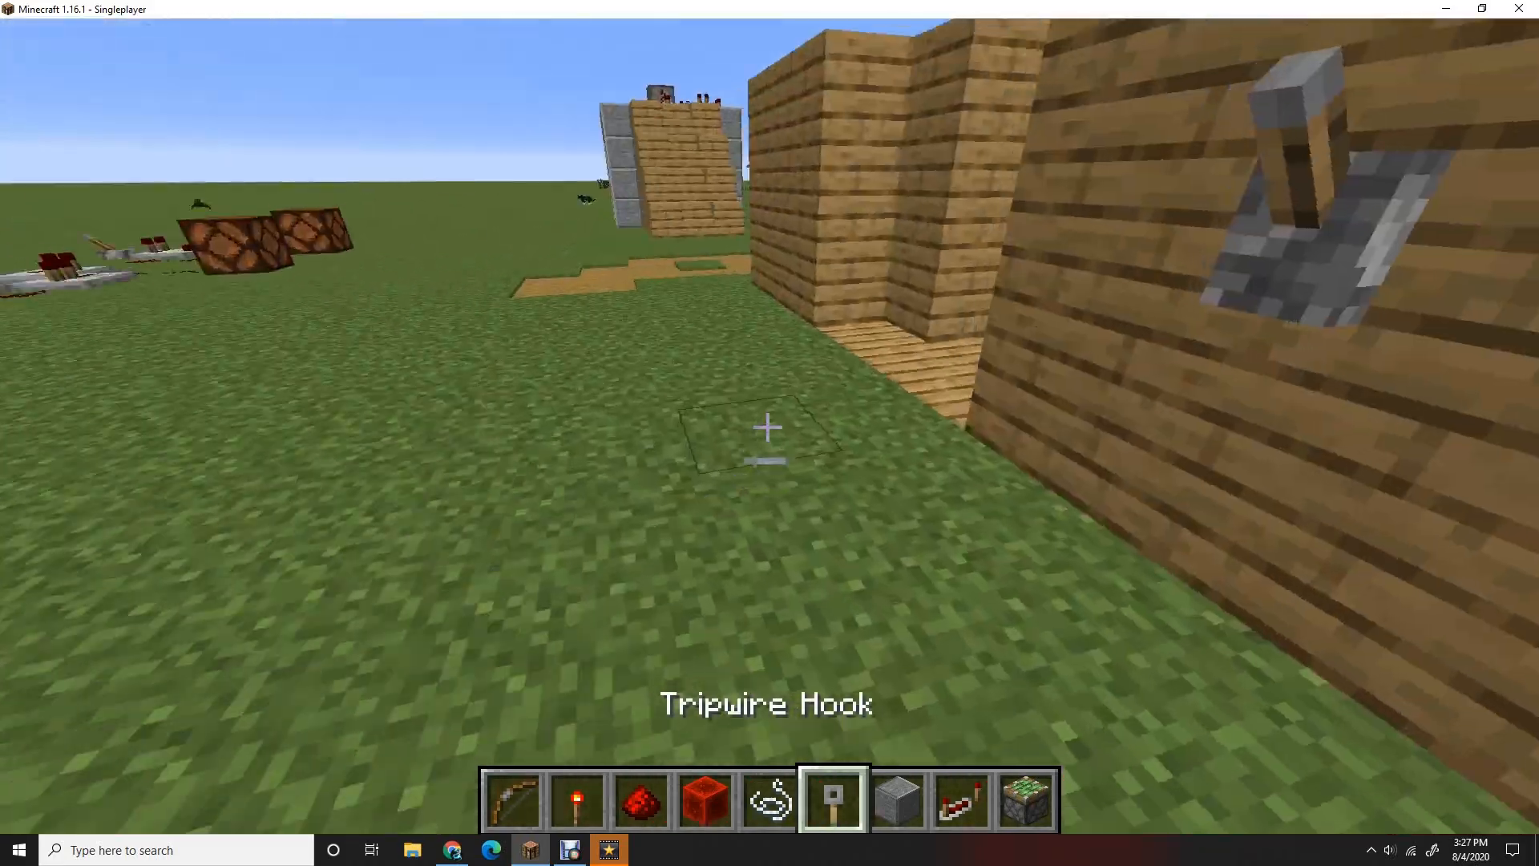
key(e)
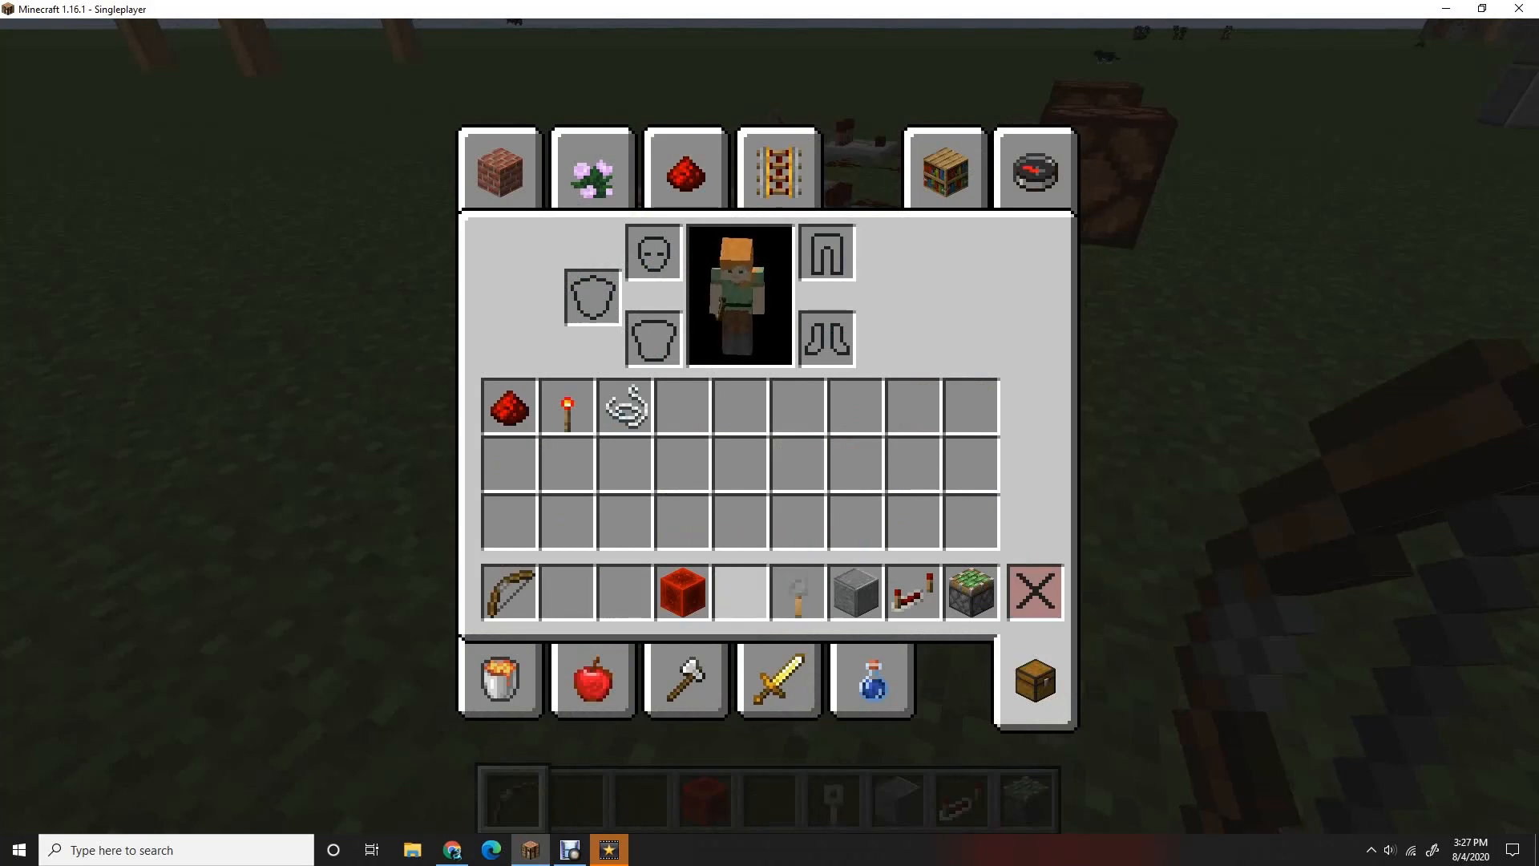
key(Escape)
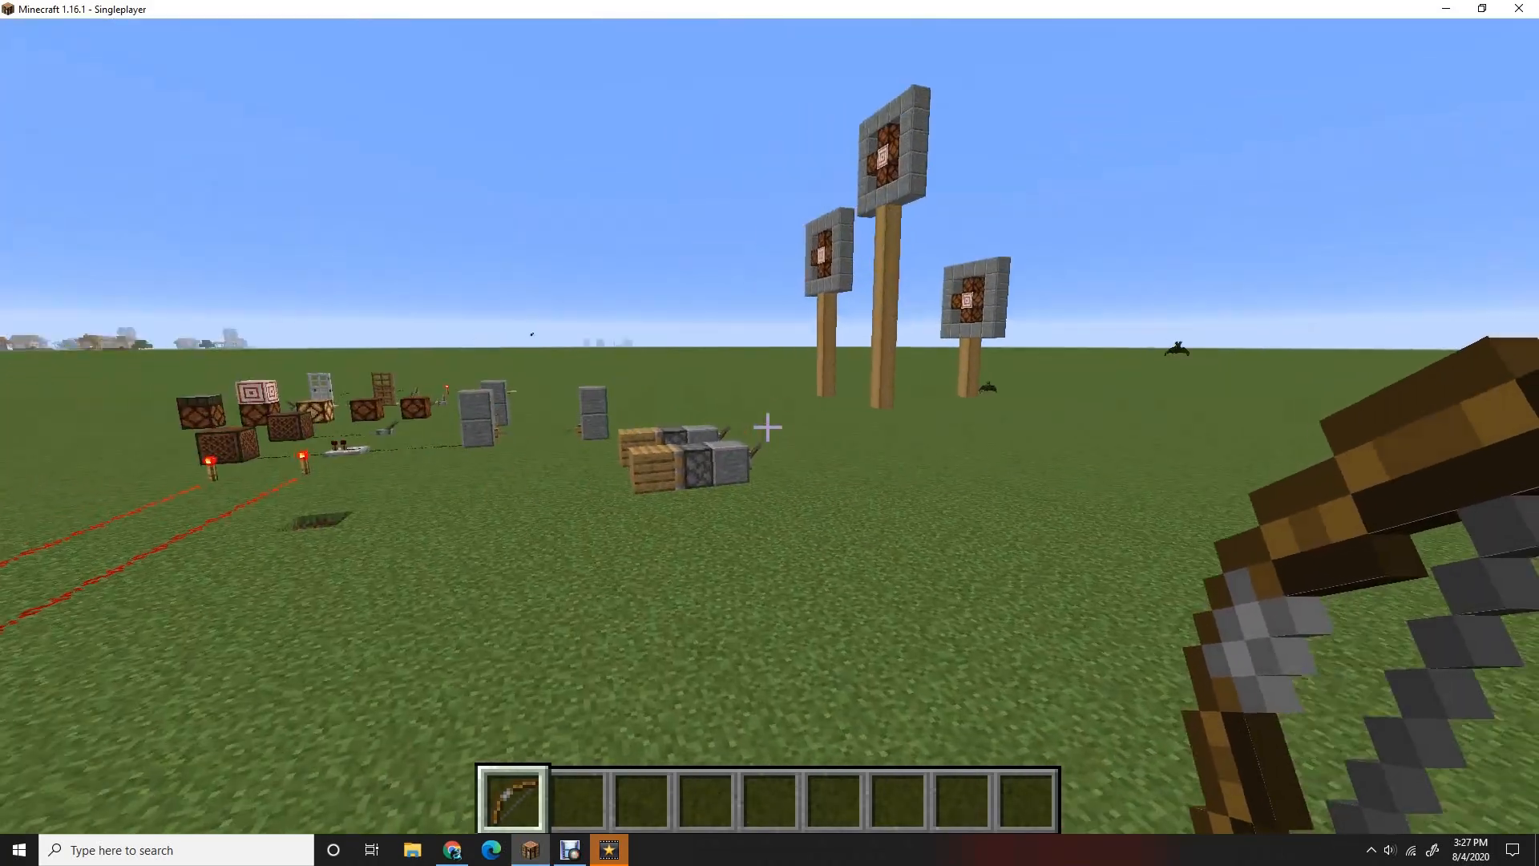
mouse_move(769, 433)
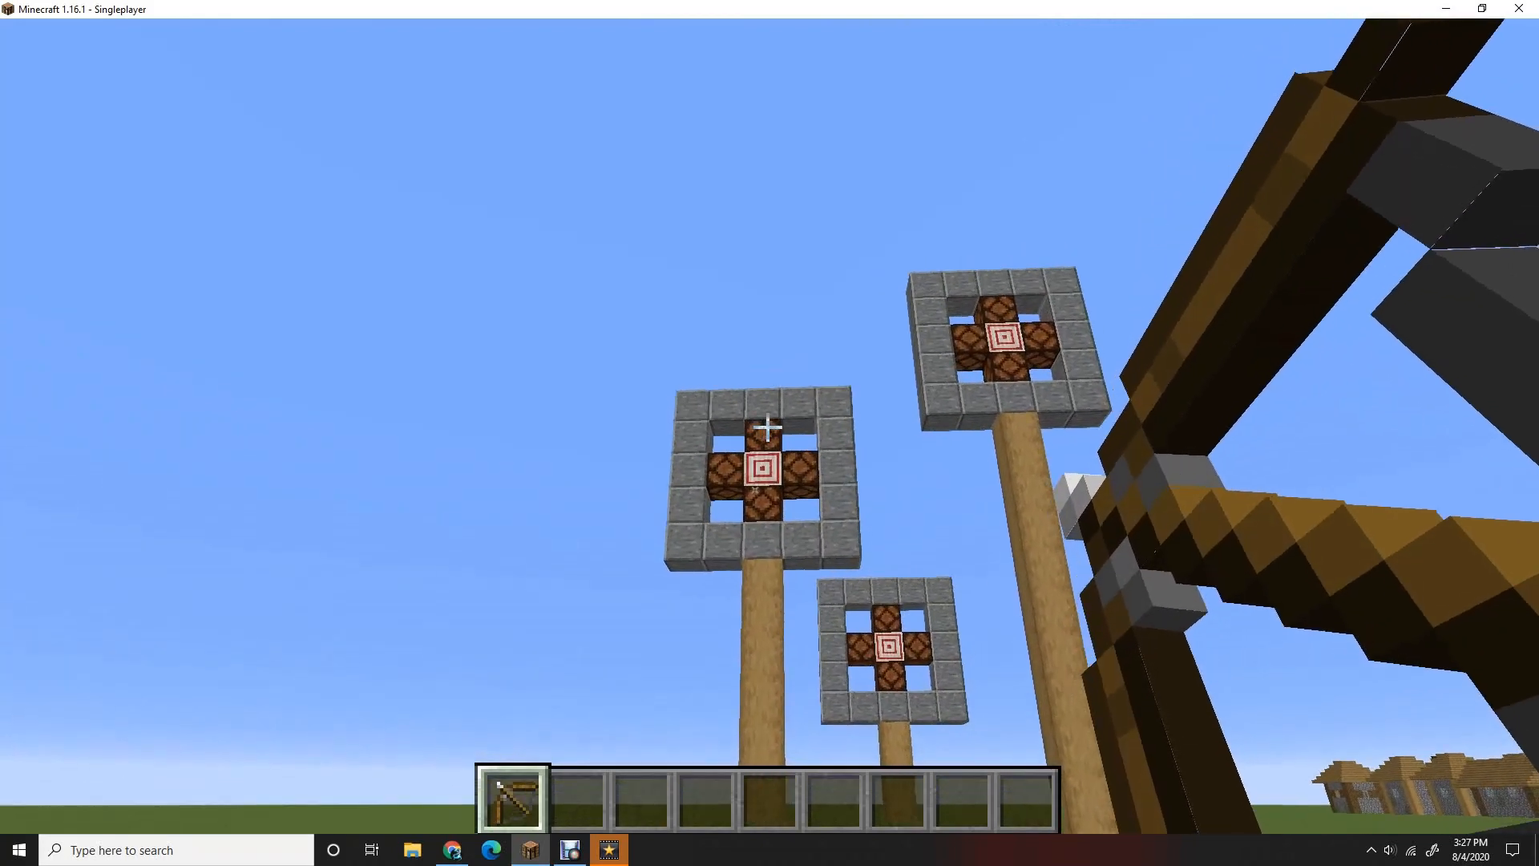
mouse_move(769, 433)
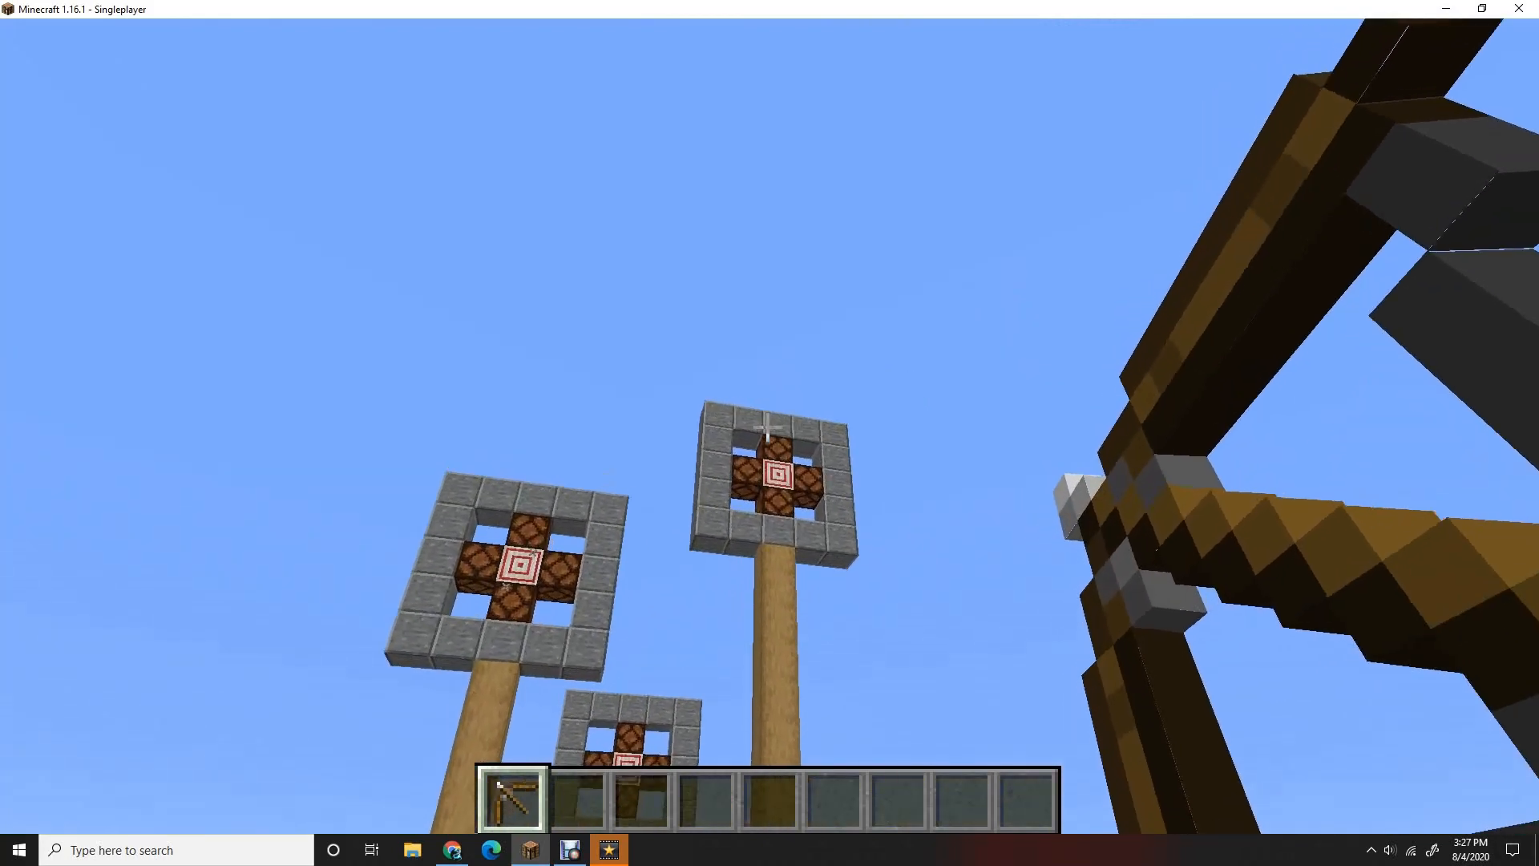
mouse_move(769, 432)
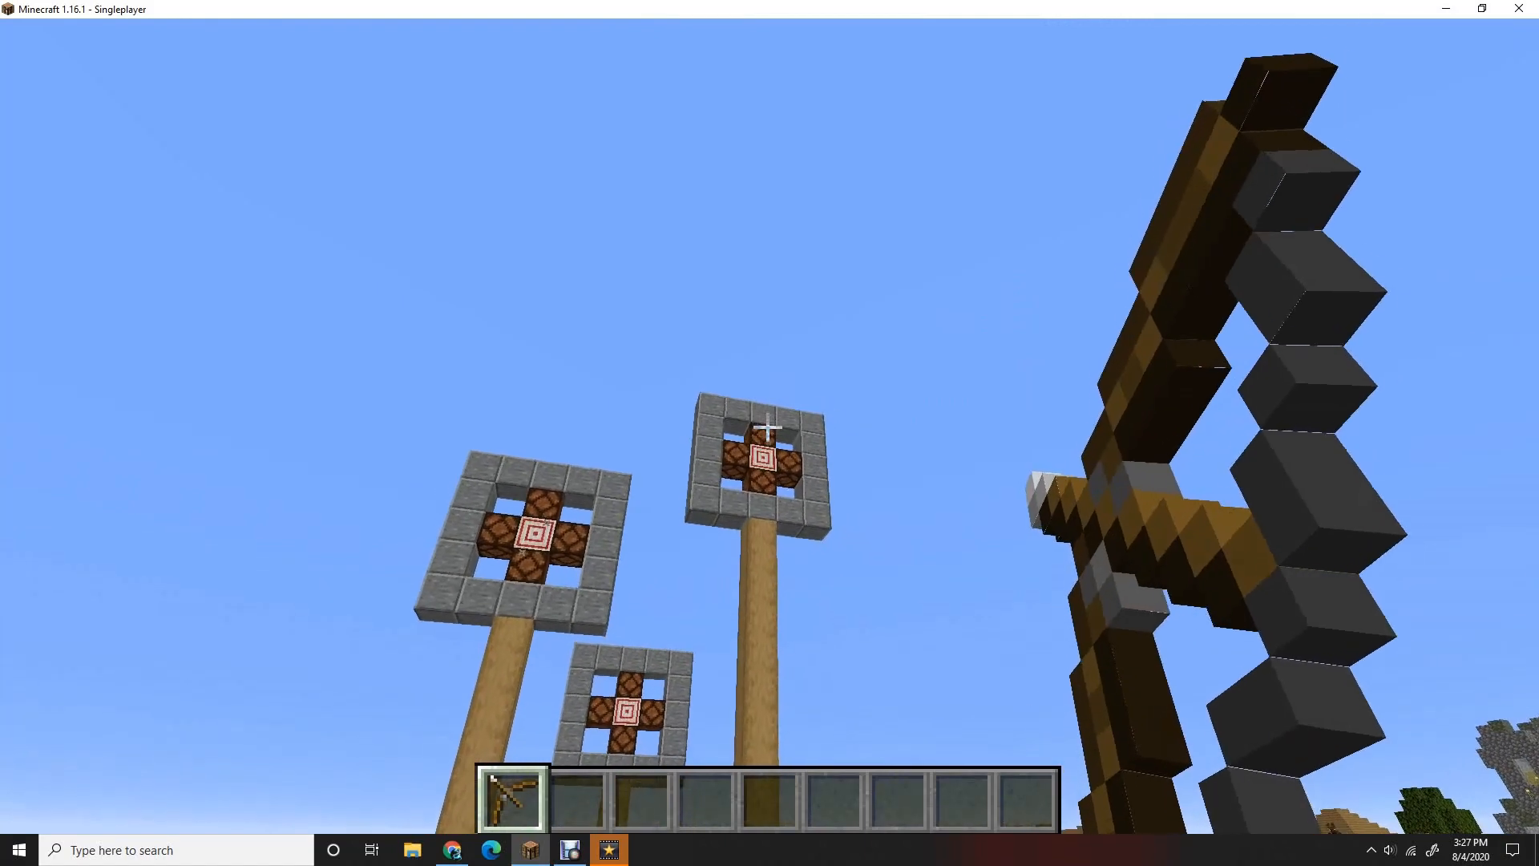
mouse_move(769, 432)
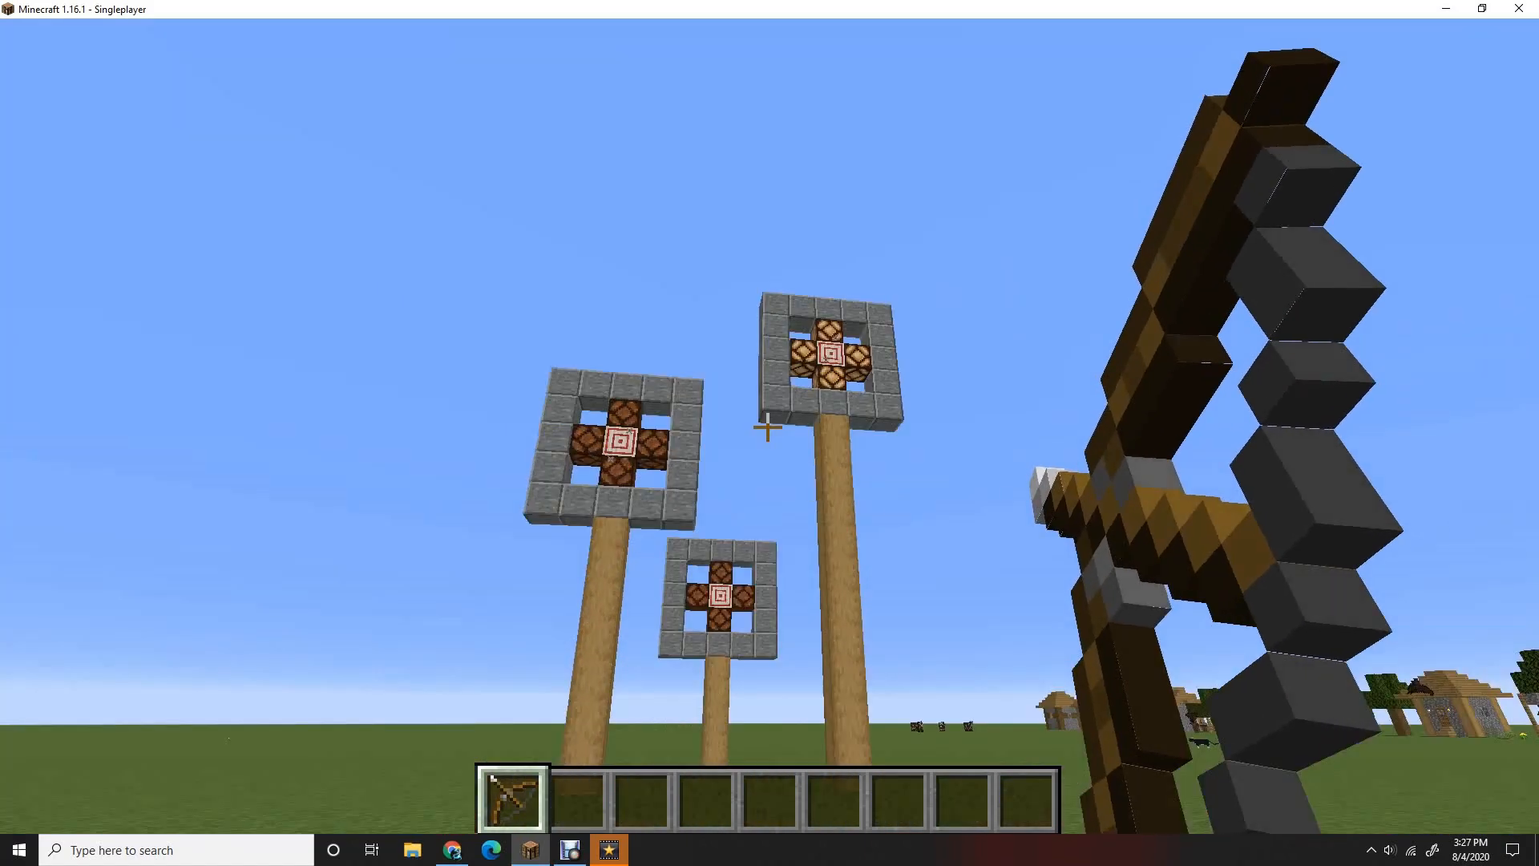
mouse_move(766, 431)
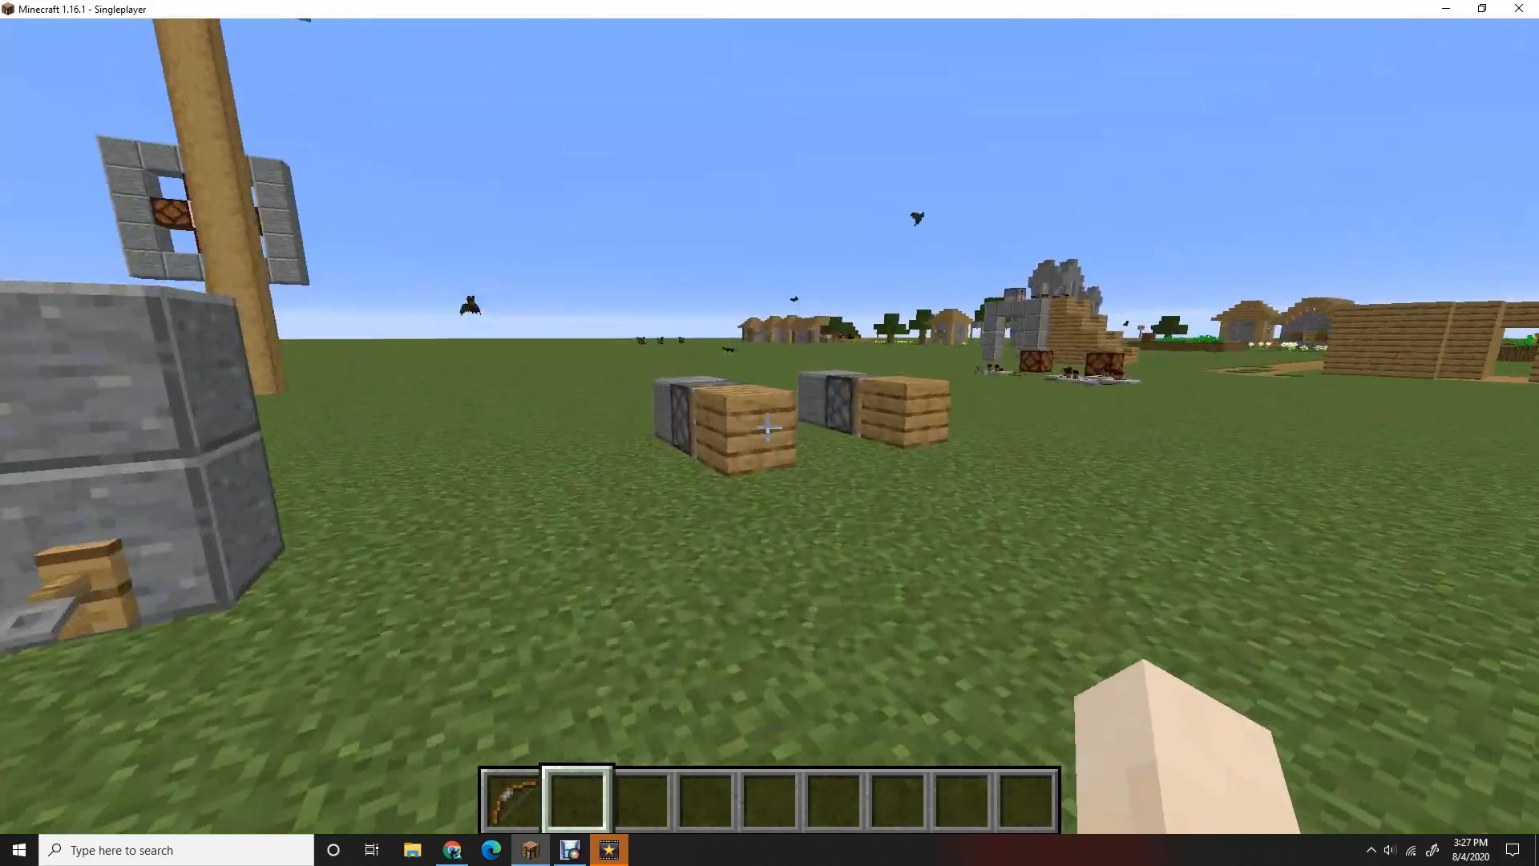
mouse_move(770, 433)
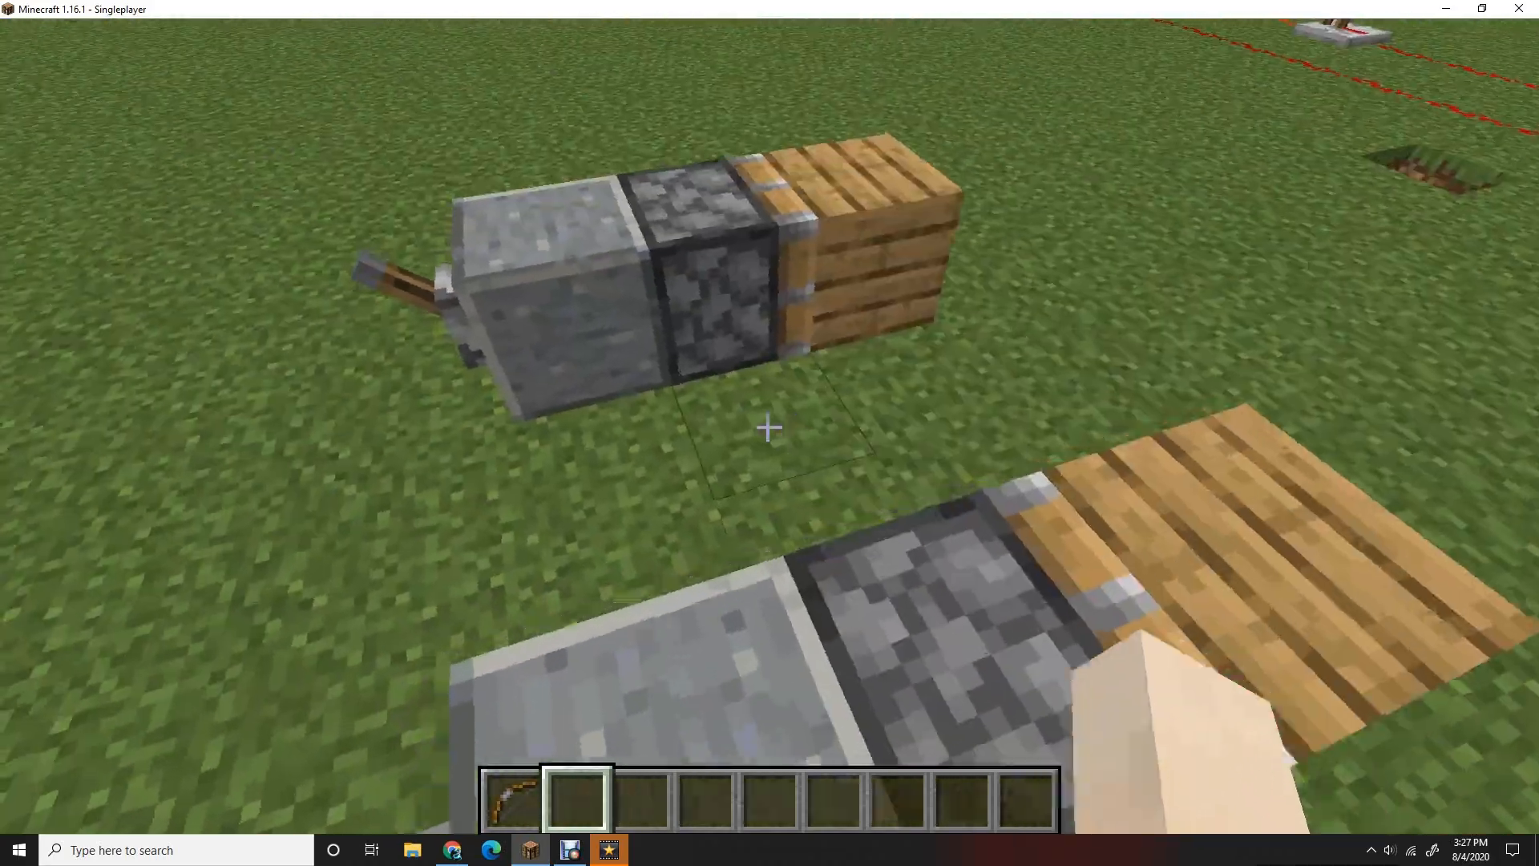
mouse_move(769, 428)
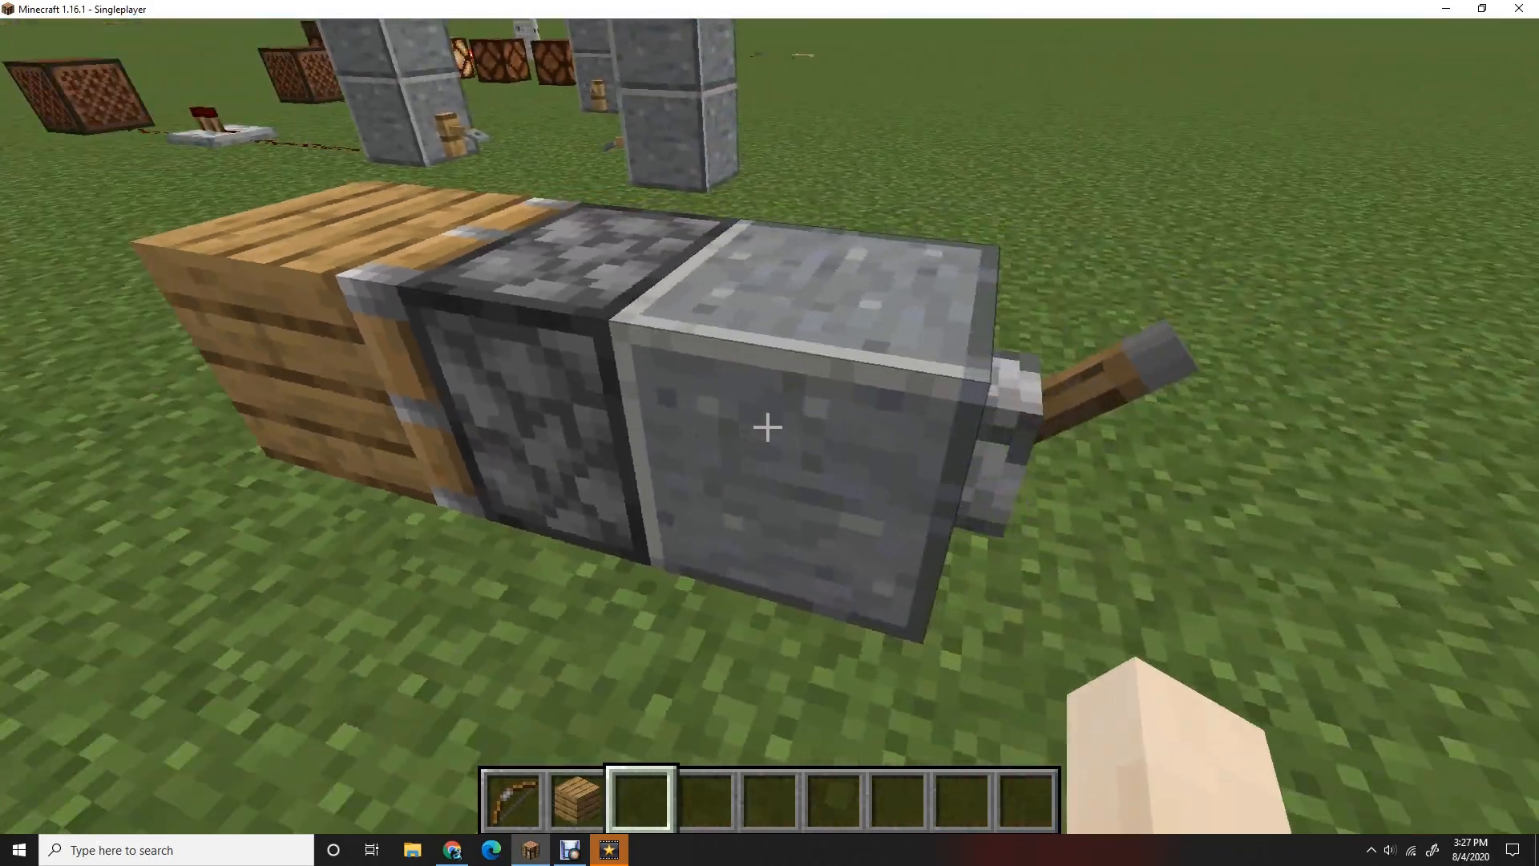
mouse_move(769, 433)
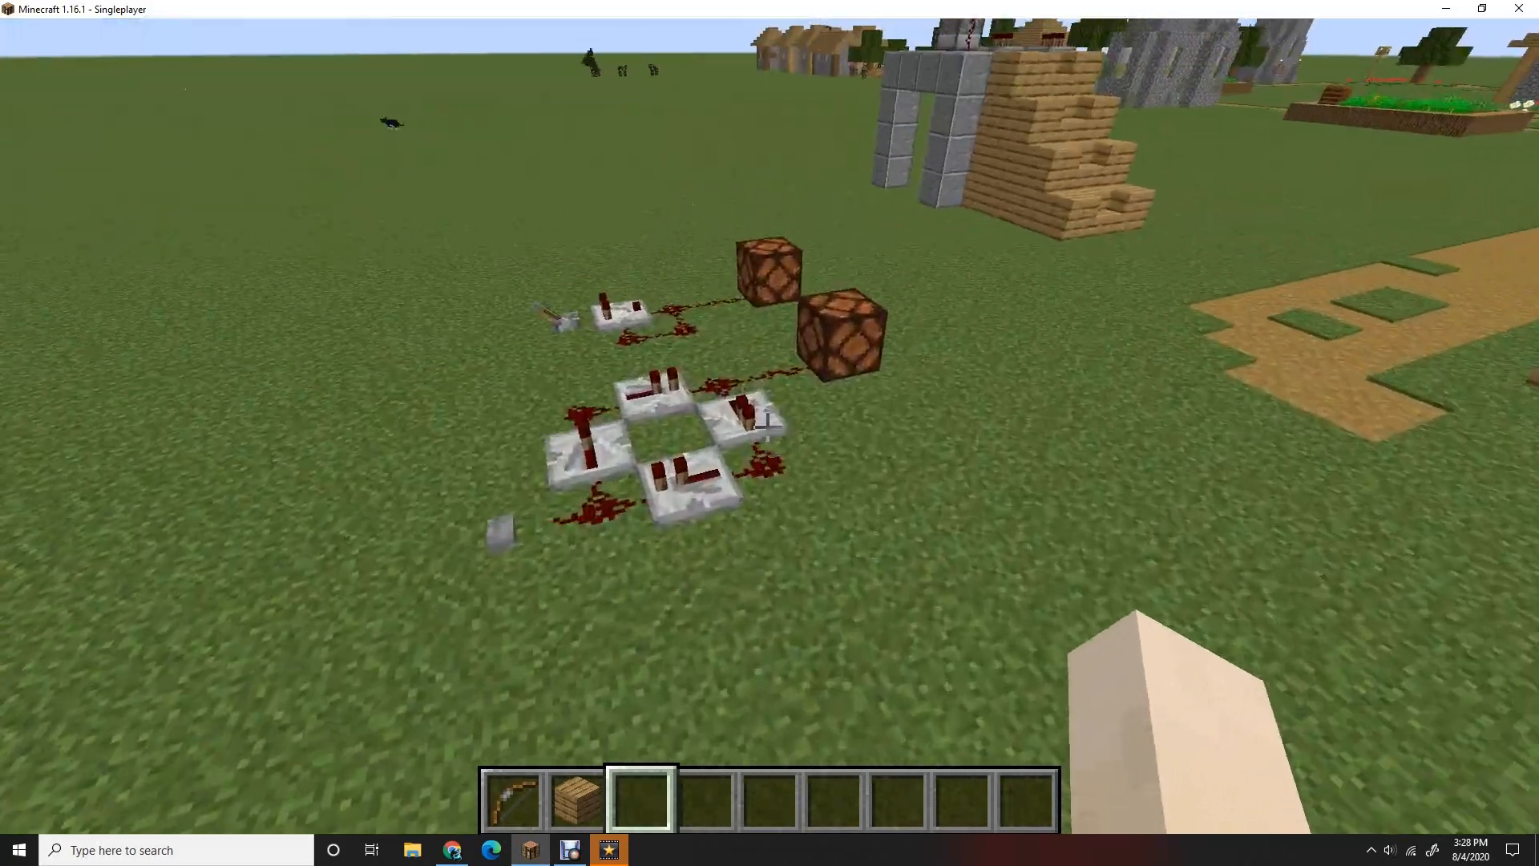
mouse_move(769, 433)
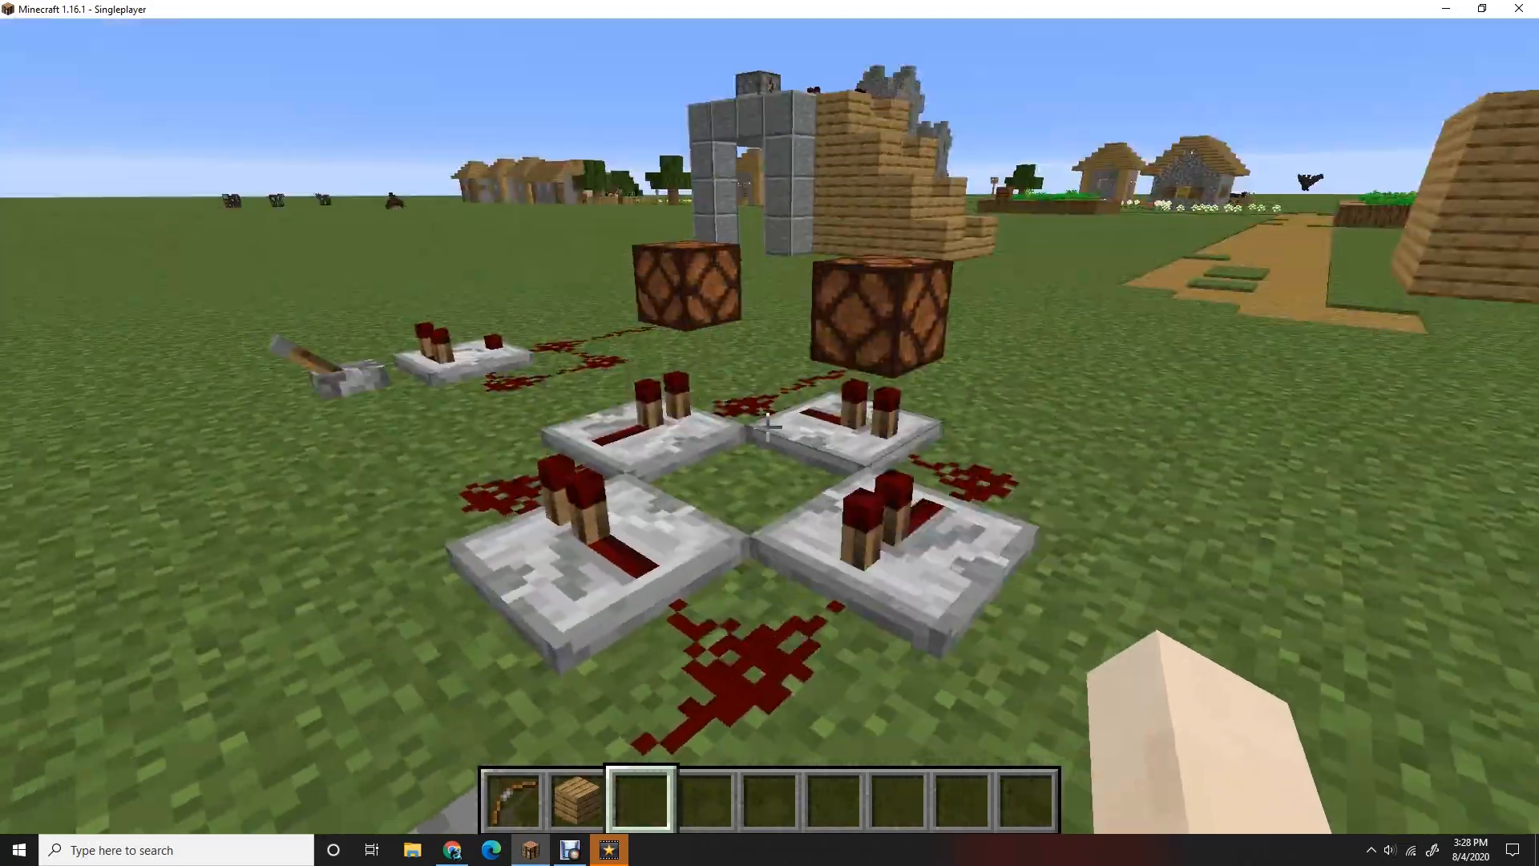
mouse_move(769, 433)
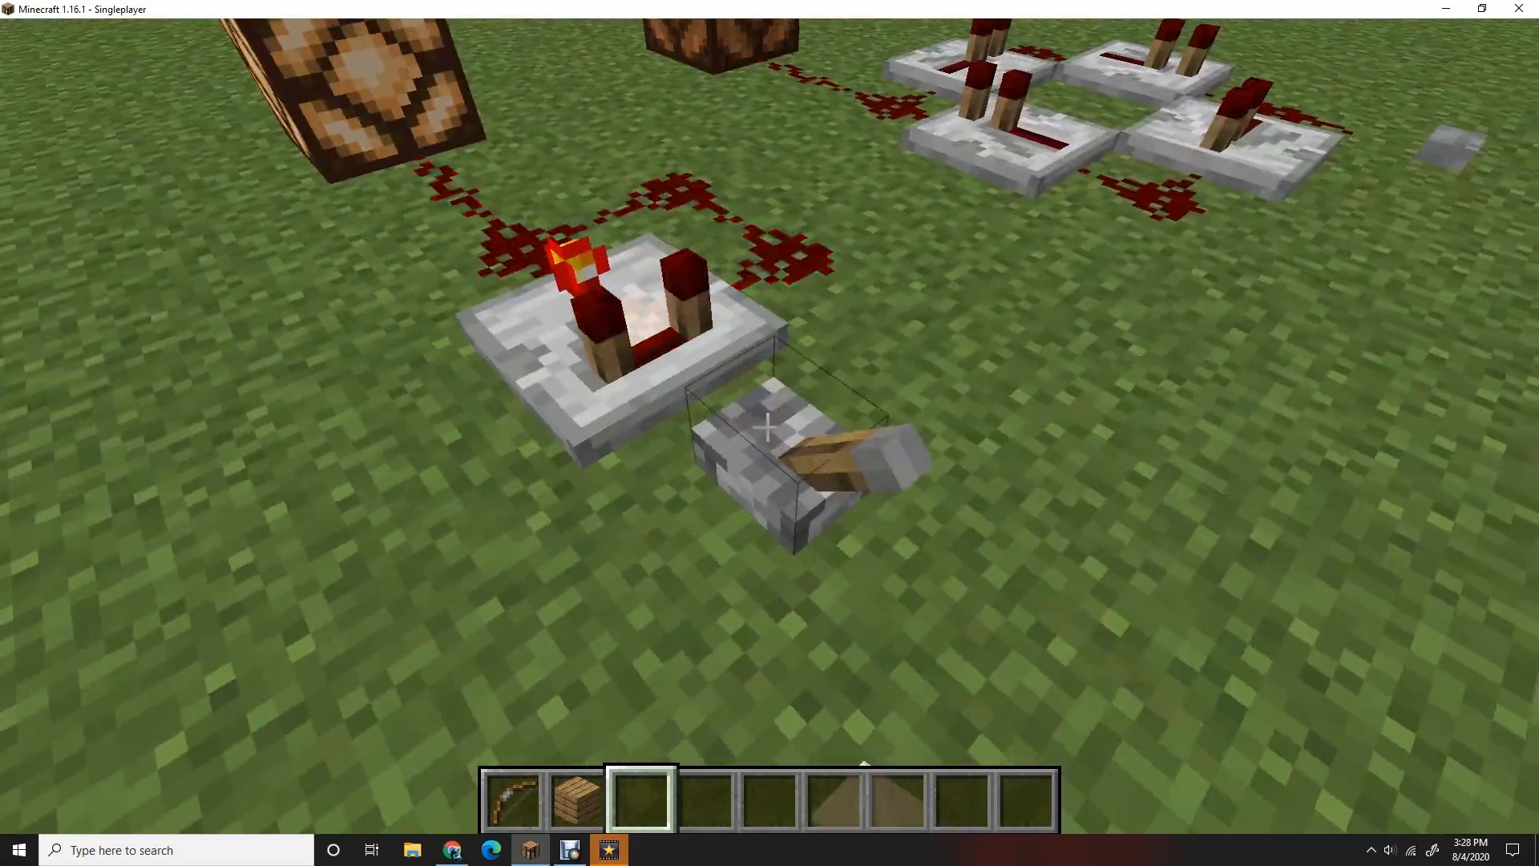
mouse_move(770, 426)
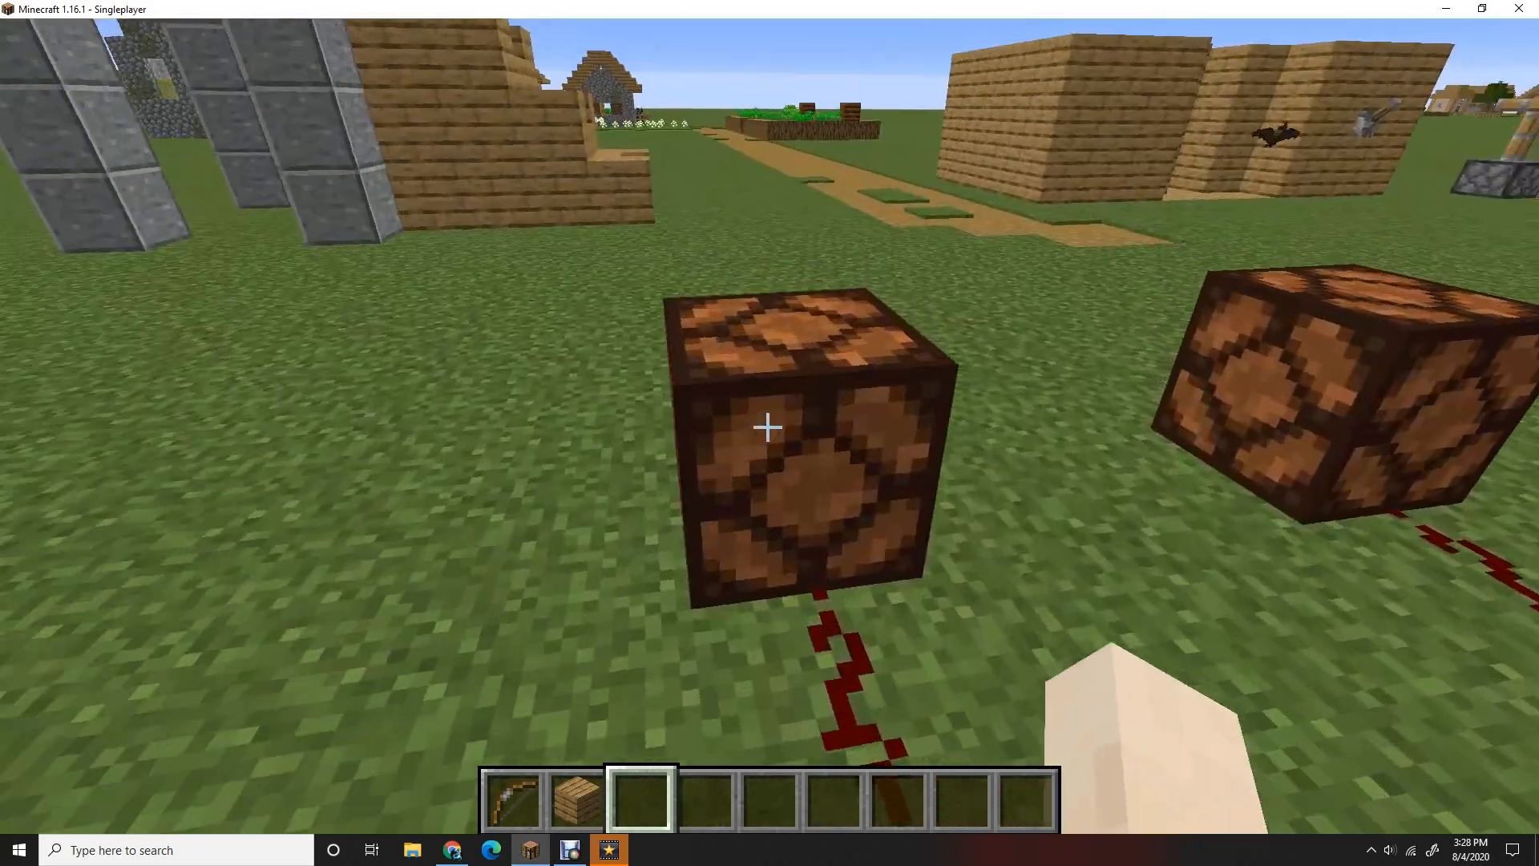
Step: Break the block ending the redstone line and add redstone dust to the hotbar
click(768, 426)
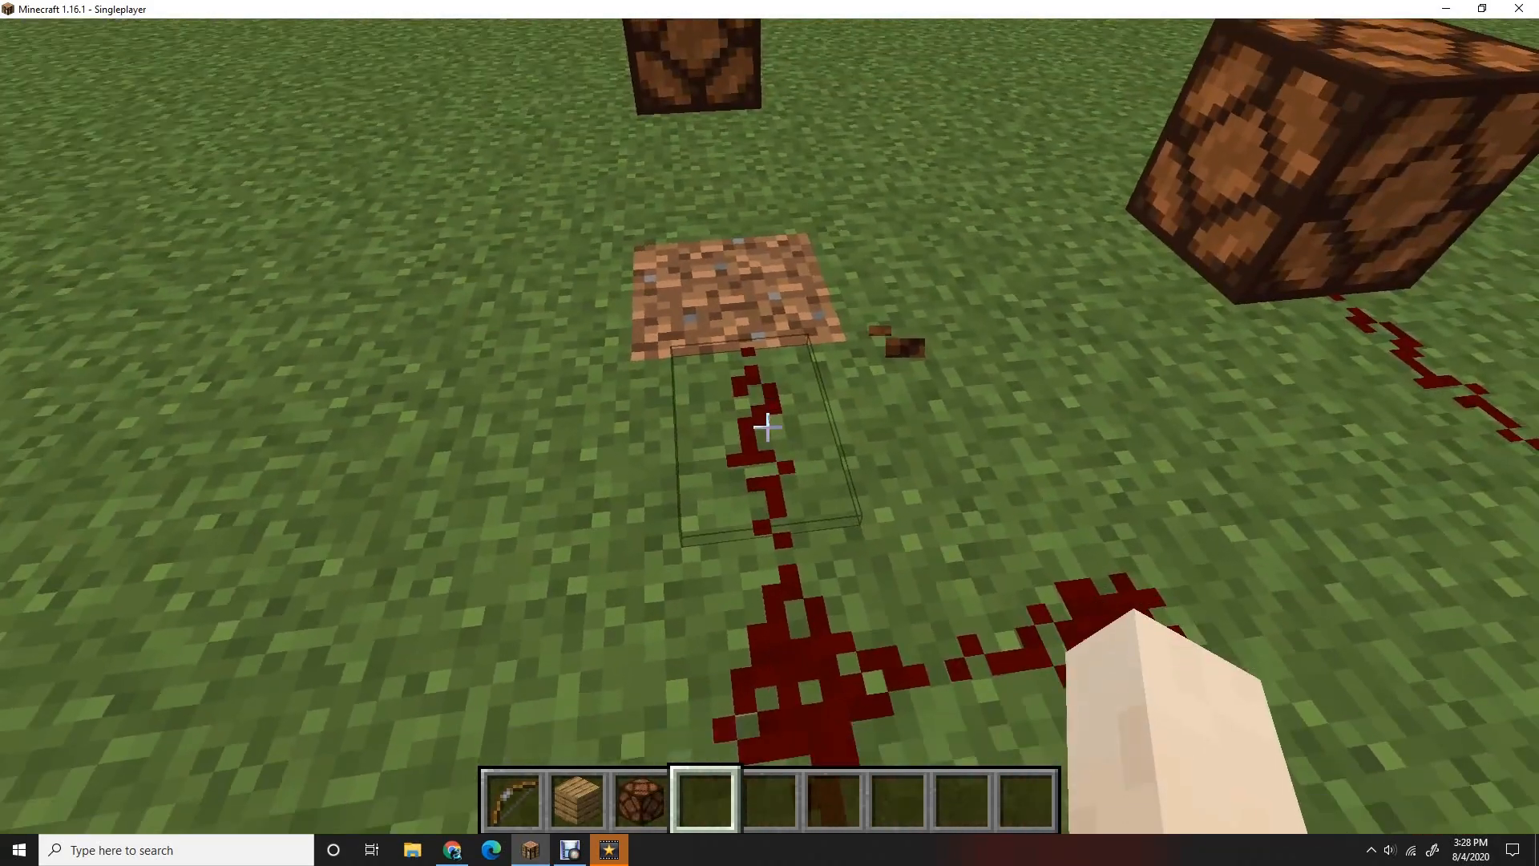
key(e)
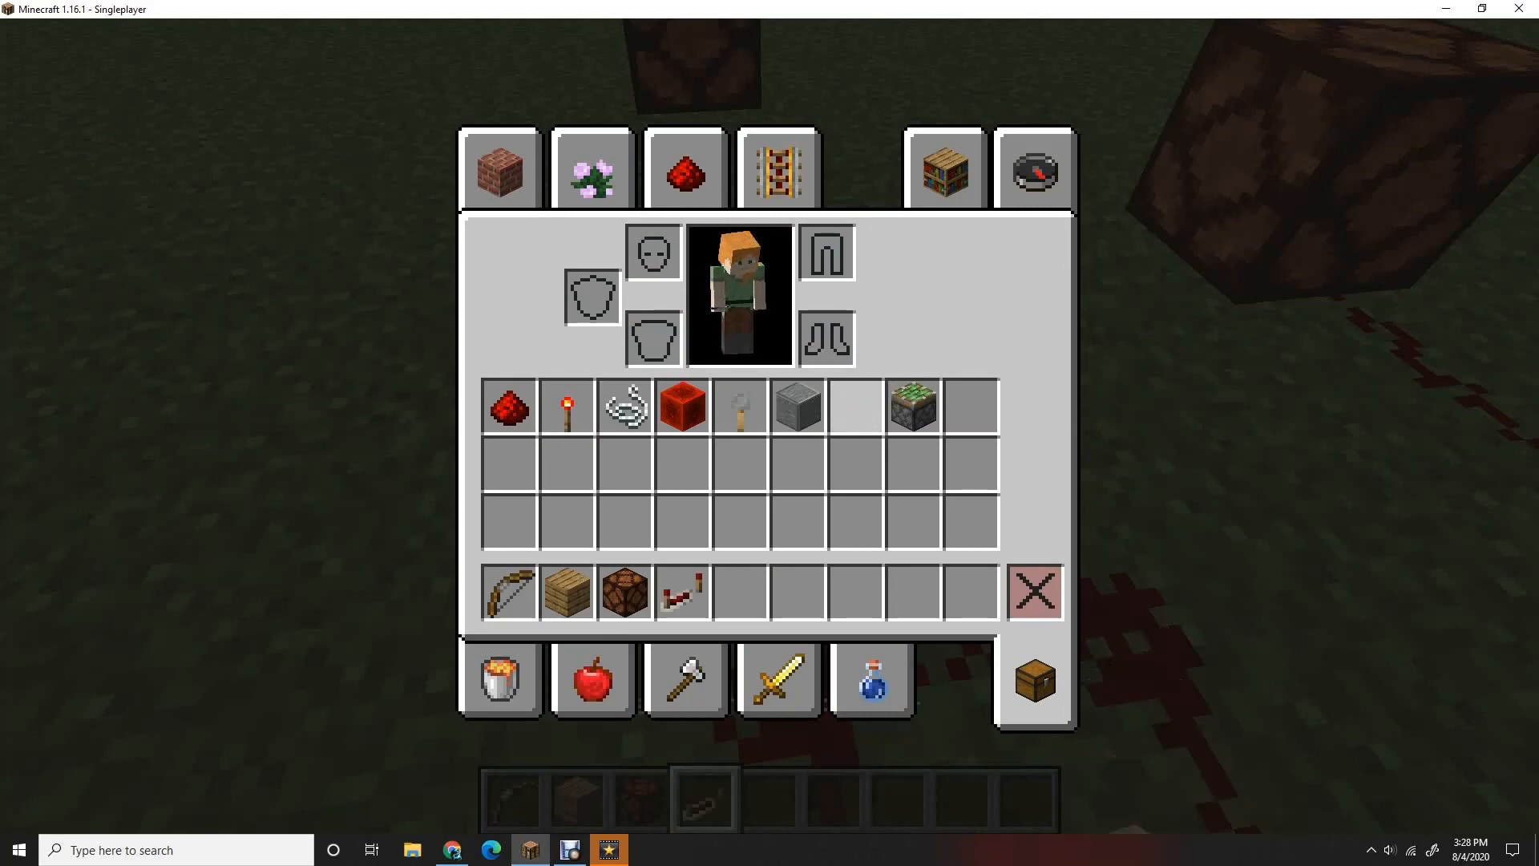
key(Escape)
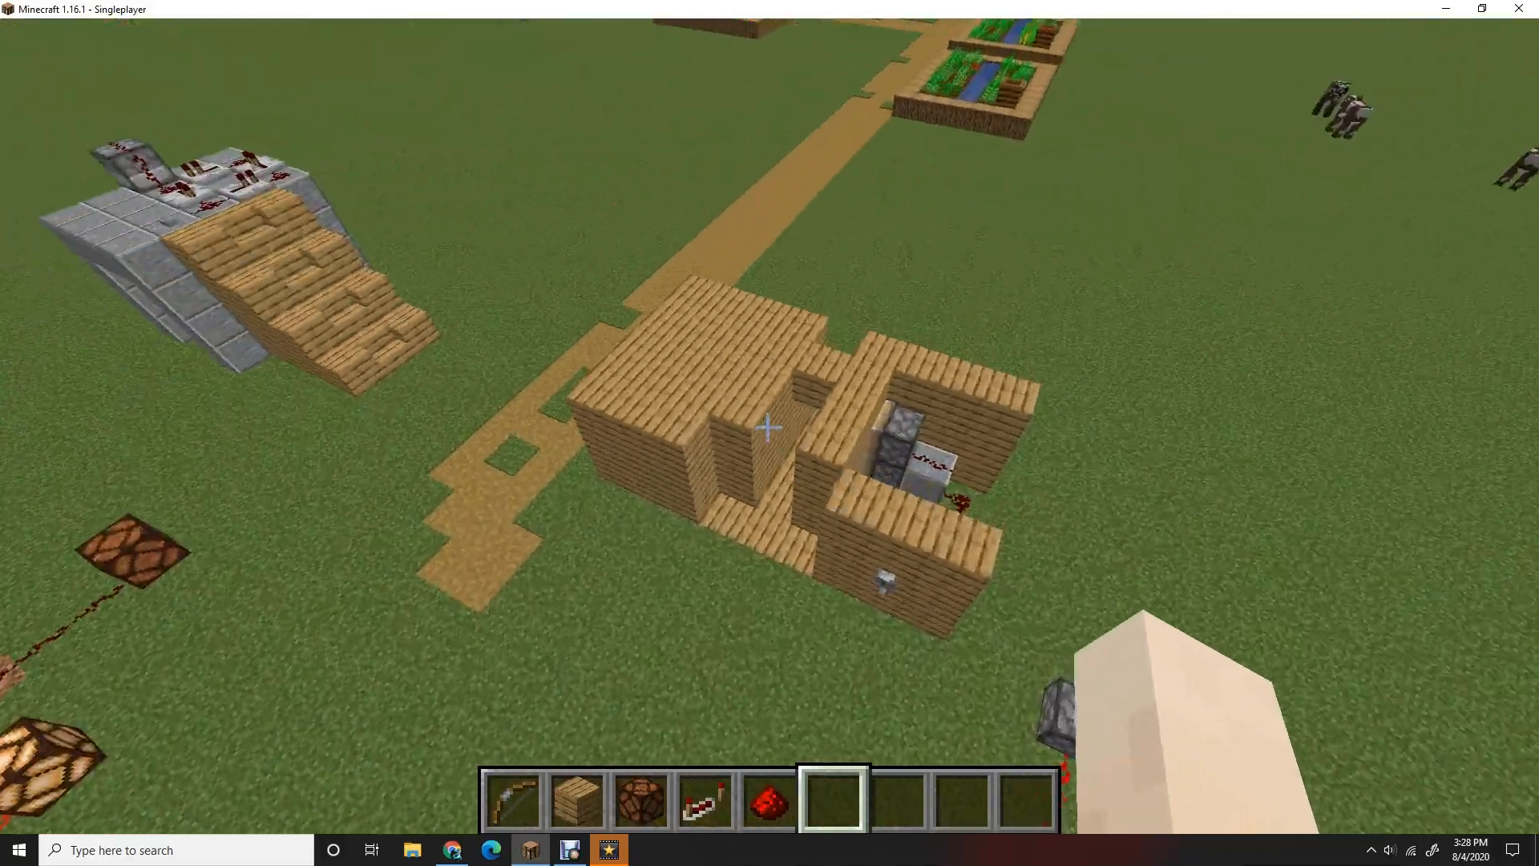
mouse_move(769, 427)
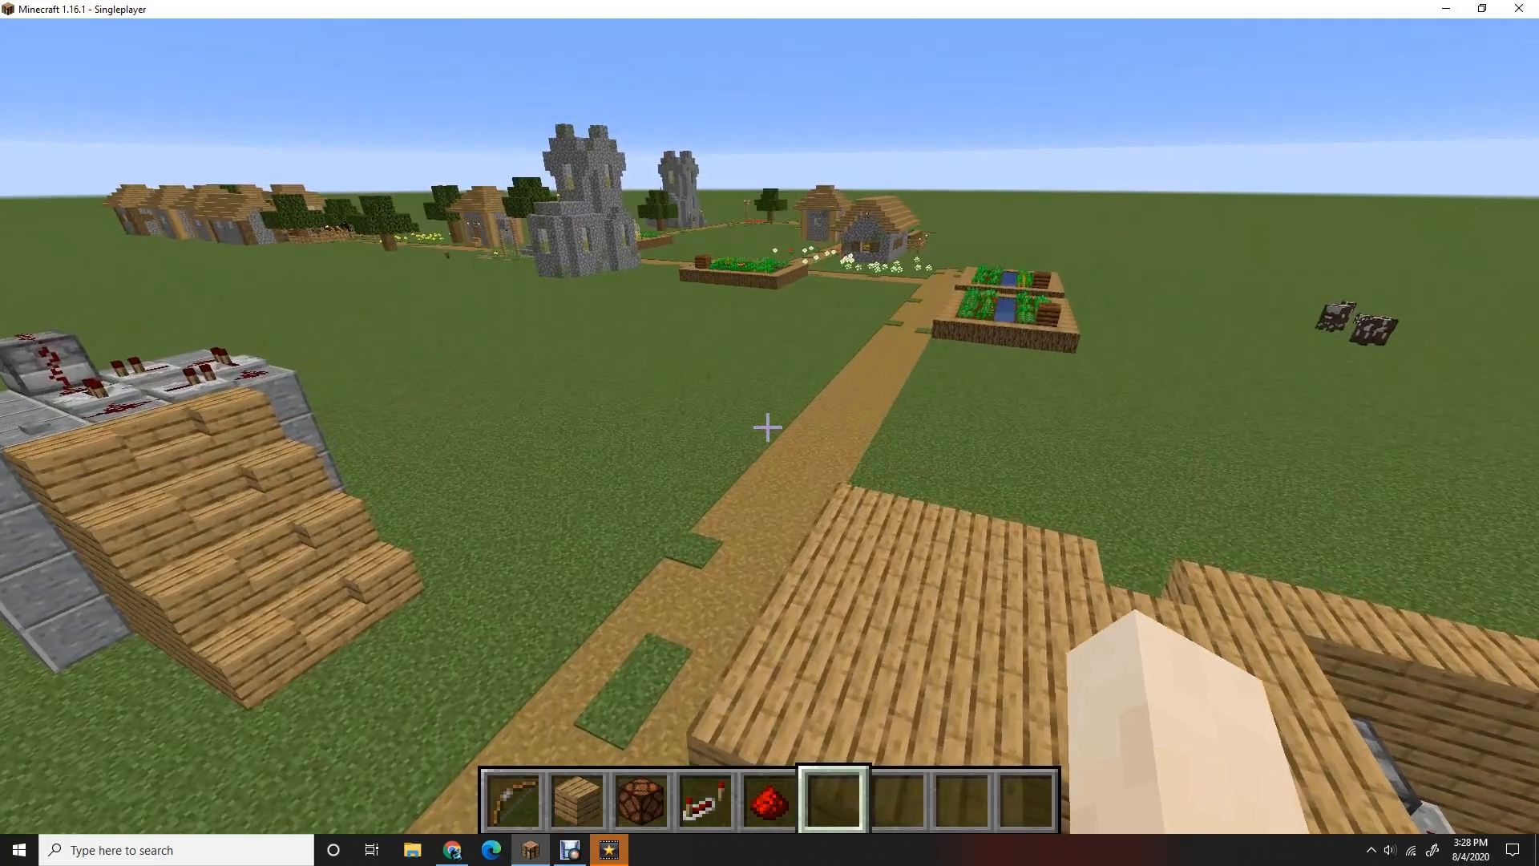
mouse_move(769, 427)
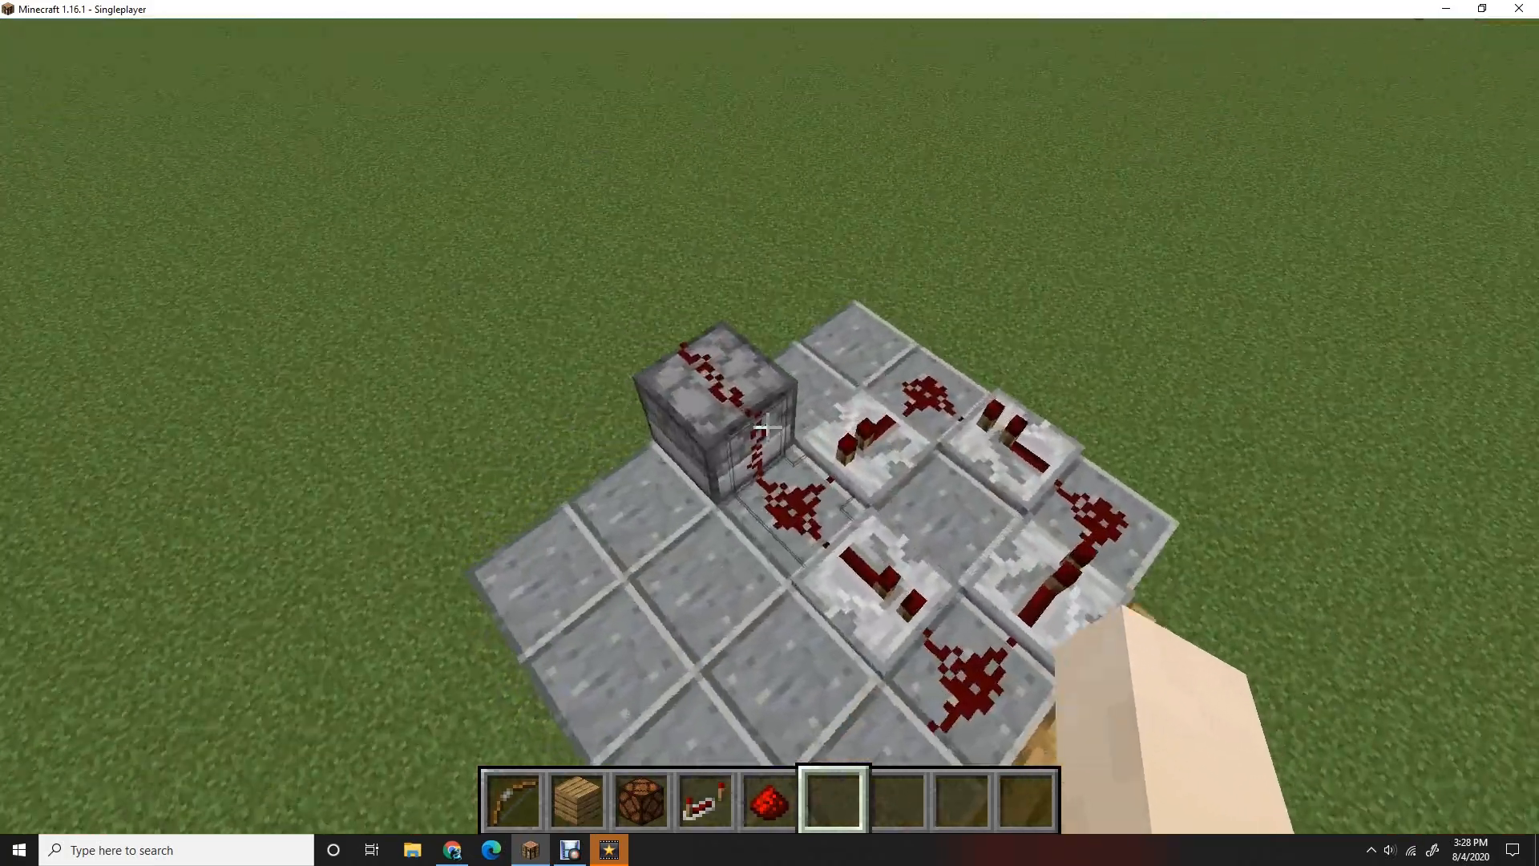
Step: Grab a 64 stack of Fire Charges from the Miscellaneous inventory tab
key(e)
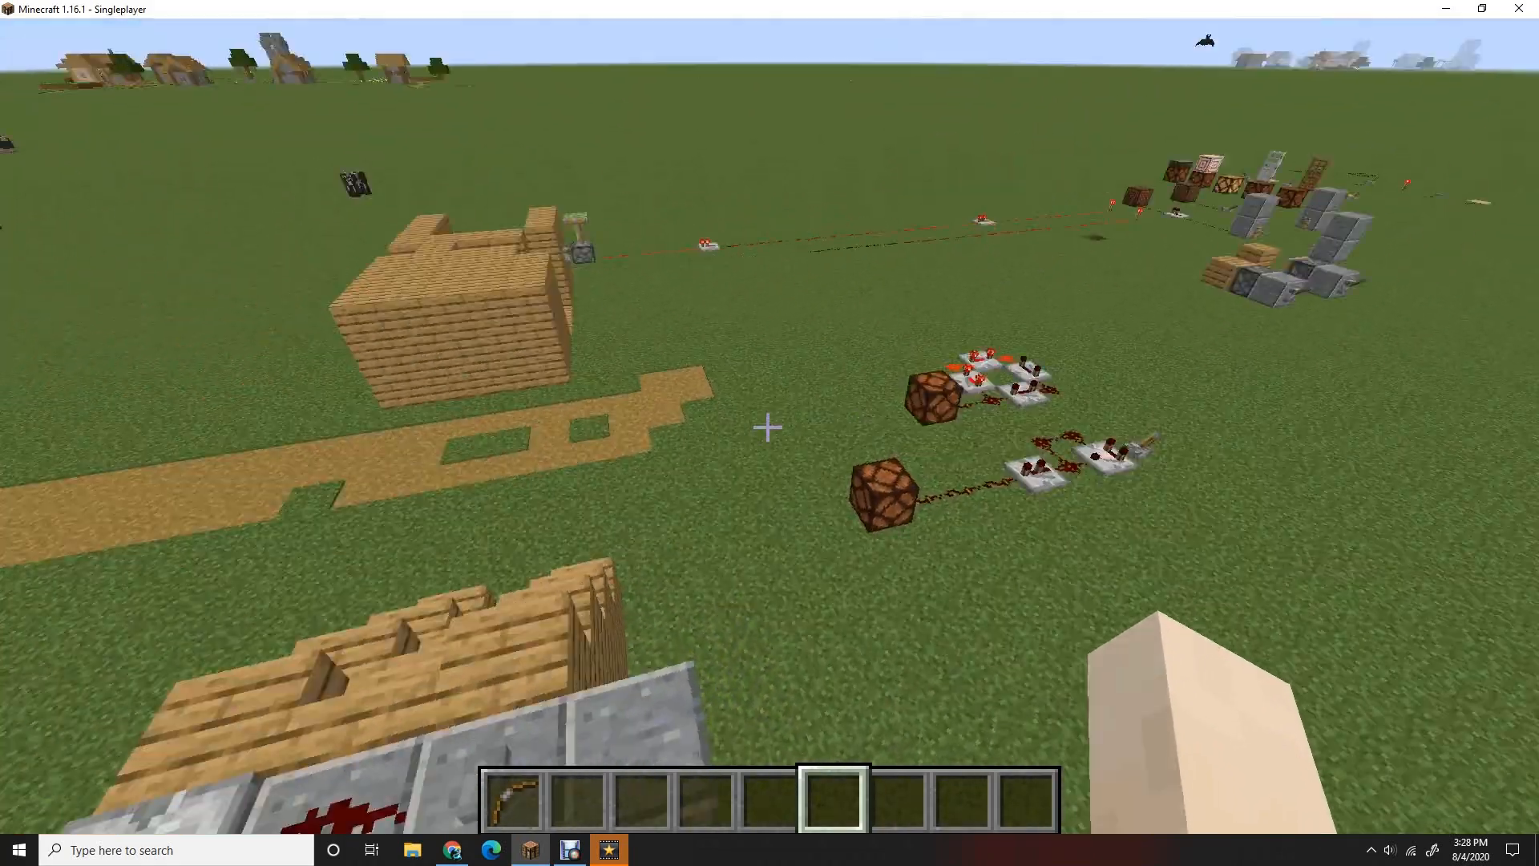
key(e)
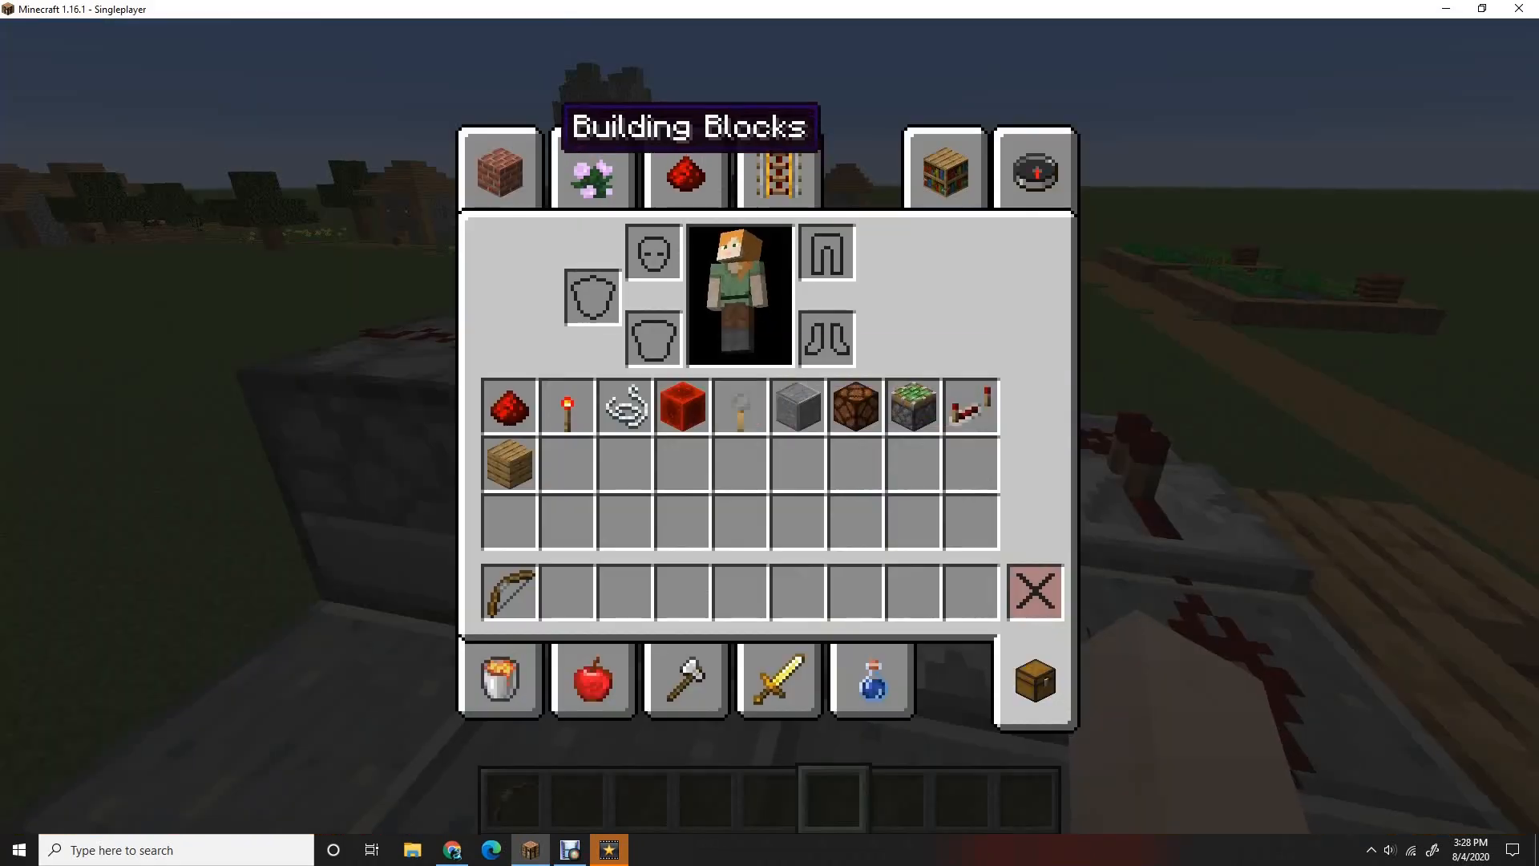
click(1032, 168)
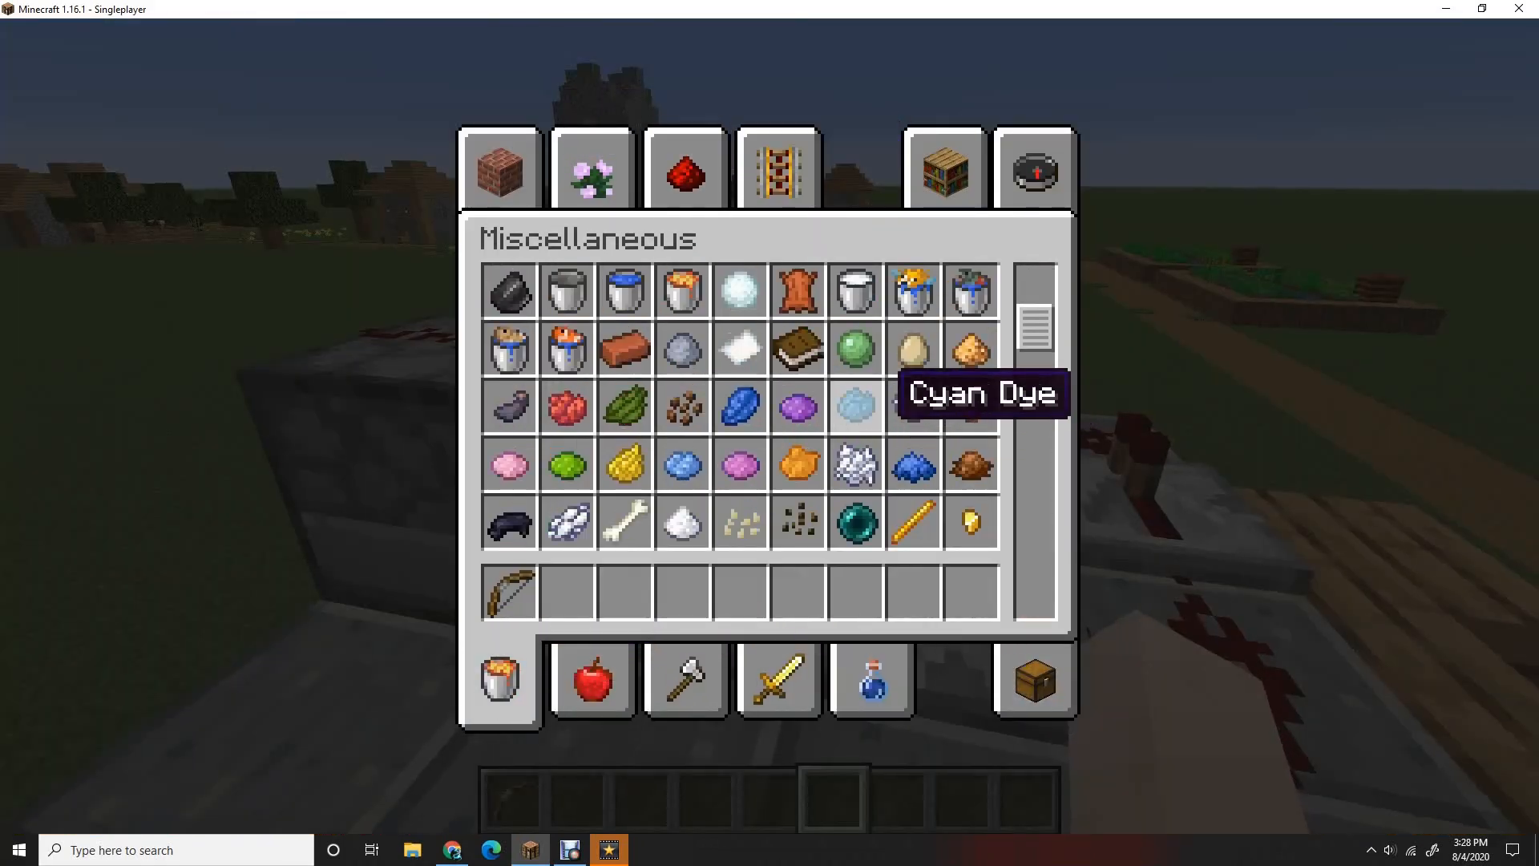
scroll(down, 3)
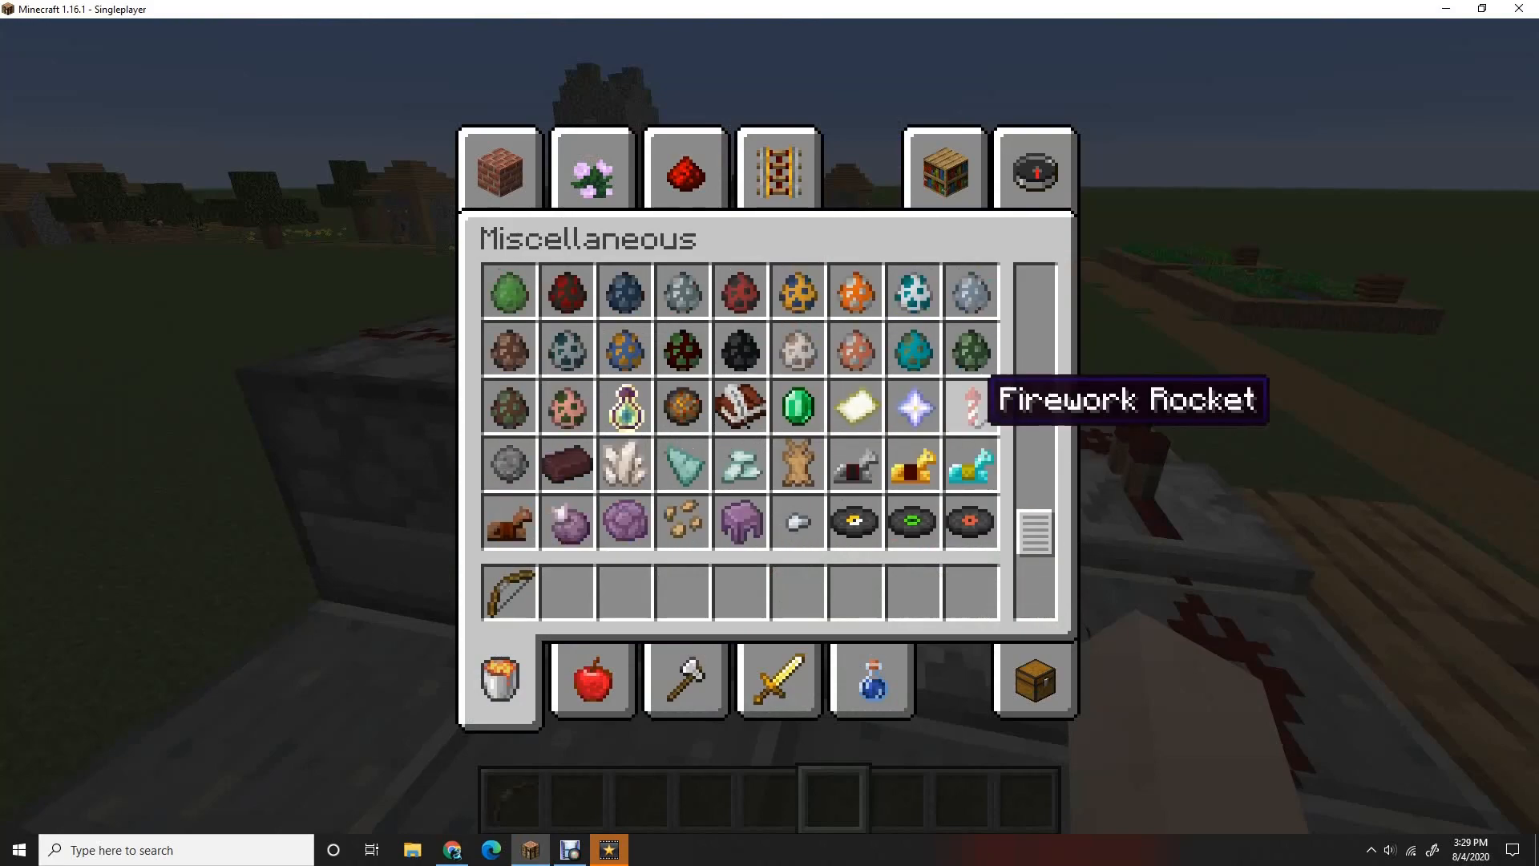
scroll(down, 3)
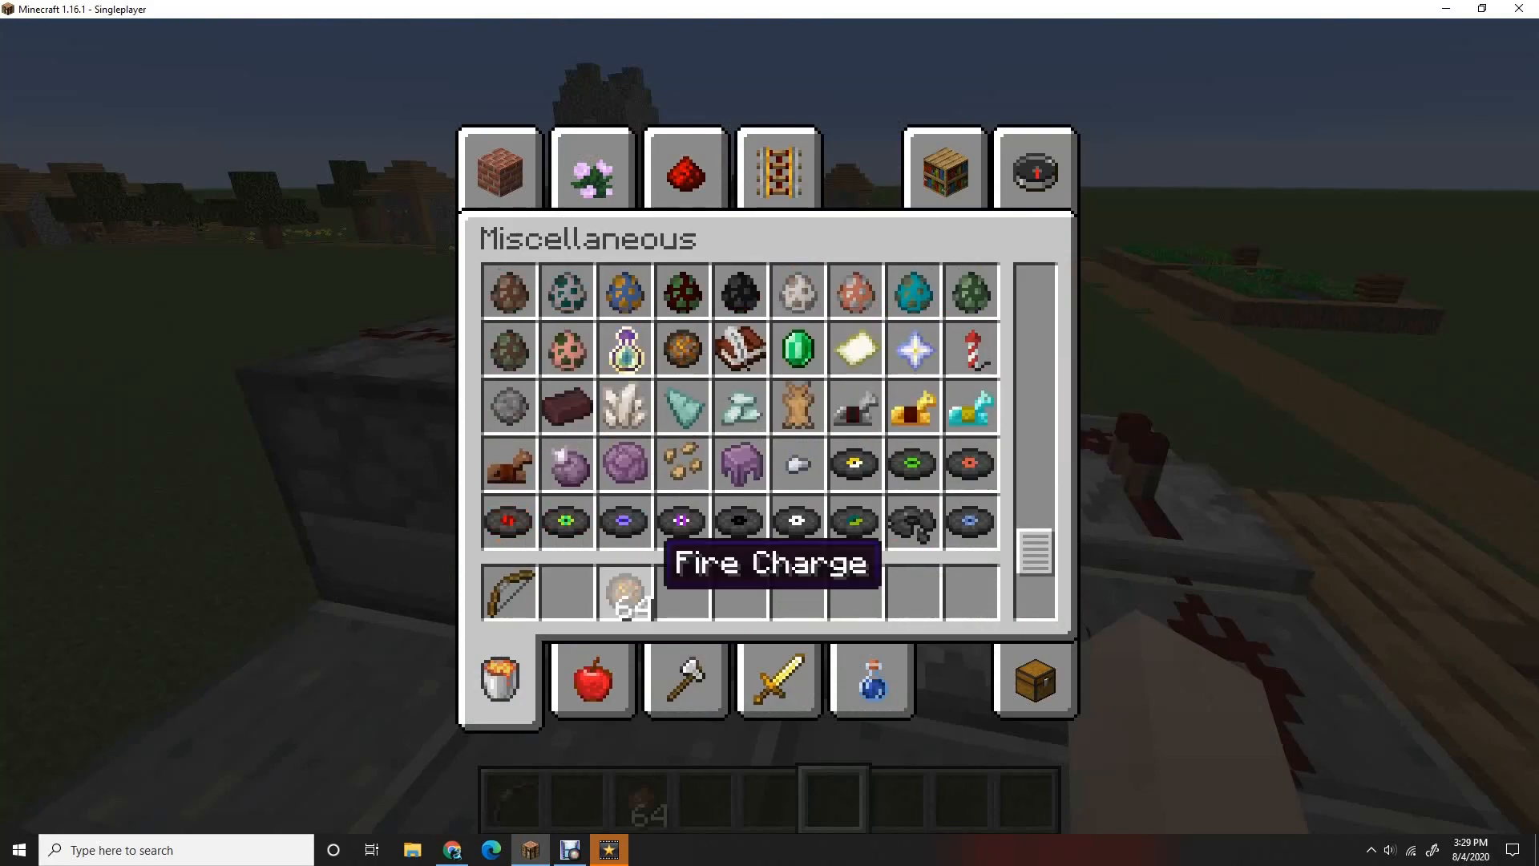
key(Escape)
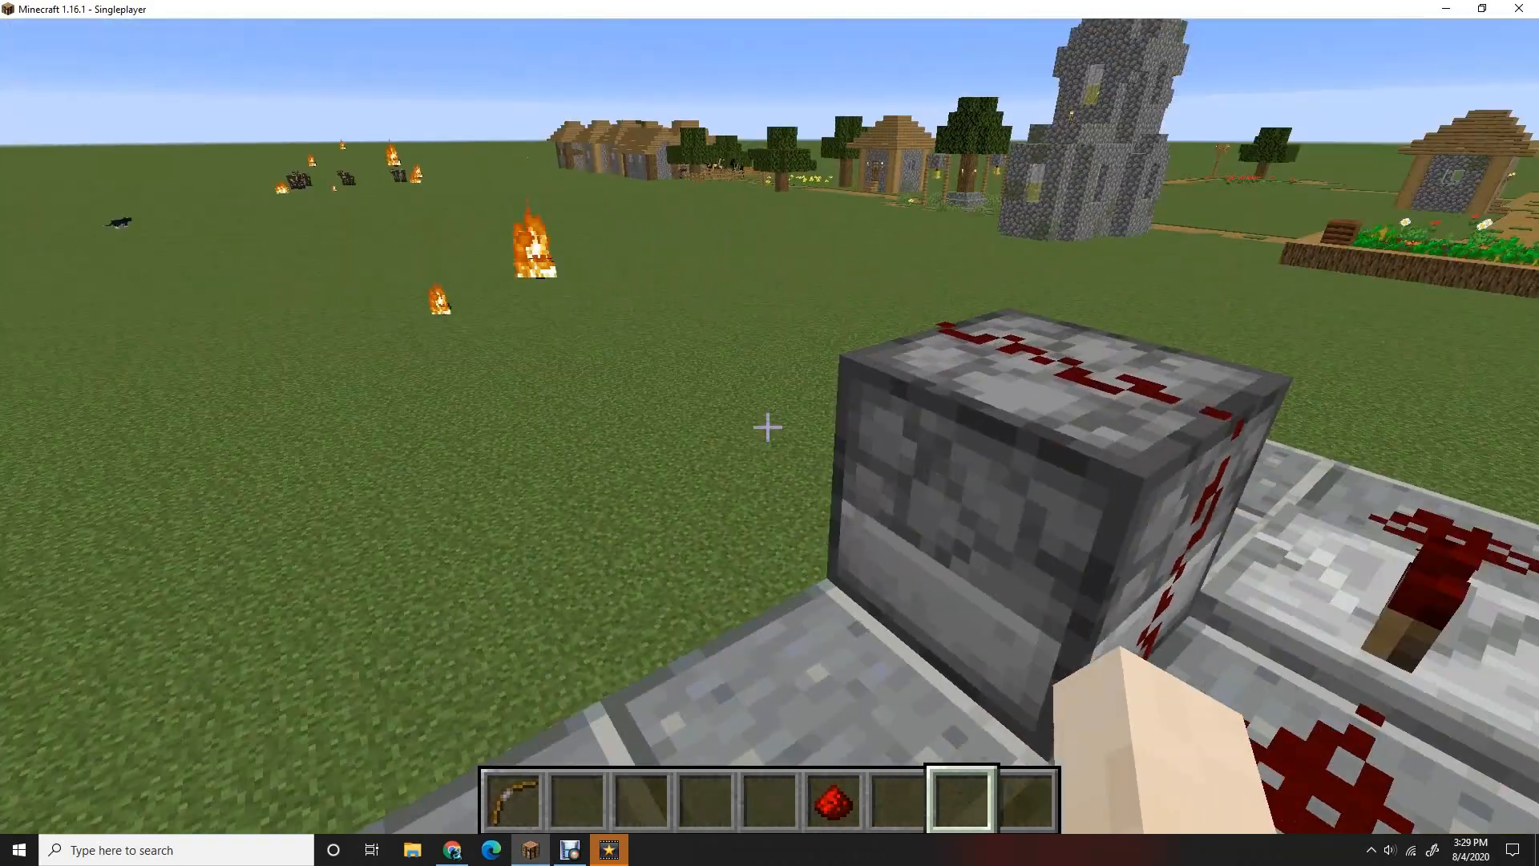
mouse_move(769, 426)
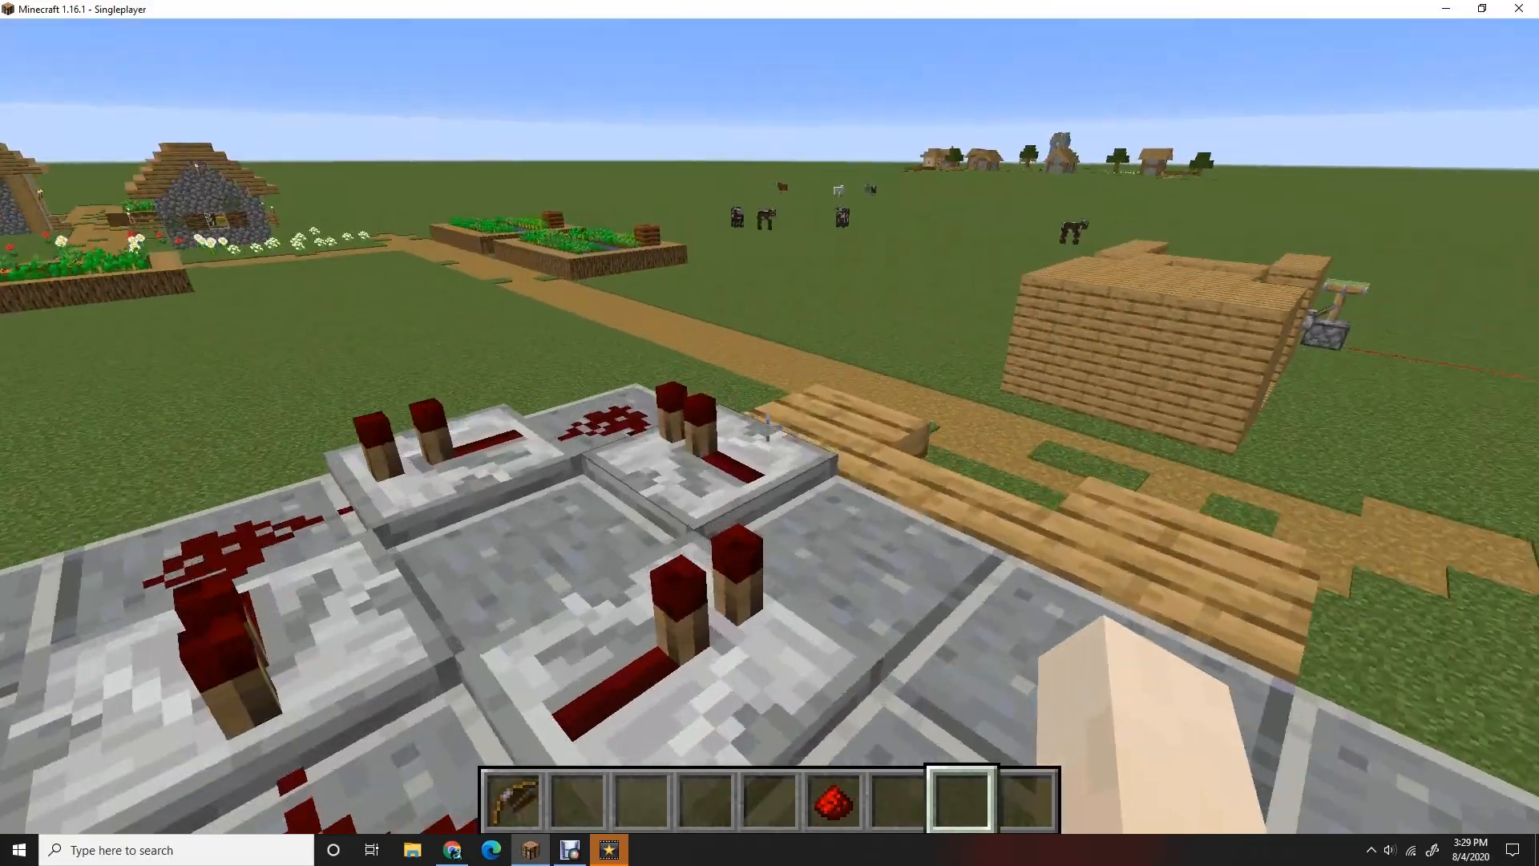
mouse_move(769, 433)
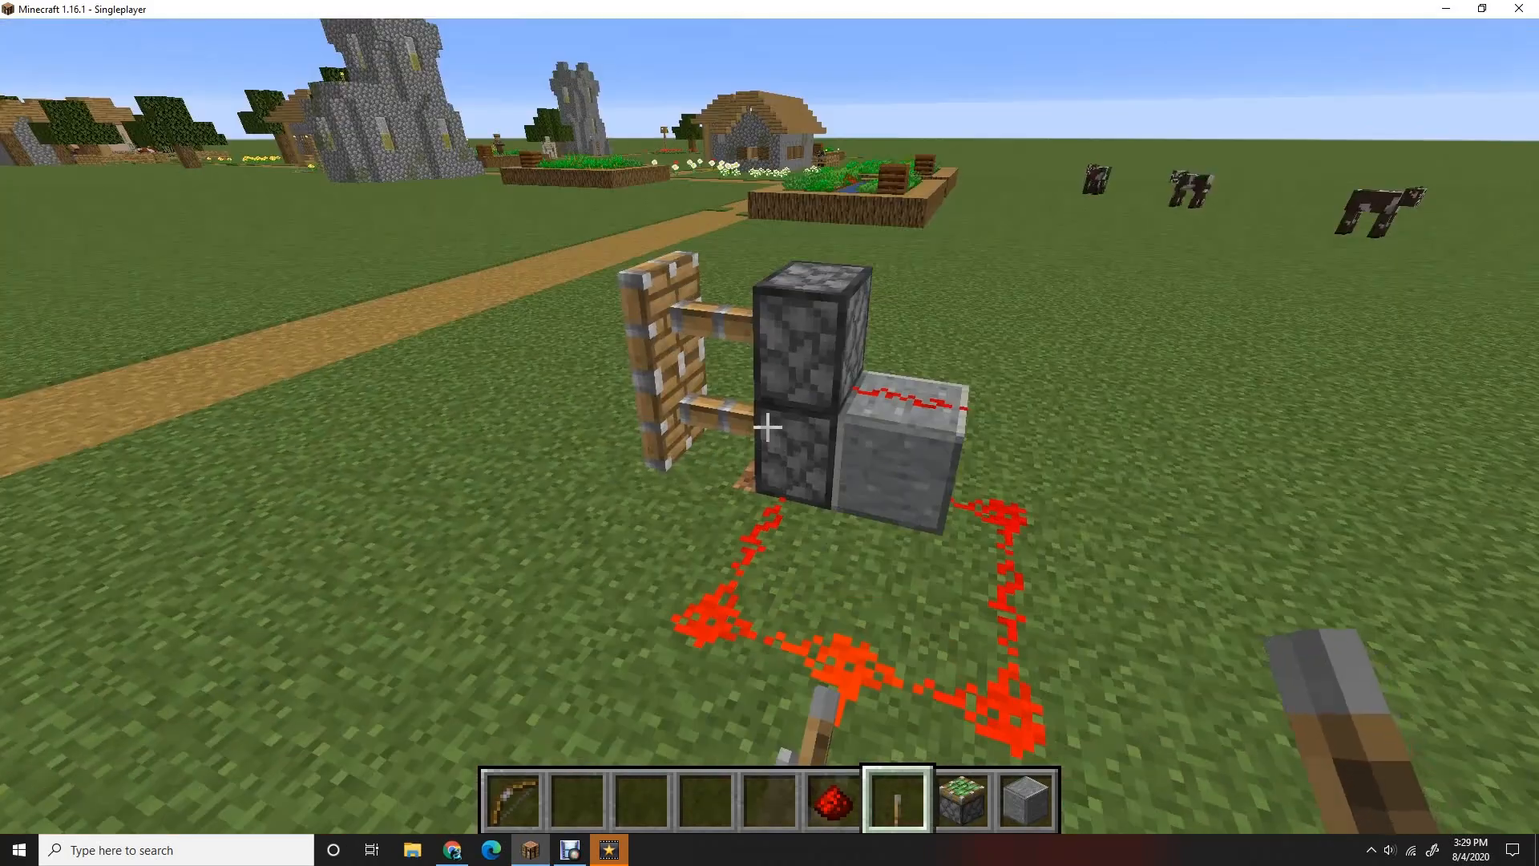
mouse_move(769, 426)
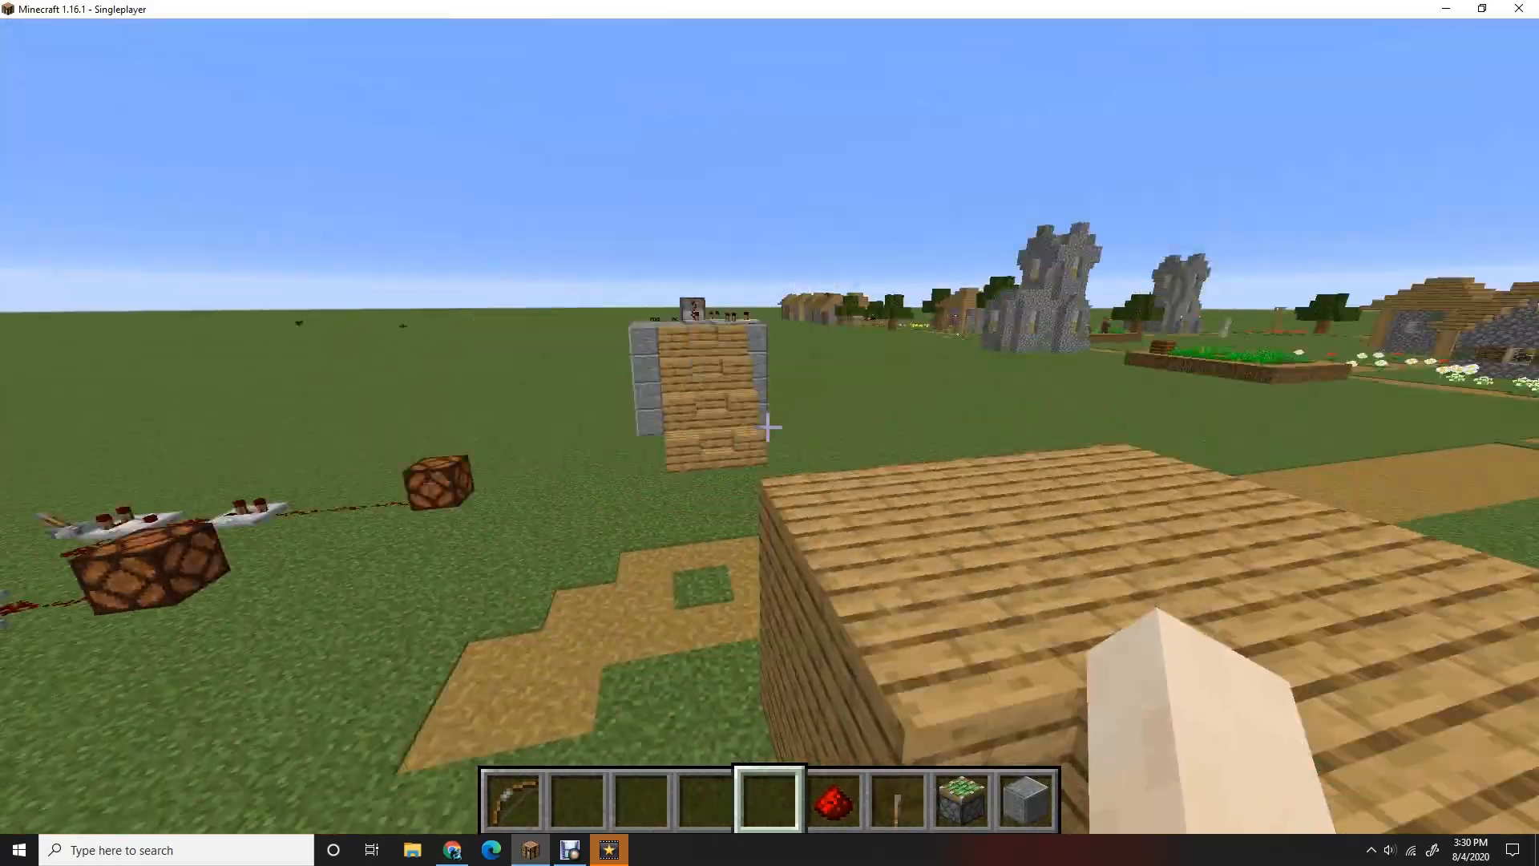
mouse_move(770, 433)
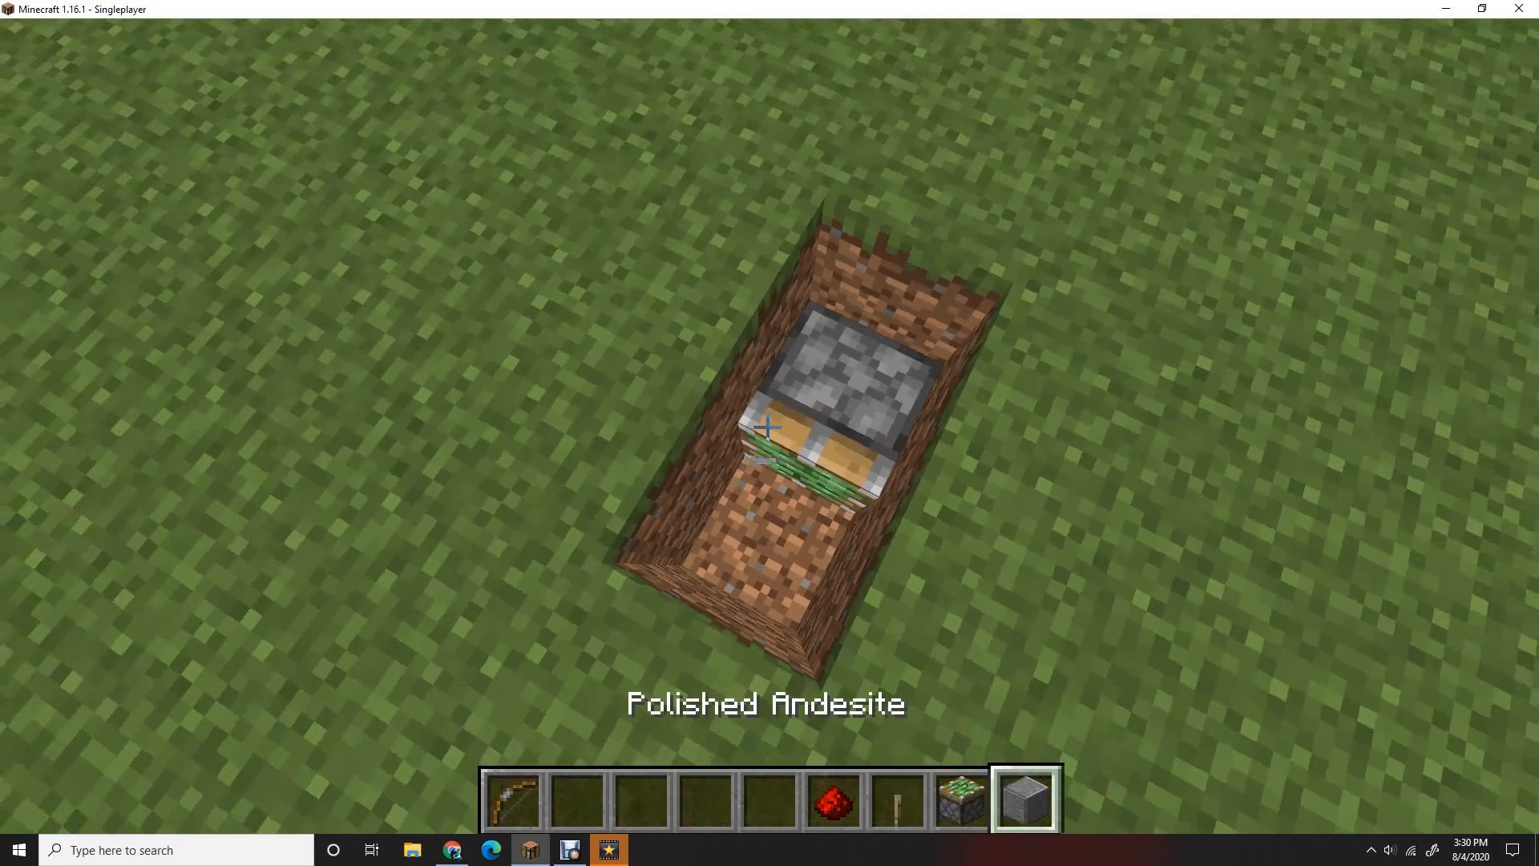
mouse_move(769, 433)
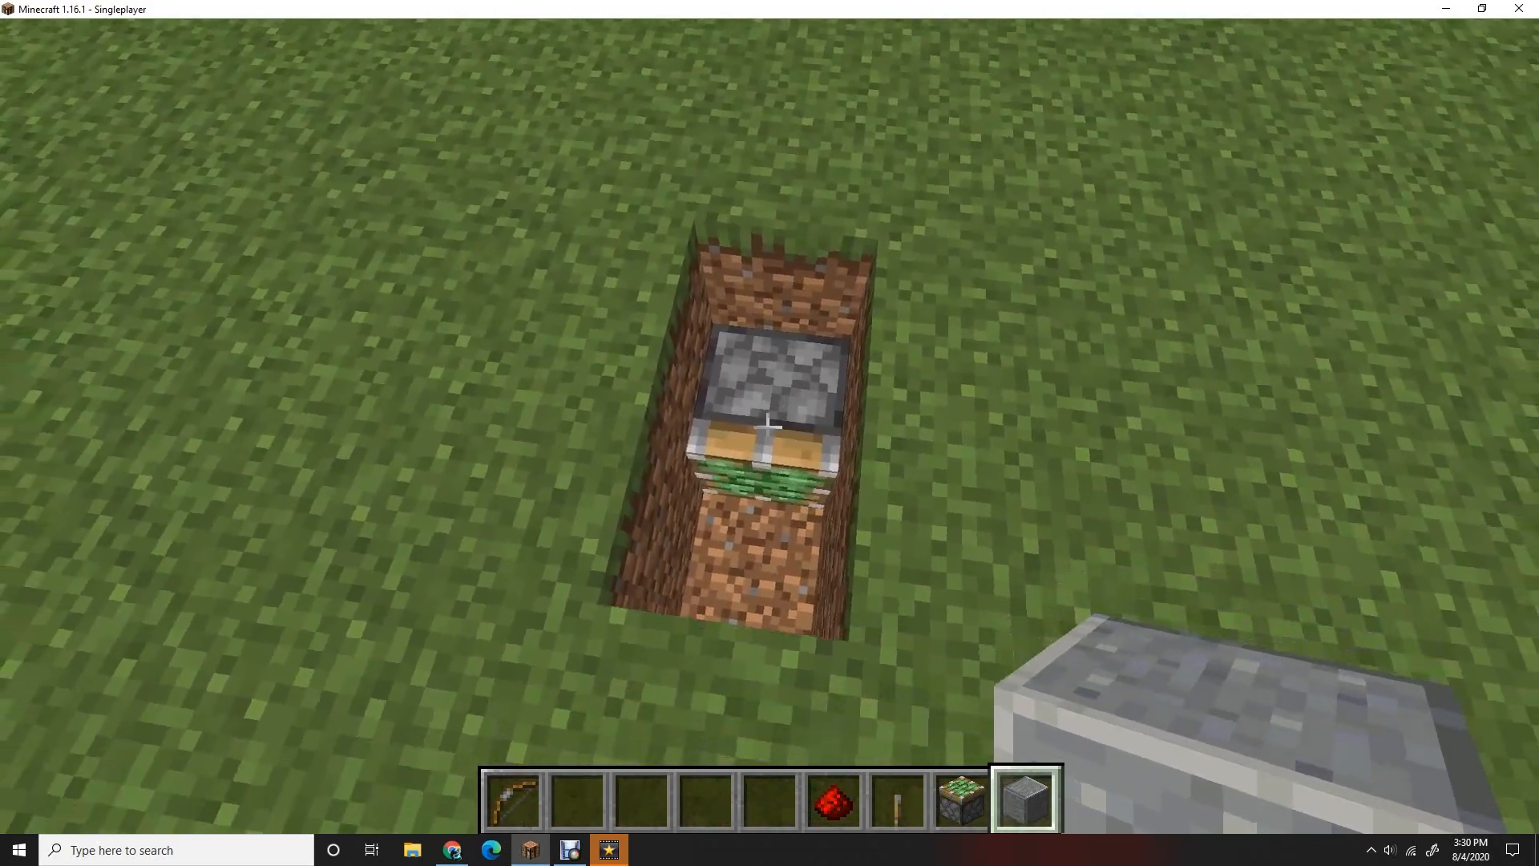
mouse_move(769, 427)
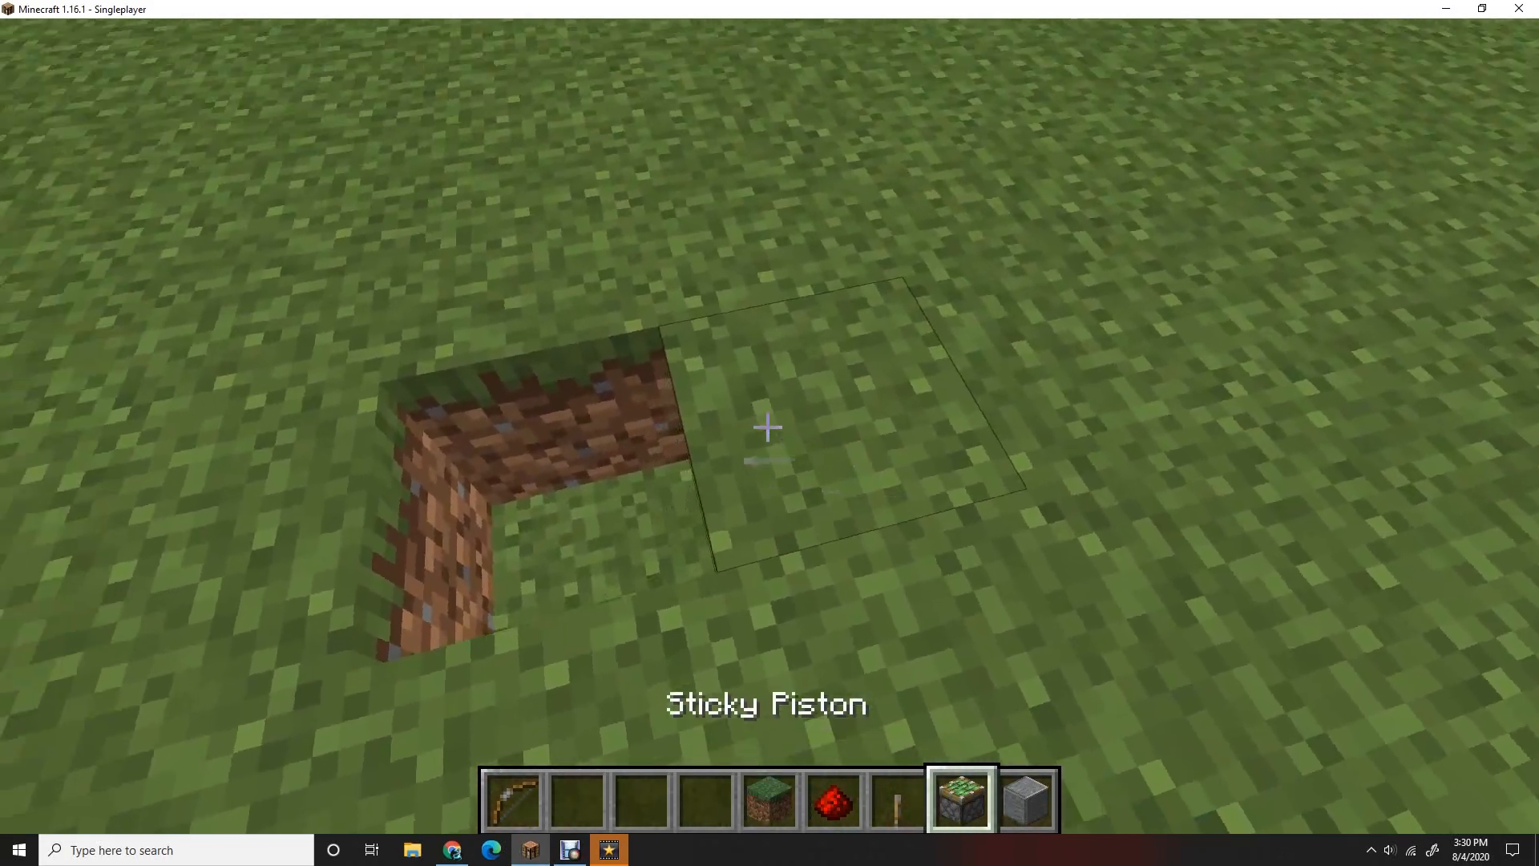
Step: Take an oak pressure plate for the piston trap, then clear all carried items
key(e)
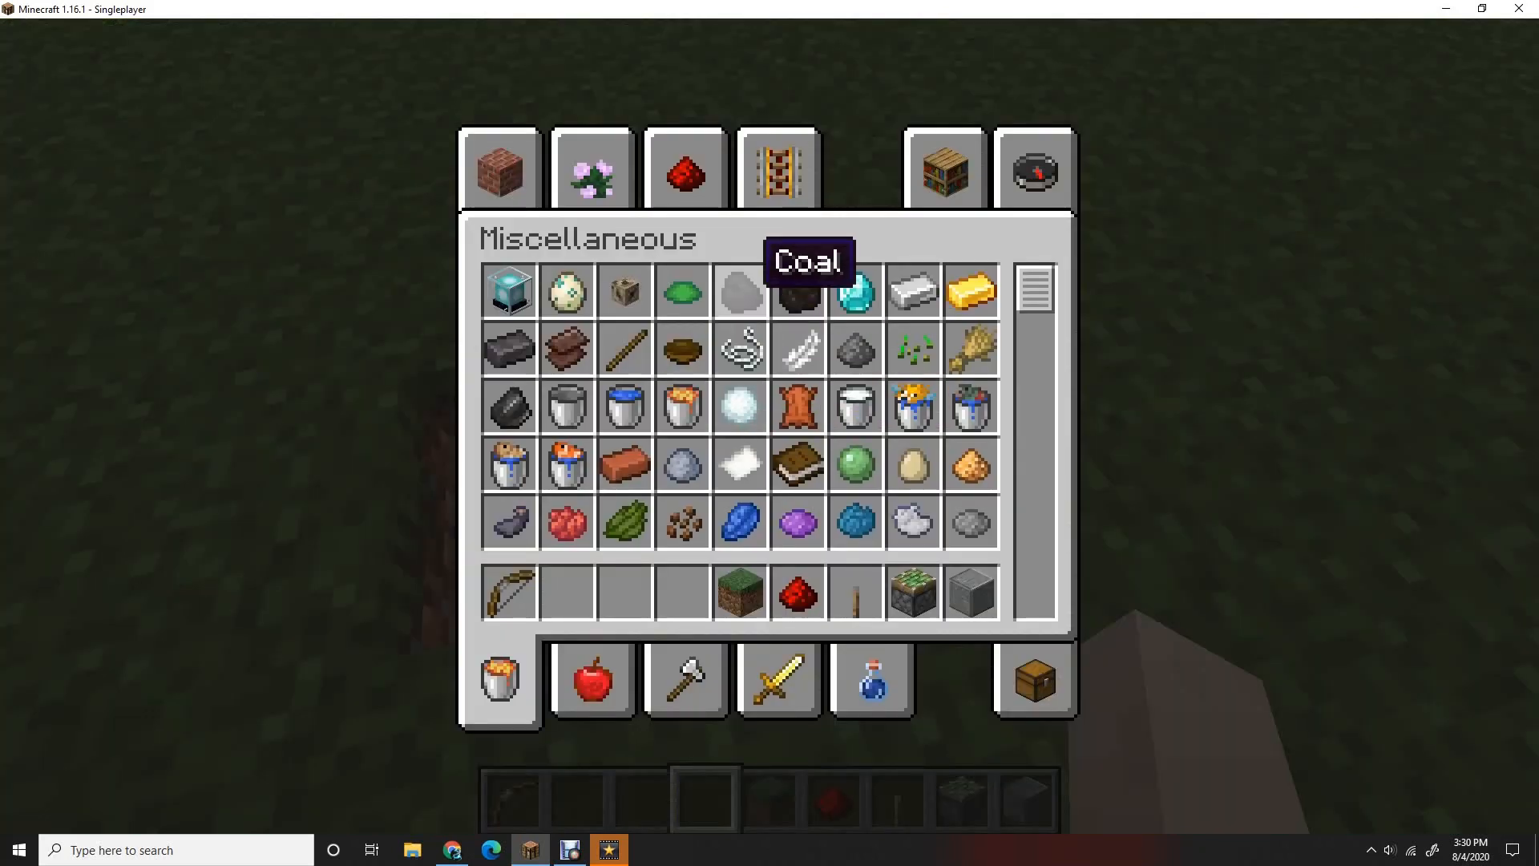
click(683, 166)
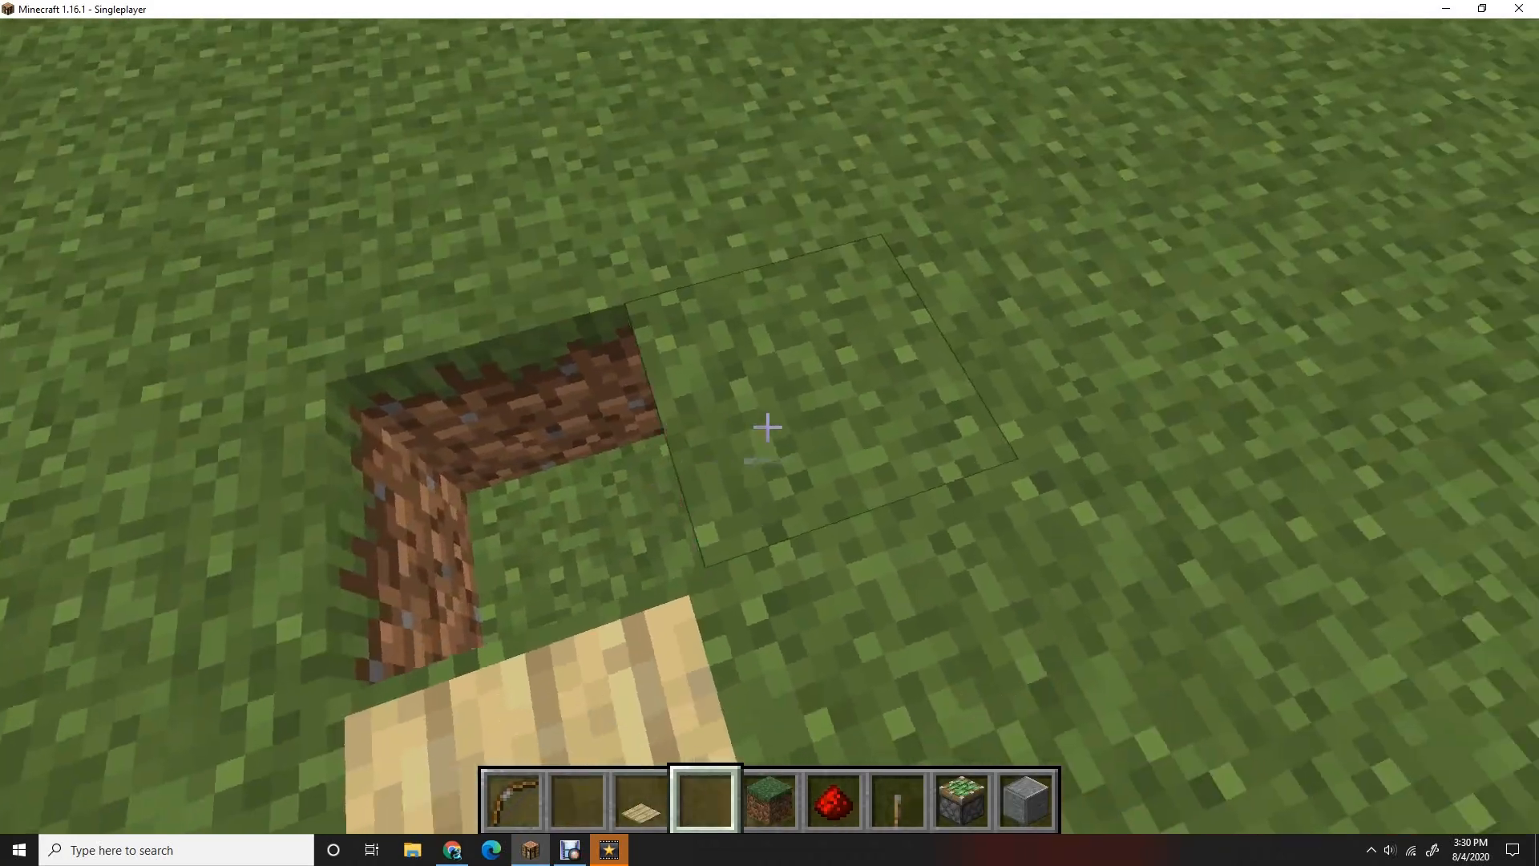
key(6)
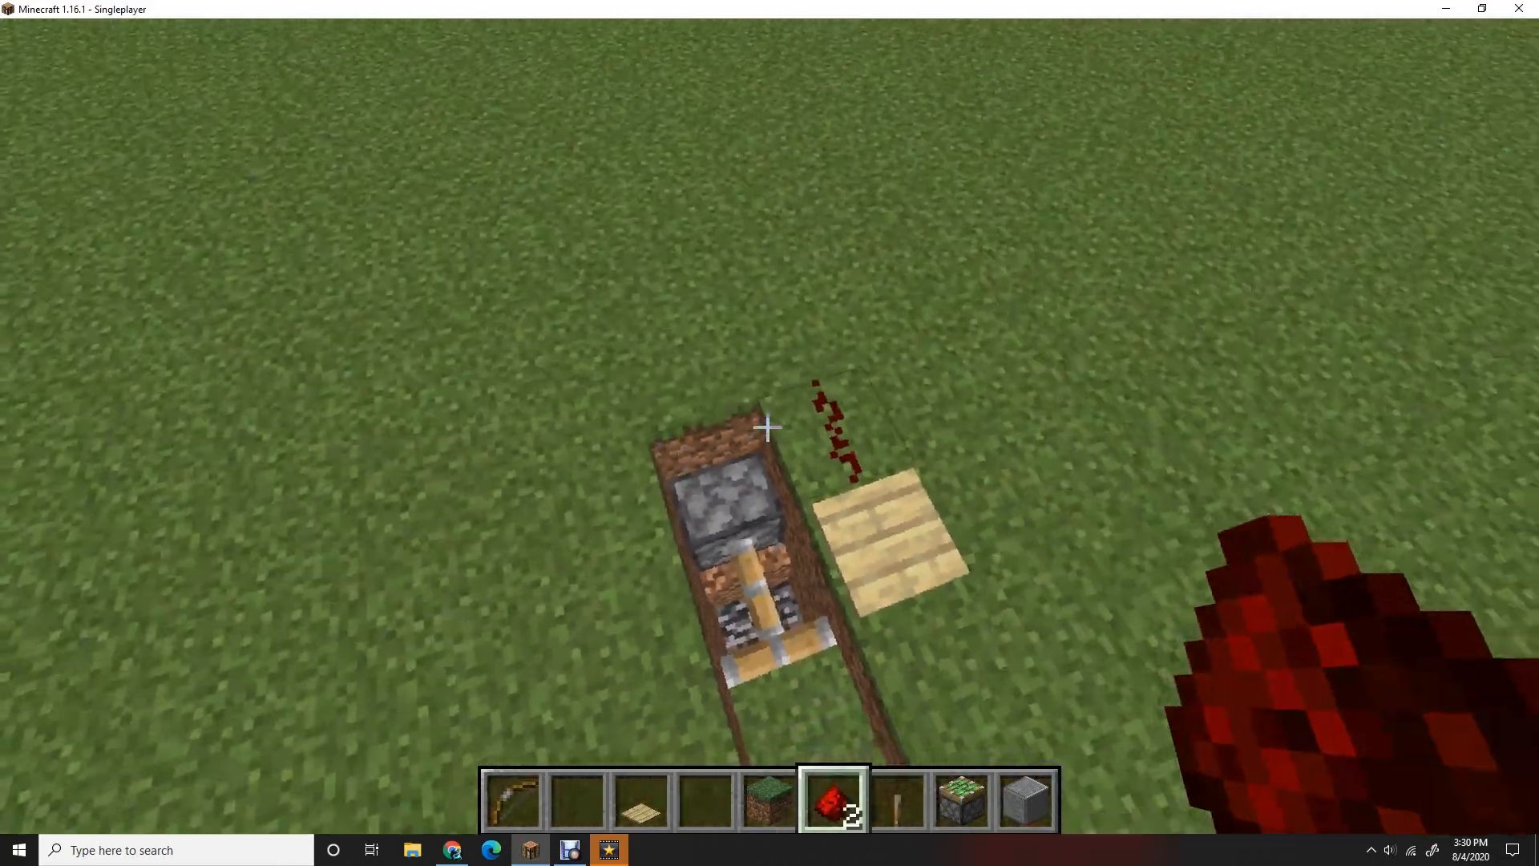
key(e)
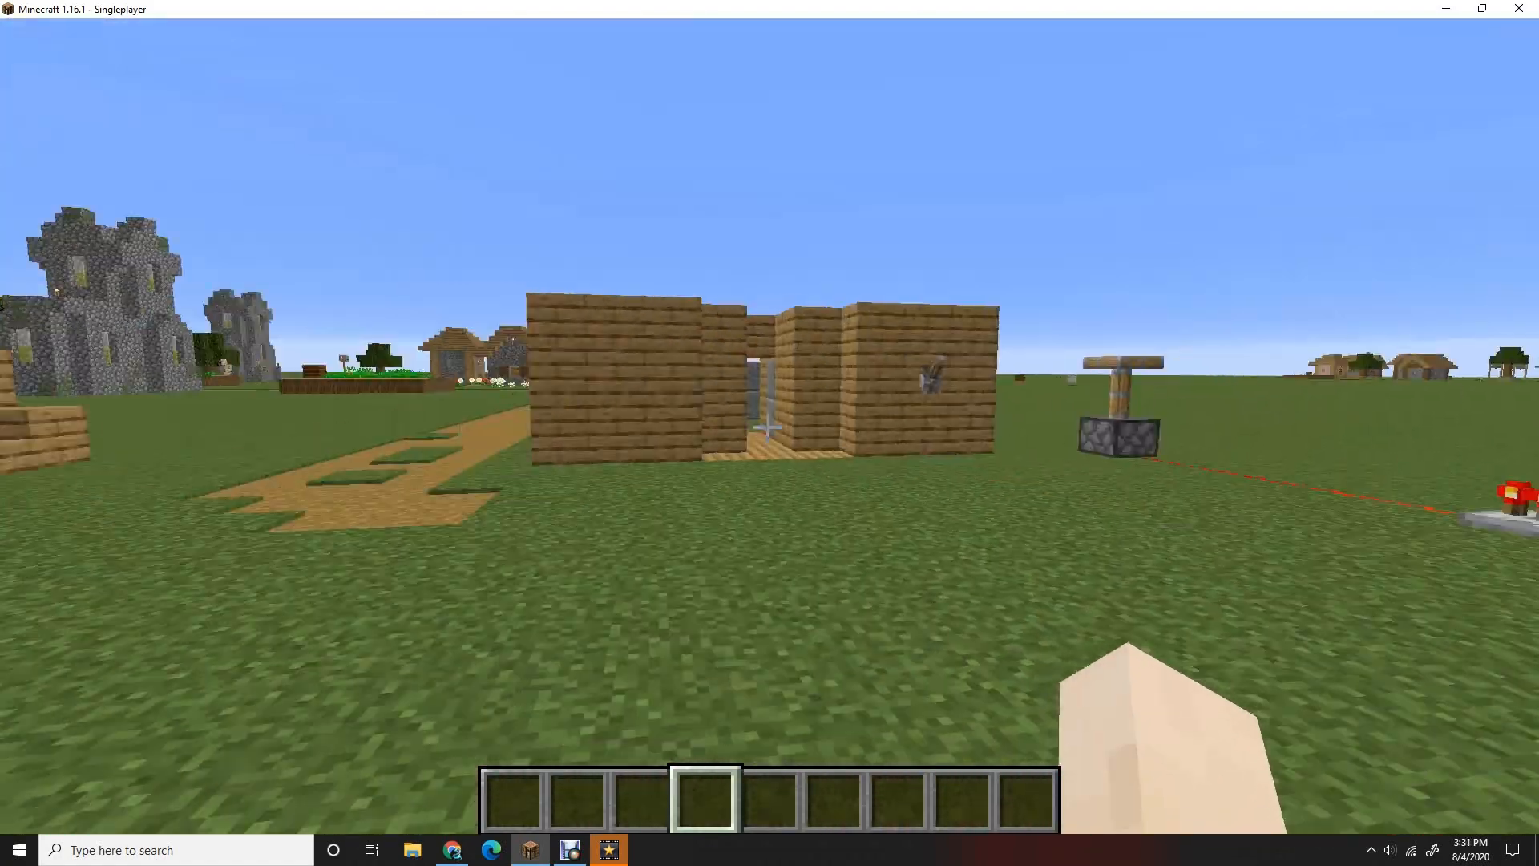
mouse_move(770, 427)
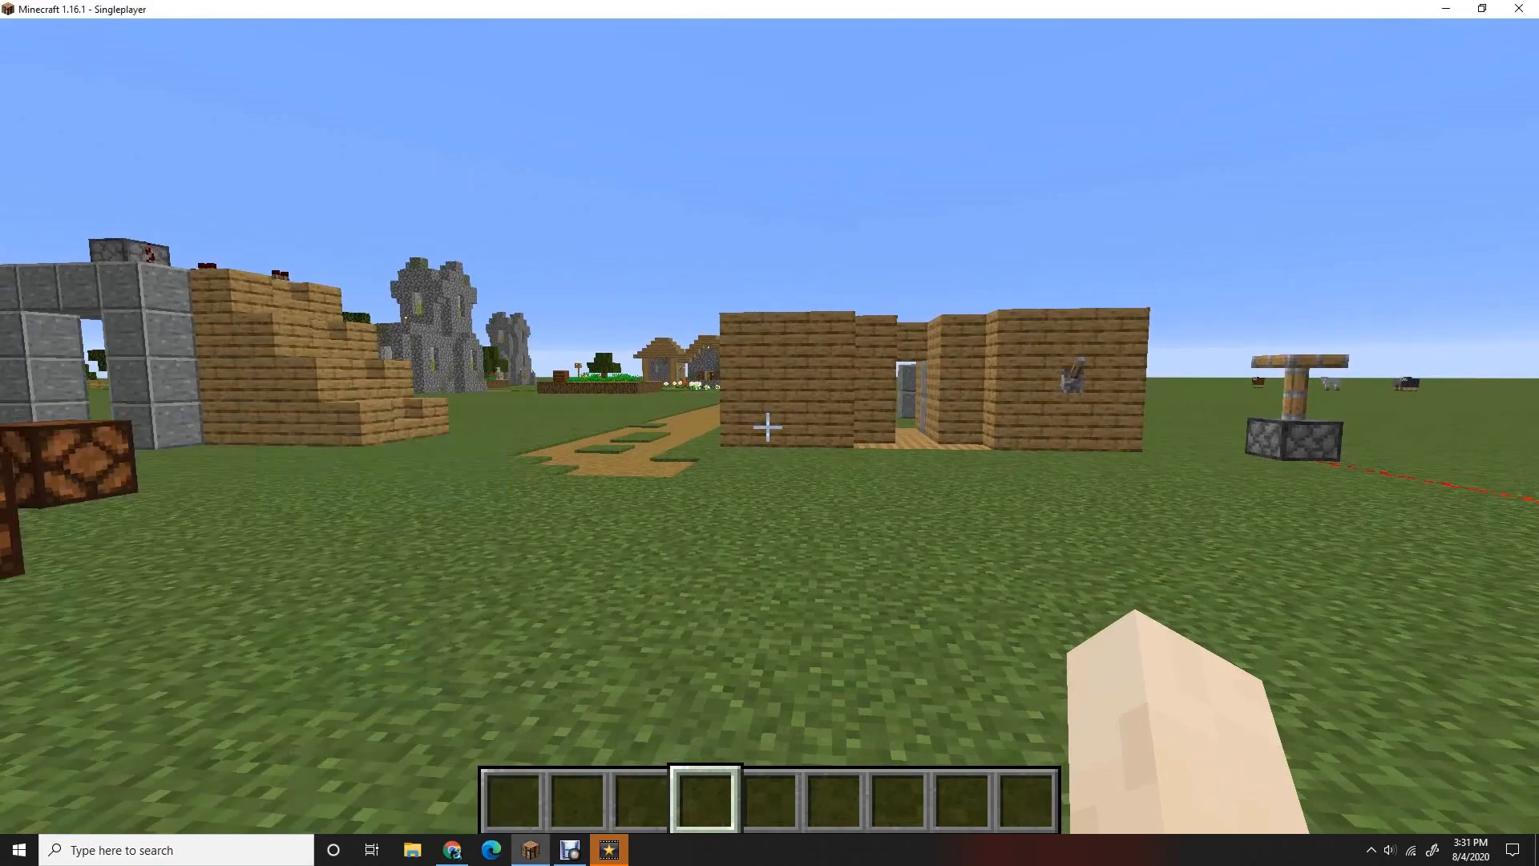
mouse_move(769, 427)
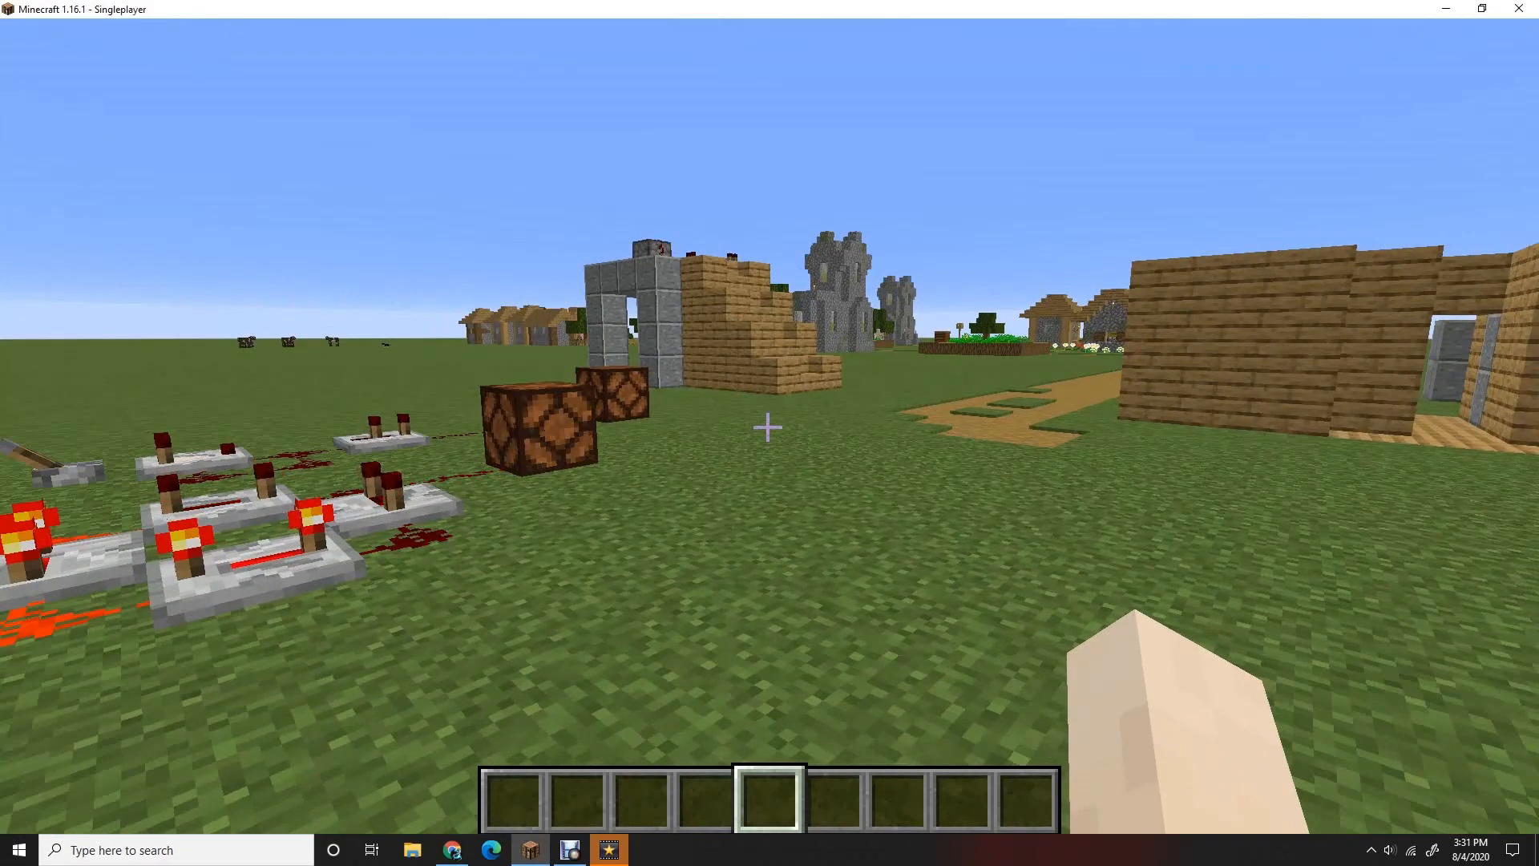